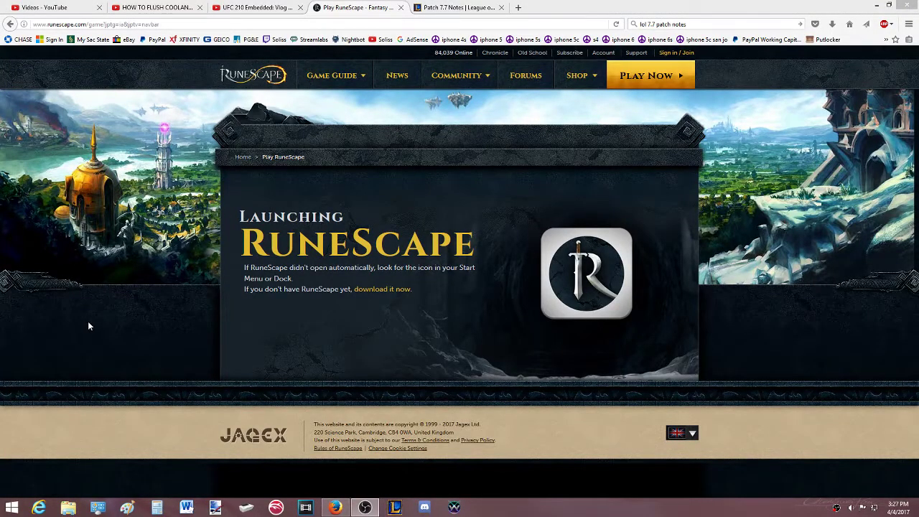
Go from the Play RuneScape page to the new client's Download page via 'download it now'.
{"action": "left_click", "coordinate": [331, 75]}
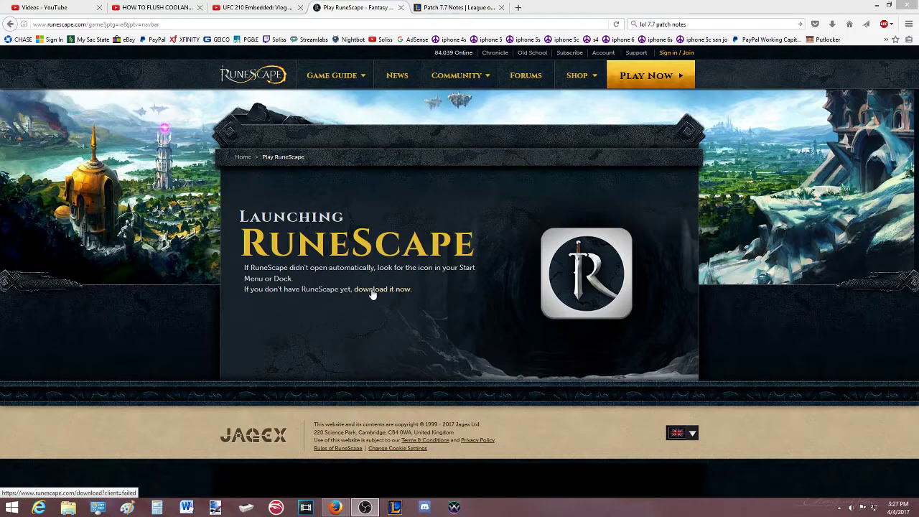
{"action": "left_click", "coordinate": [382, 289]}
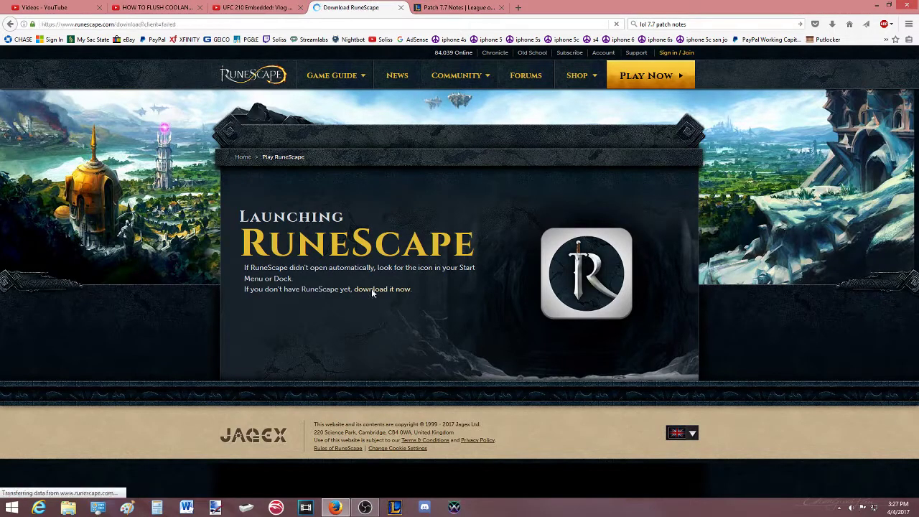
{"action": "left_click", "coordinate": [383, 289]}
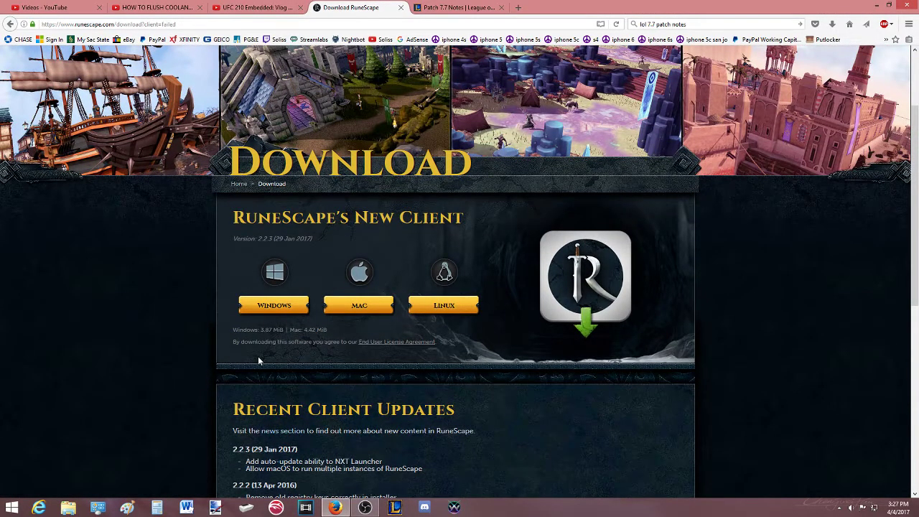
{"action": "mouse_move", "coordinate": [359, 305]}
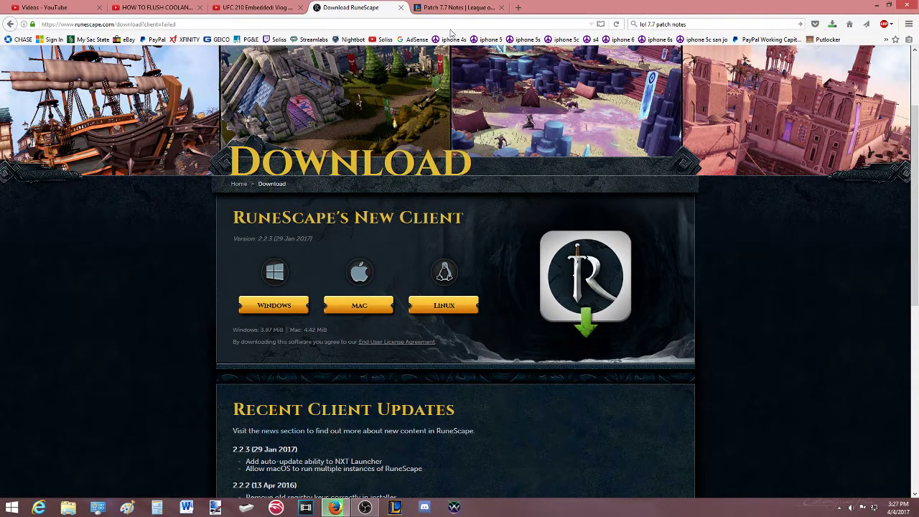
Switch to the Patch 7.7 Notes and scroll past the introduction to Amumu under Champions.
{"action": "left_click", "coordinate": [457, 7]}
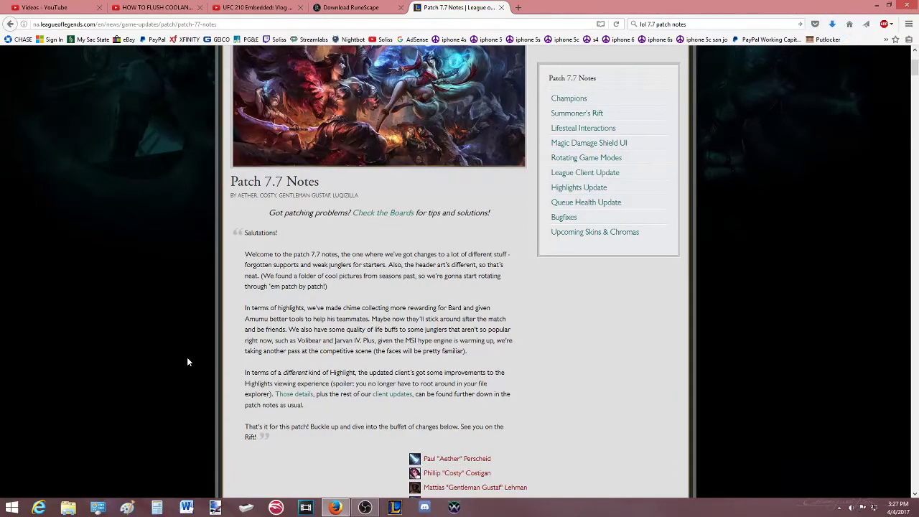
{"action": "scroll", "scroll_direction": "down", "scroll_amount": 3}
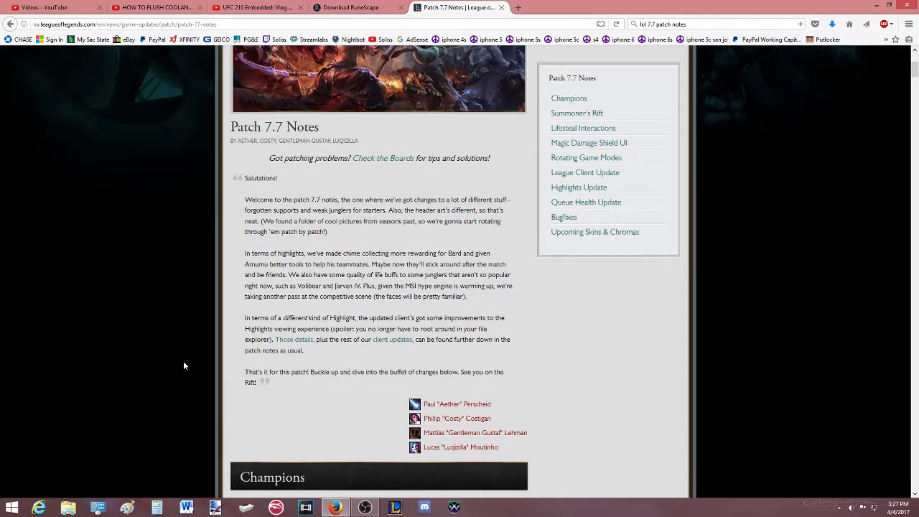
{"action": "scroll", "scroll_direction": "down", "scroll_amount": 3}
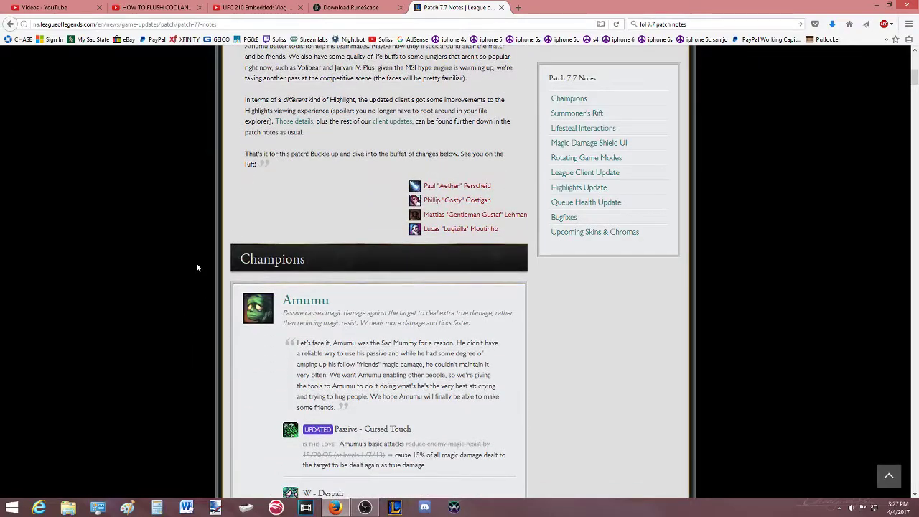
{"action": "scroll", "scroll_direction": "down", "scroll_amount": 3}
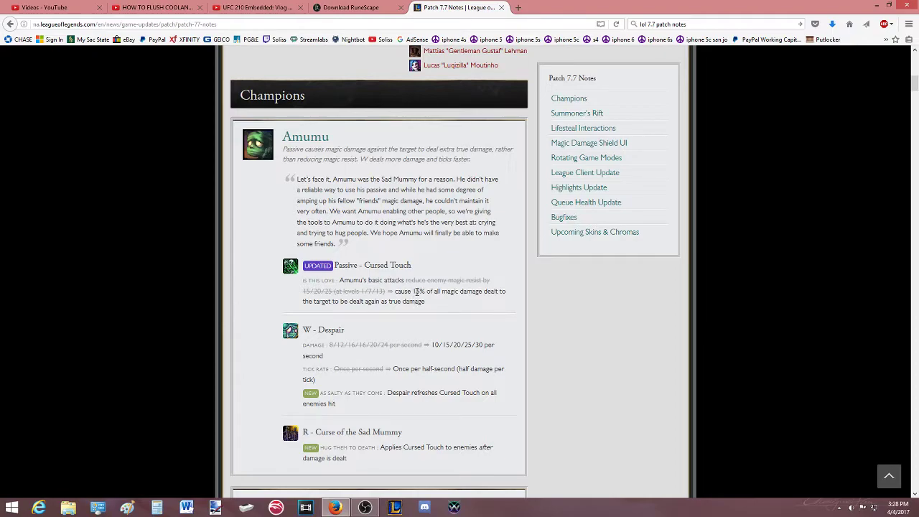
{"action": "mouse_move", "coordinate": [394, 315]}
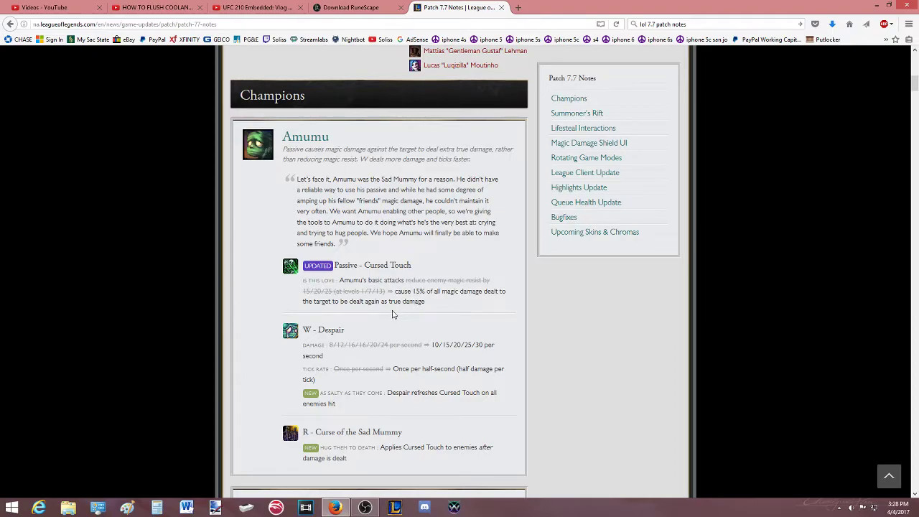
{"action": "mouse_move", "coordinate": [410, 294]}
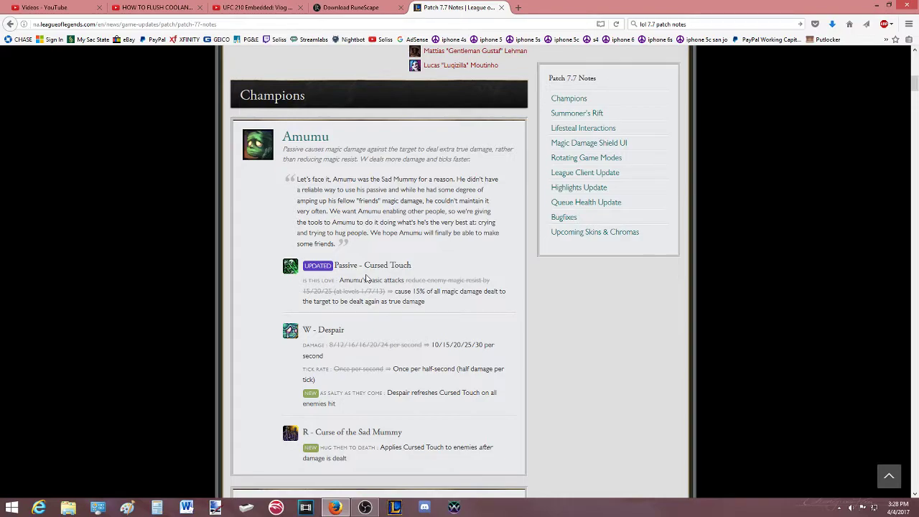
{"action": "mouse_move", "coordinate": [385, 300]}
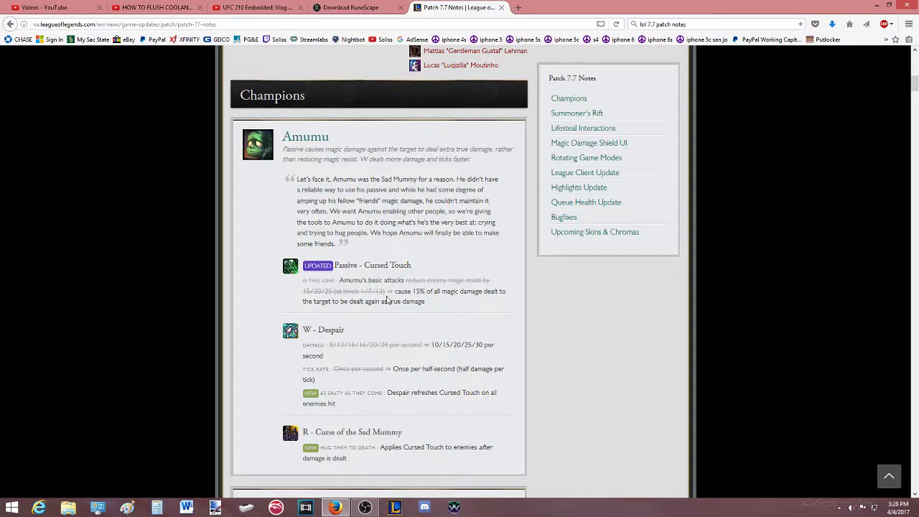
{"action": "mouse_move", "coordinate": [339, 300]}
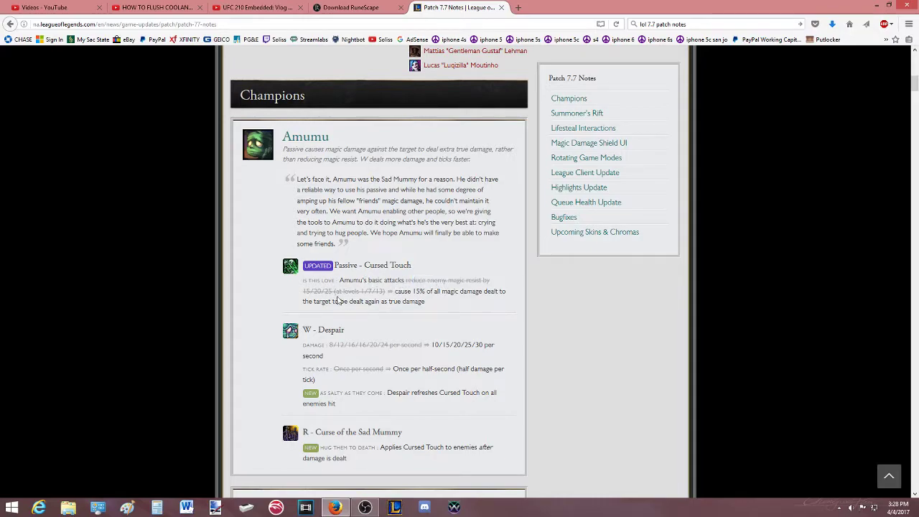
Scroll through Amumu's ability changes until Alistar's section comes into view.
{"action": "scroll", "scroll_direction": "down", "scroll_amount": 3}
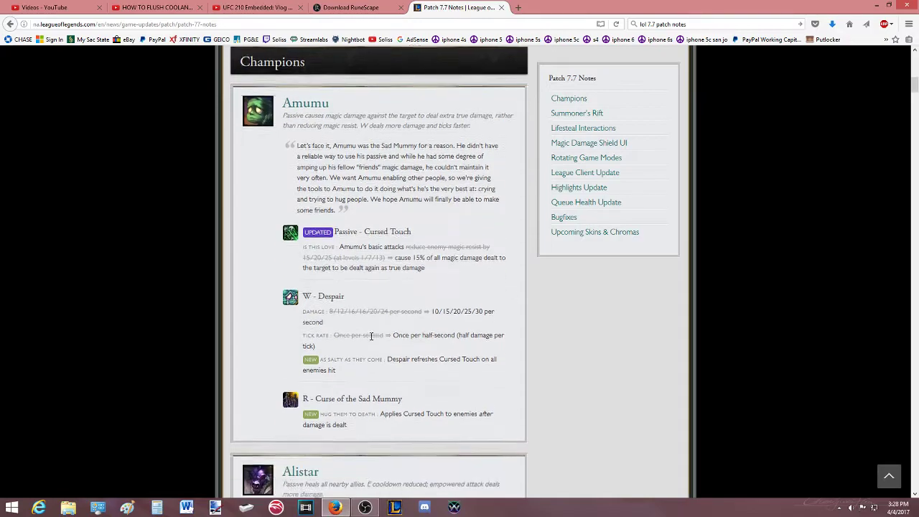
{"action": "scroll", "scroll_direction": "down", "scroll_amount": 3}
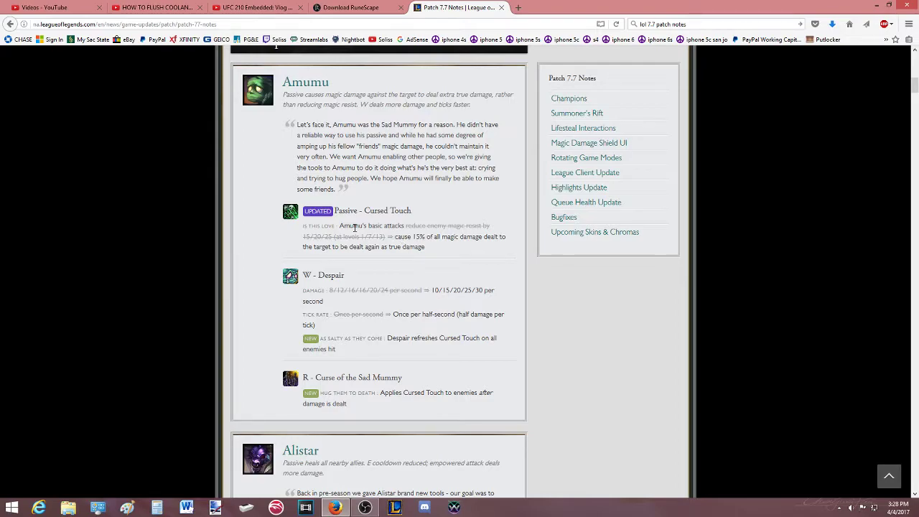
{"action": "mouse_move", "coordinate": [413, 255]}
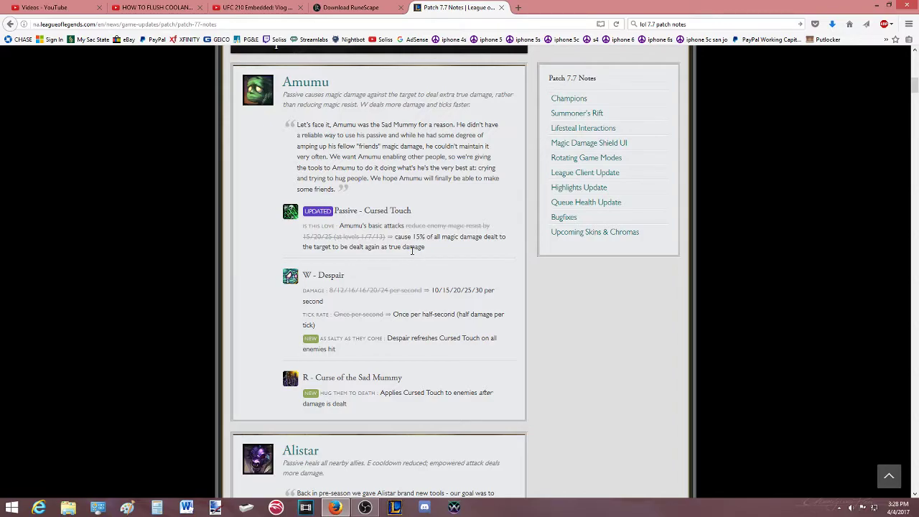
{"action": "scroll", "scroll_direction": "down", "scroll_amount": 3}
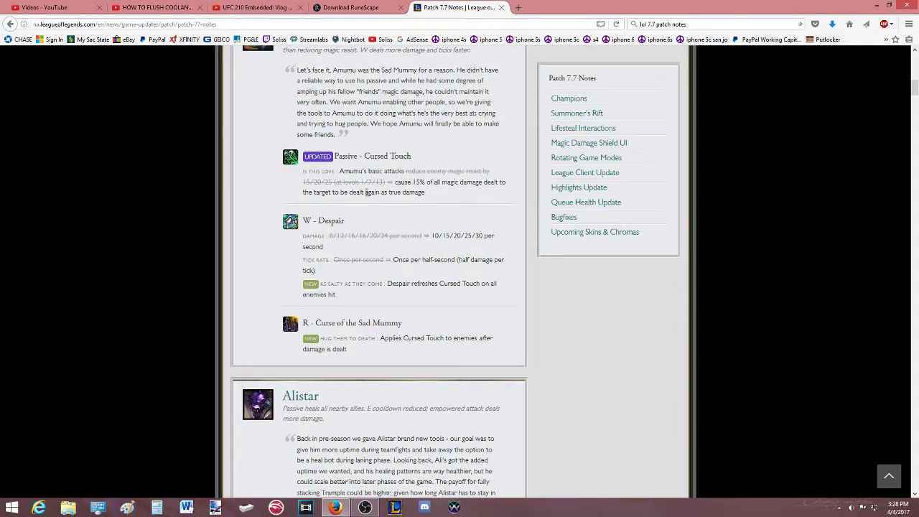
{"action": "scroll", "scroll_direction": "down", "scroll_amount": 3}
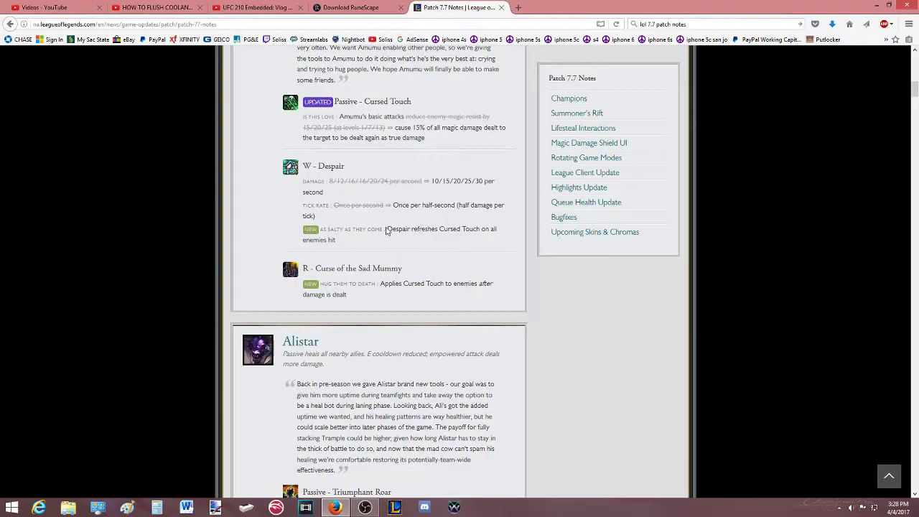
{"action": "scroll", "scroll_direction": "down", "scroll_amount": 3}
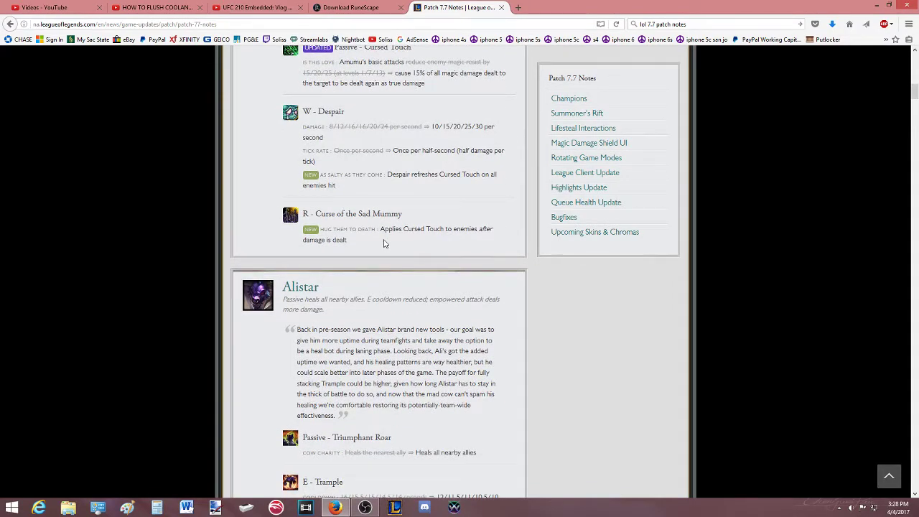
{"action": "scroll", "scroll_direction": "up", "scroll_amount": 3}
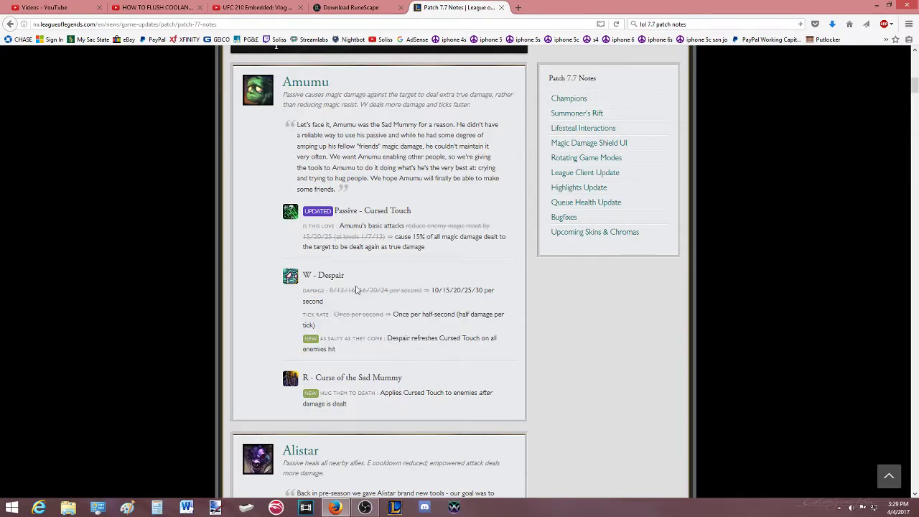
{"action": "mouse_move", "coordinate": [395, 376]}
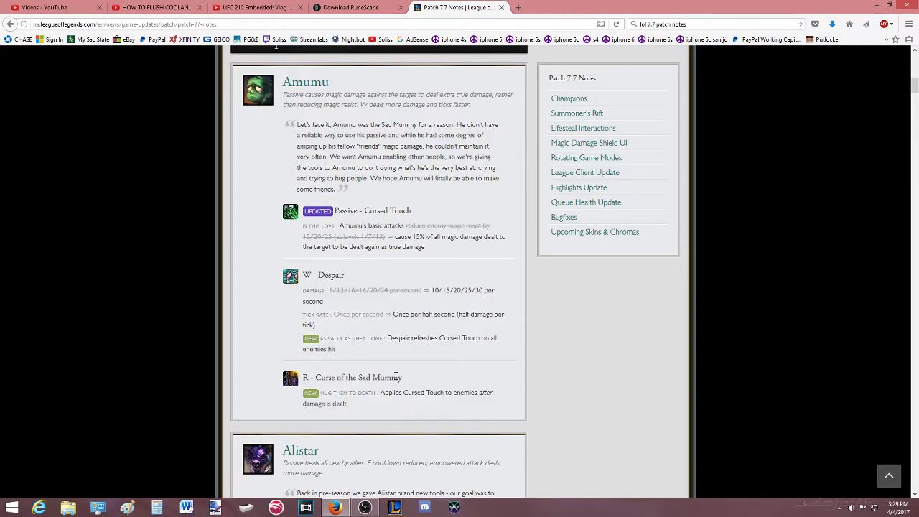
{"action": "scroll", "scroll_direction": "down", "scroll_amount": 3}
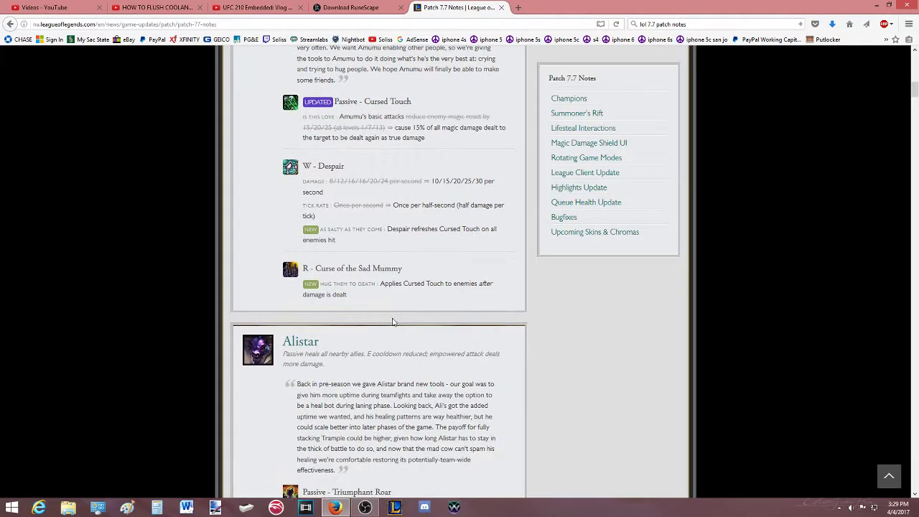
Read Alistar's passive, selecting a word there, then scroll to Bard's Traveler's Call and chime tiers.
{"action": "scroll", "scroll_direction": "down", "scroll_amount": 3}
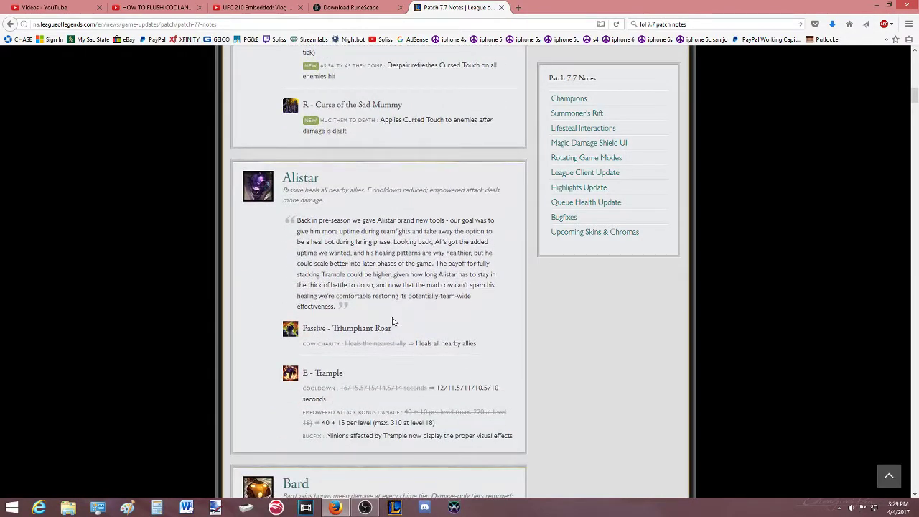
{"action": "scroll", "scroll_direction": "down", "scroll_amount": 3}
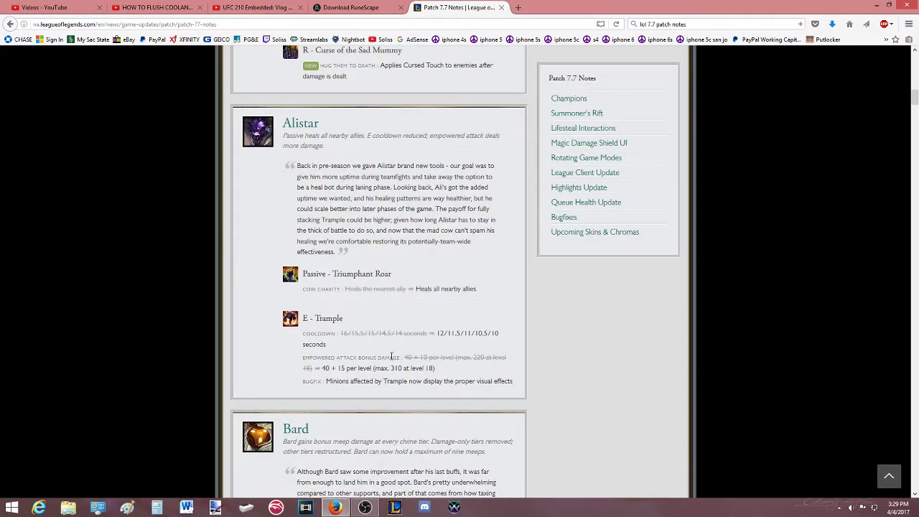
{"action": "mouse_move", "coordinate": [394, 292]}
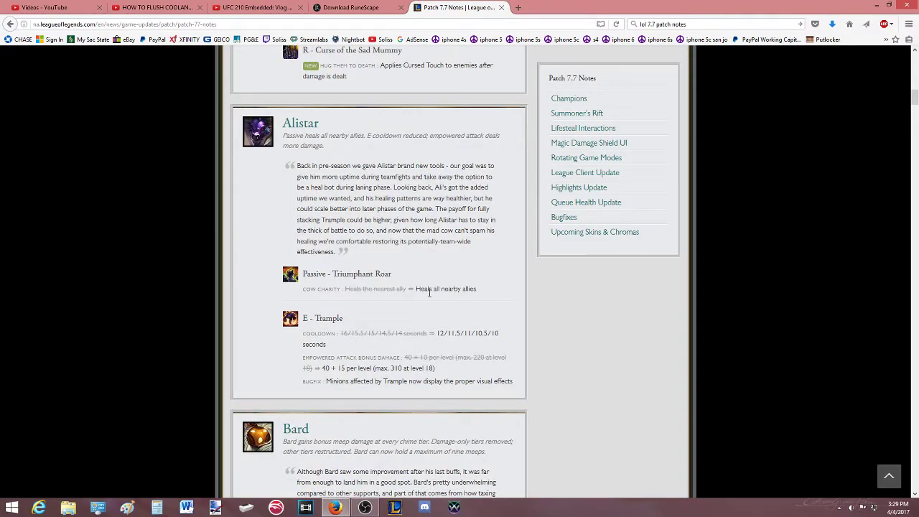
{"action": "double_click", "coordinate": [438, 288]}
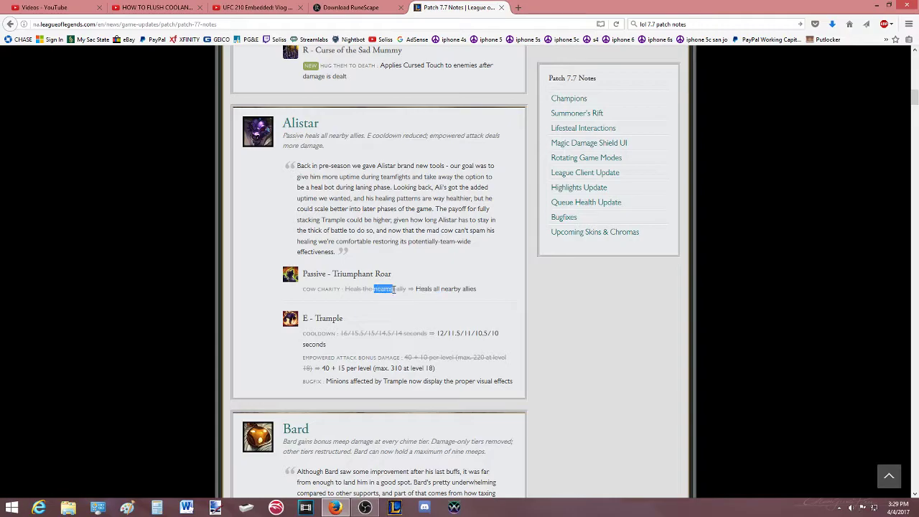
{"action": "scroll", "scroll_direction": "down", "scroll_amount": 3}
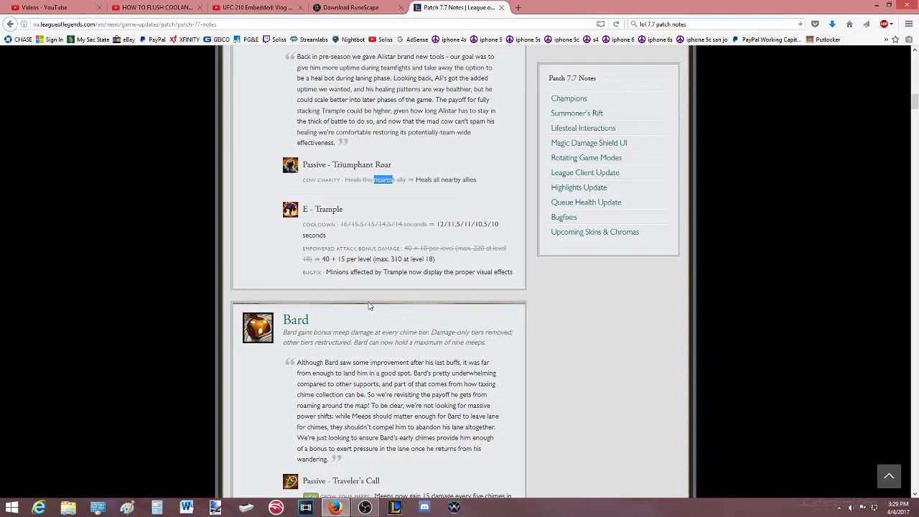
{"action": "scroll", "scroll_direction": "down", "scroll_amount": 3}
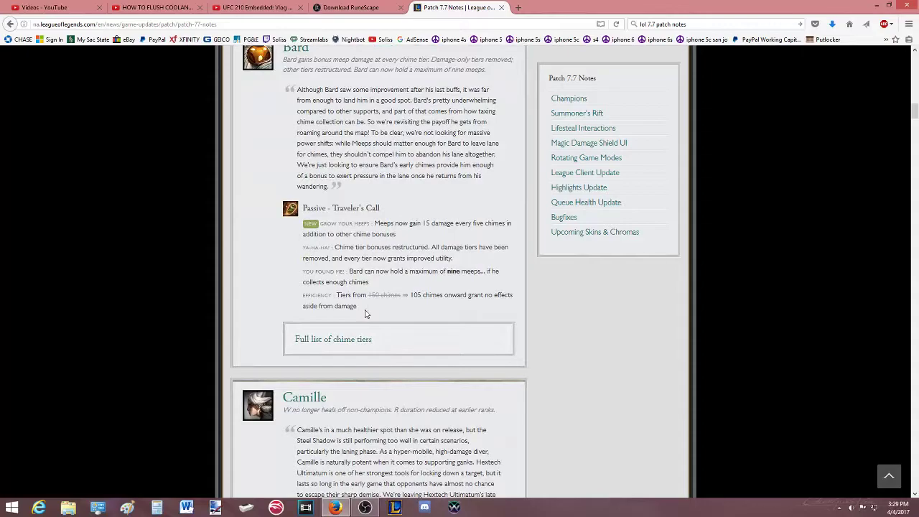
{"action": "mouse_move", "coordinate": [382, 267]}
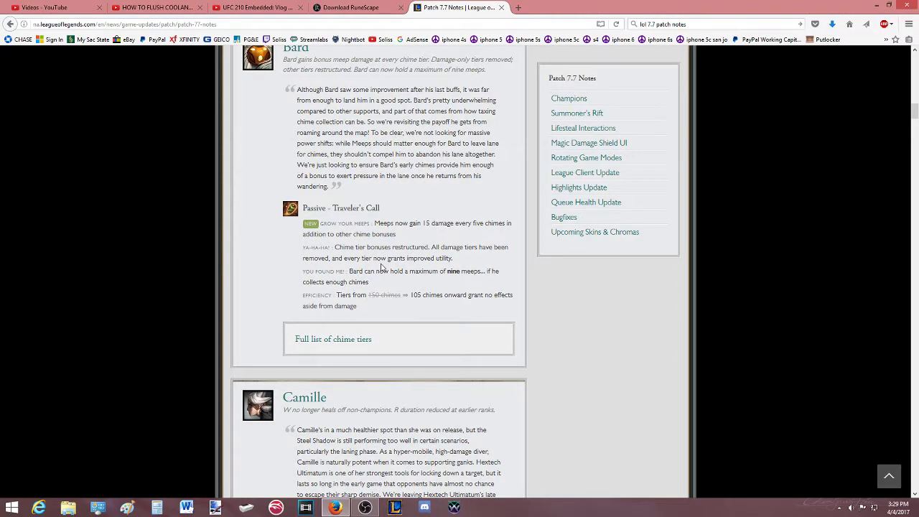
{"action": "mouse_move", "coordinate": [372, 287]}
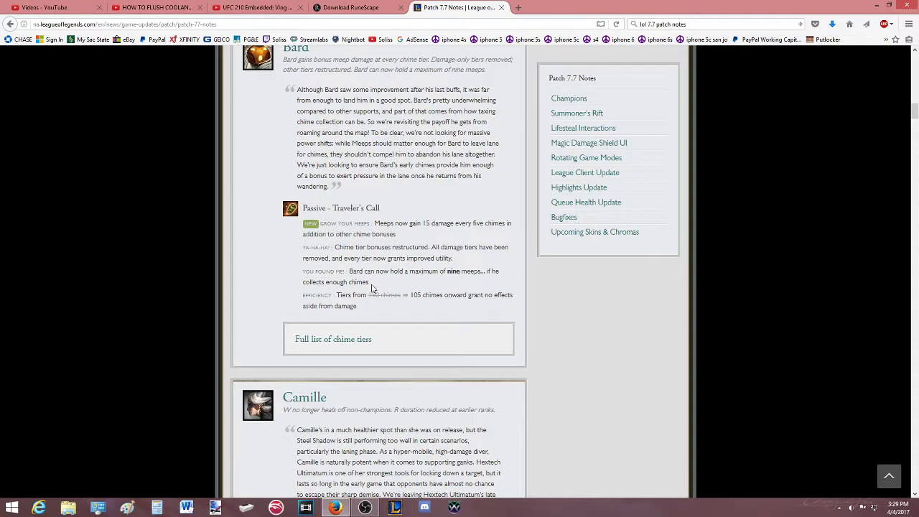
{"action": "mouse_move", "coordinate": [405, 314]}
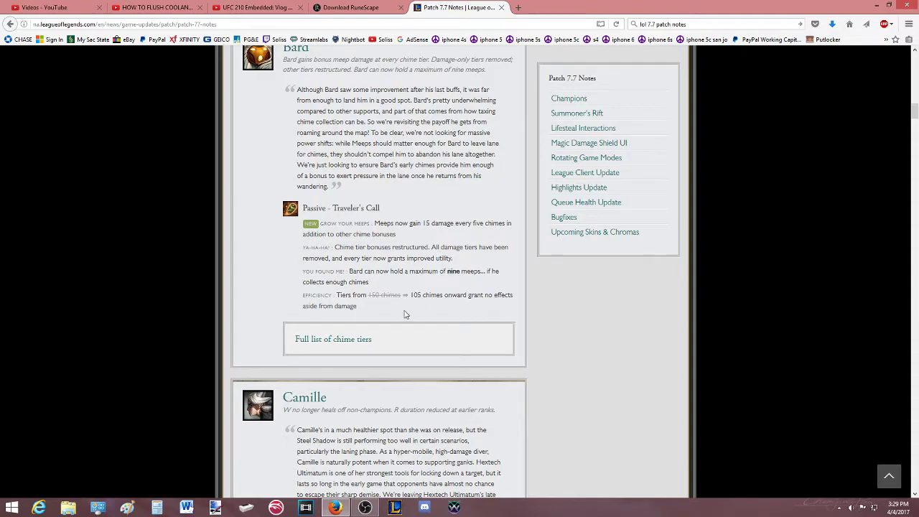
Scroll past Bard so Camille's Tactical Sweep and Hextech Ultimatum changes fill the view.
{"action": "scroll", "scroll_direction": "down", "scroll_amount": 3}
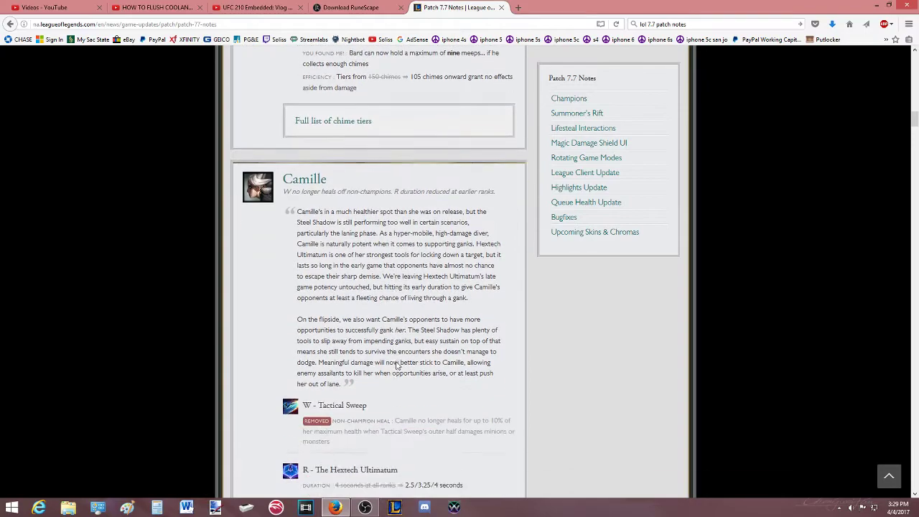
{"action": "scroll", "scroll_direction": "down", "scroll_amount": 3}
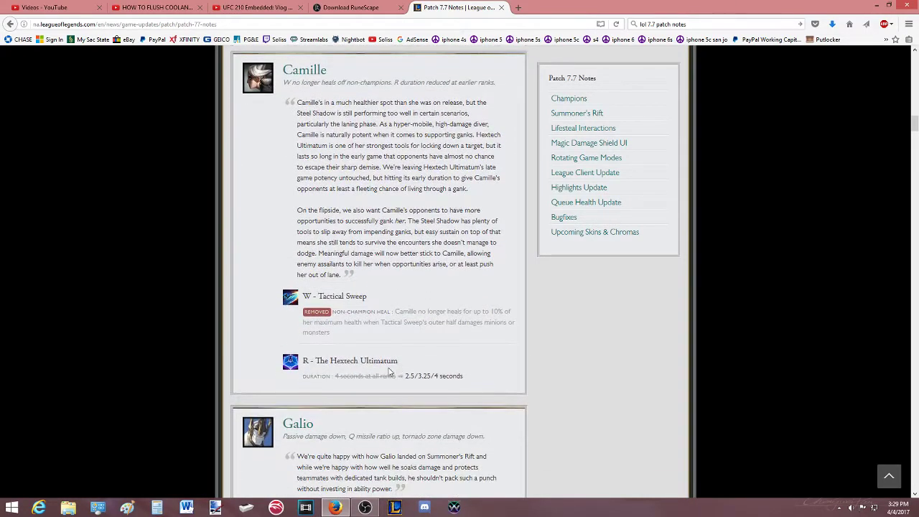
{"action": "mouse_move", "coordinate": [355, 385]}
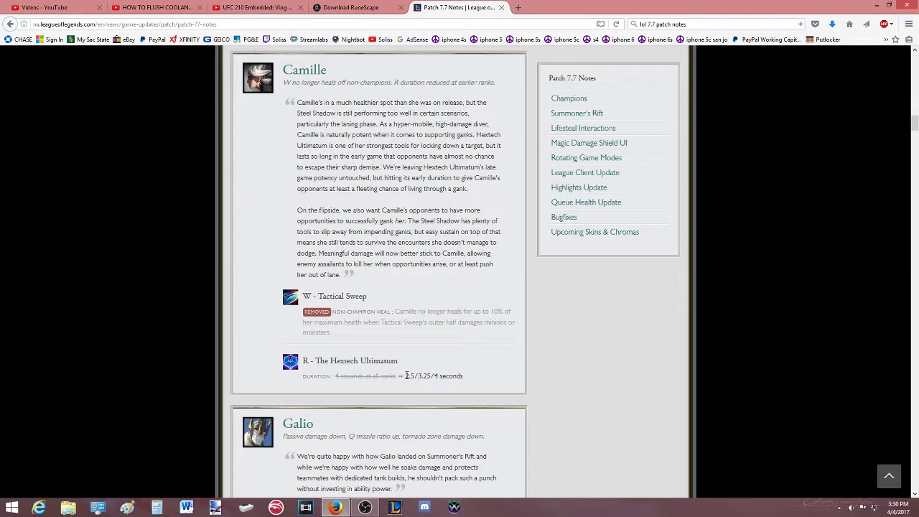
{"action": "mouse_move", "coordinate": [446, 310]}
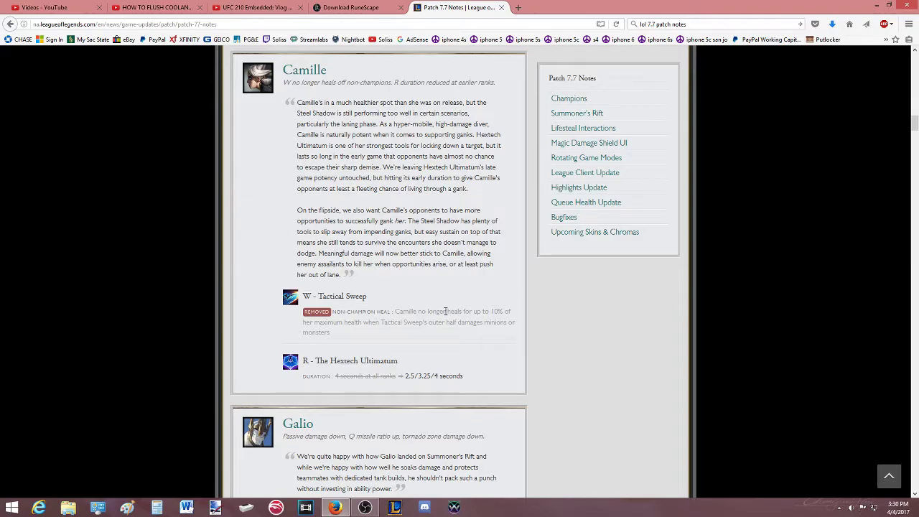
{"action": "double_click", "coordinate": [409, 322]}
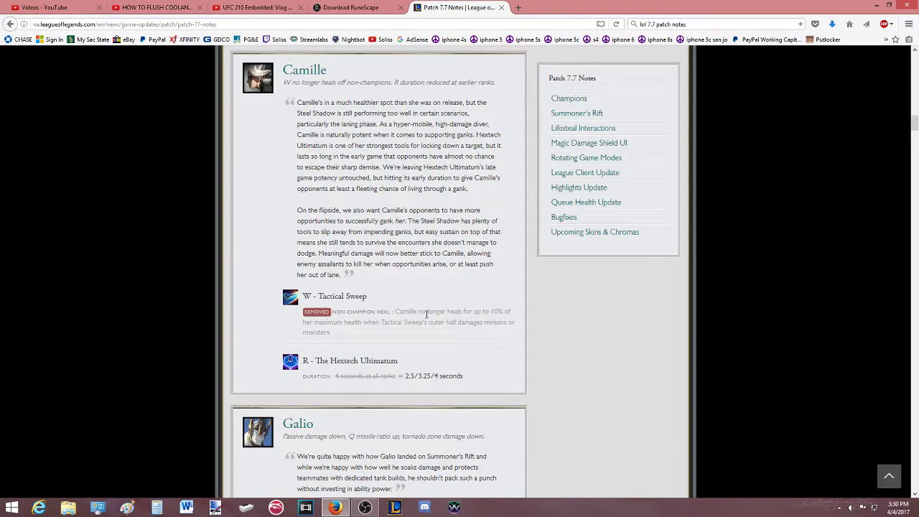
{"action": "mouse_move", "coordinate": [391, 339]}
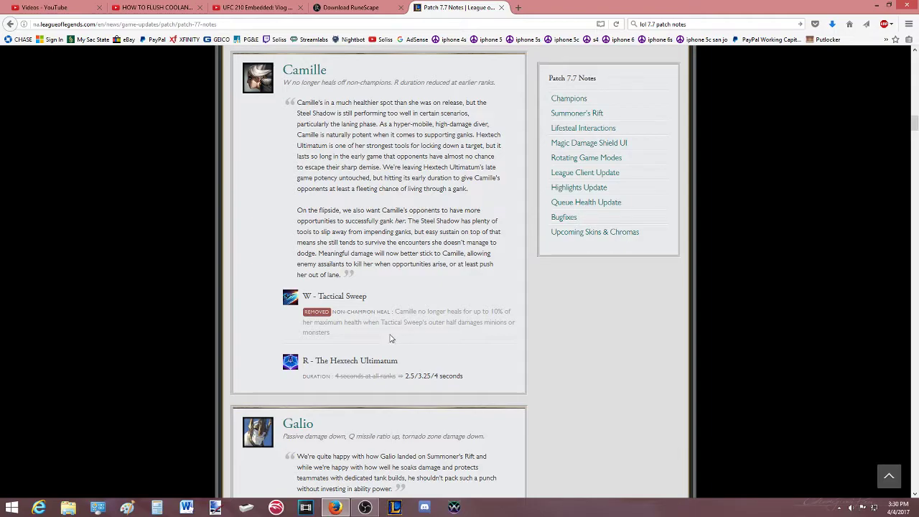
Scroll to Galio's changes and highlight a word in his Winds of War stats.
{"action": "scroll", "scroll_direction": "down", "scroll_amount": 3}
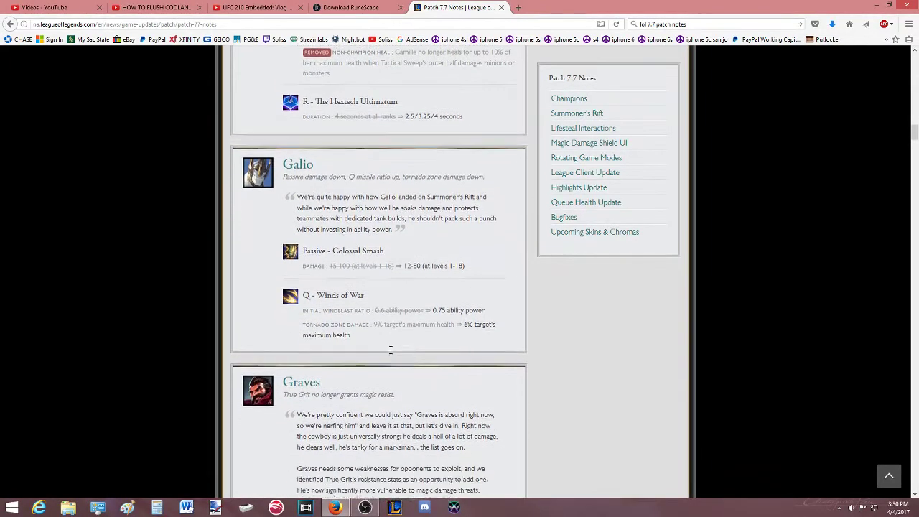
{"action": "scroll", "scroll_direction": "down", "scroll_amount": 3}
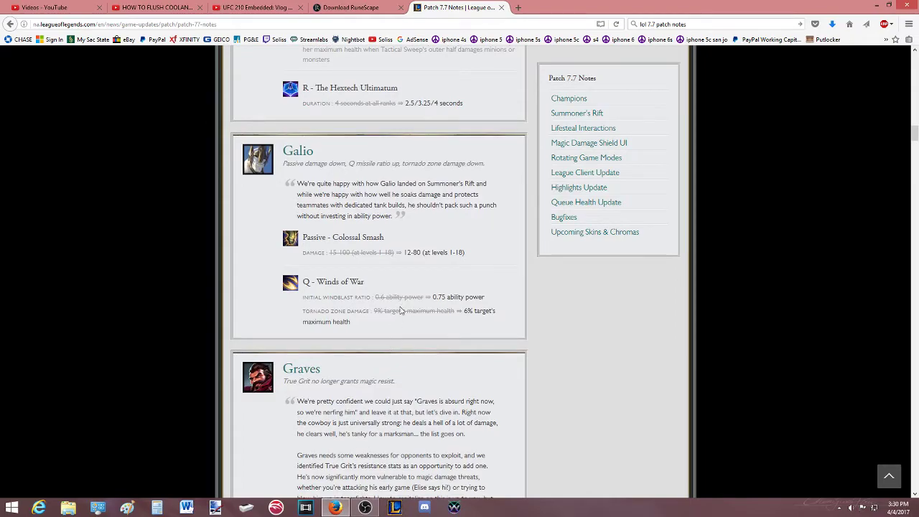
{"action": "mouse_move", "coordinate": [362, 262]}
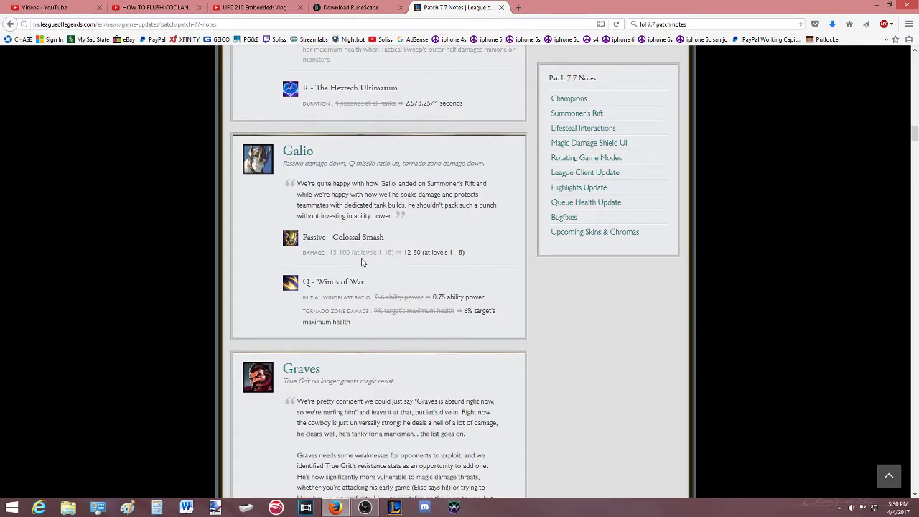
{"action": "mouse_move", "coordinate": [345, 312]}
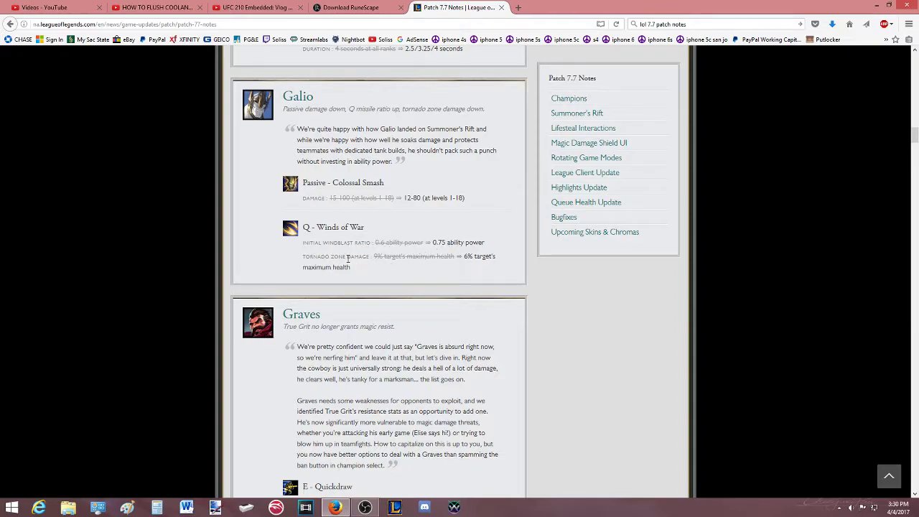
{"action": "double_click", "coordinate": [359, 255]}
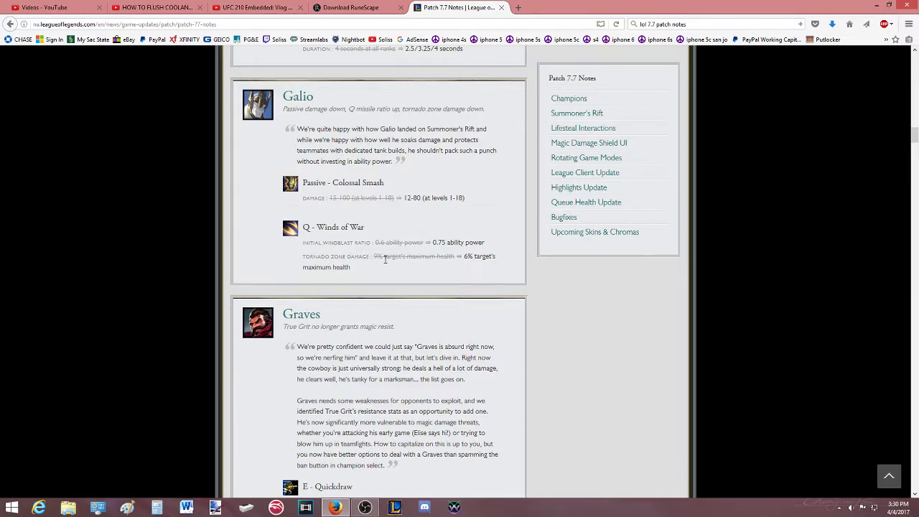
{"action": "mouse_move", "coordinate": [370, 270]}
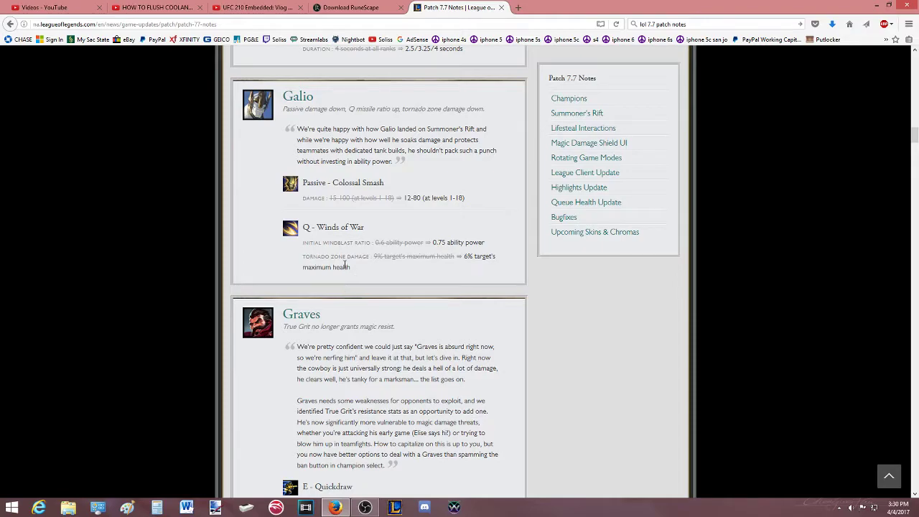
{"action": "double_click", "coordinate": [357, 242]}
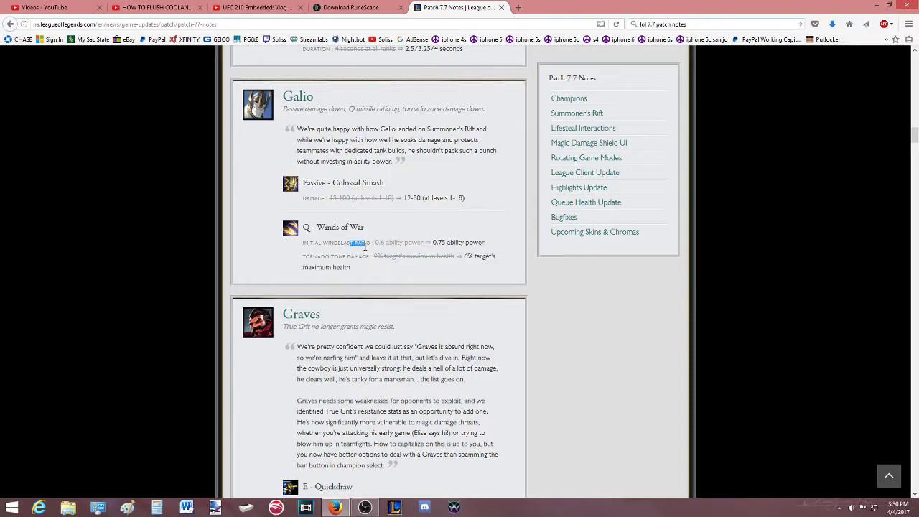
Scroll on past Graves until Jarvan IV's and Jinx's sections are on screen.
{"action": "scroll", "scroll_direction": "down", "scroll_amount": 3}
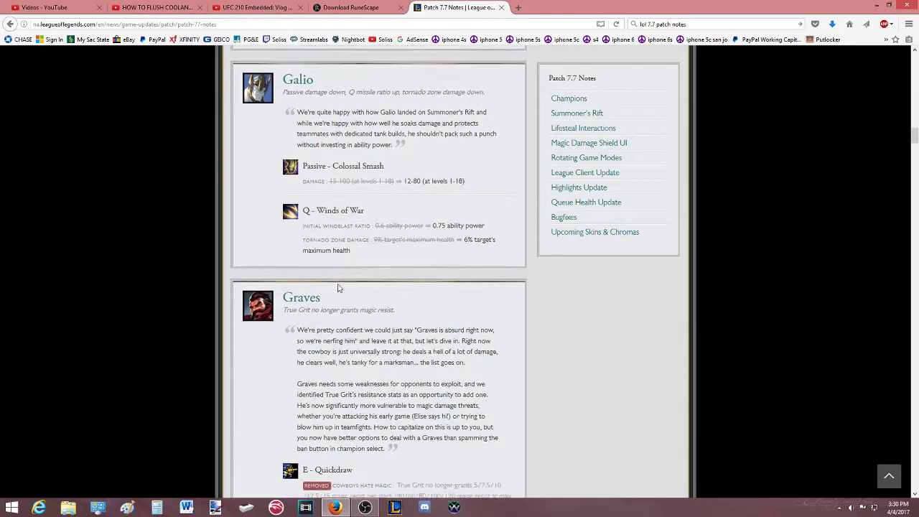
{"action": "scroll", "scroll_direction": "down", "scroll_amount": 3}
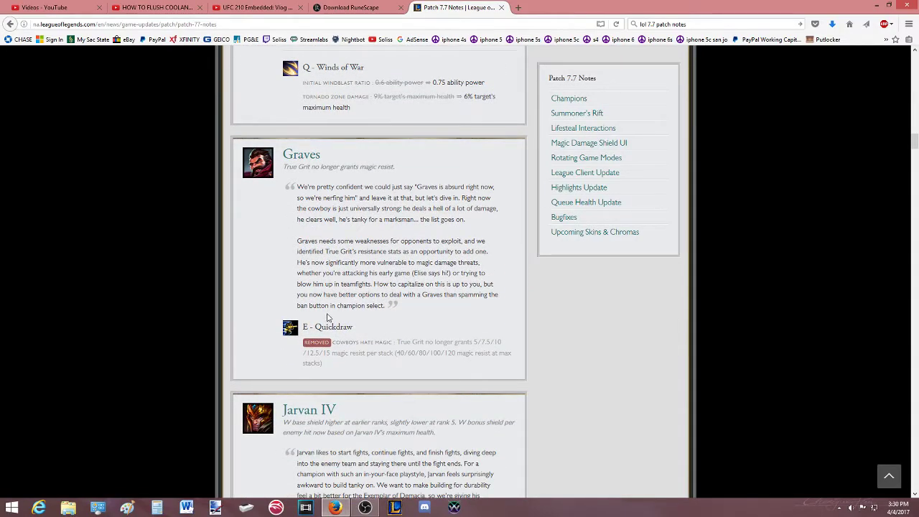
{"action": "scroll", "scroll_direction": "down", "scroll_amount": 3}
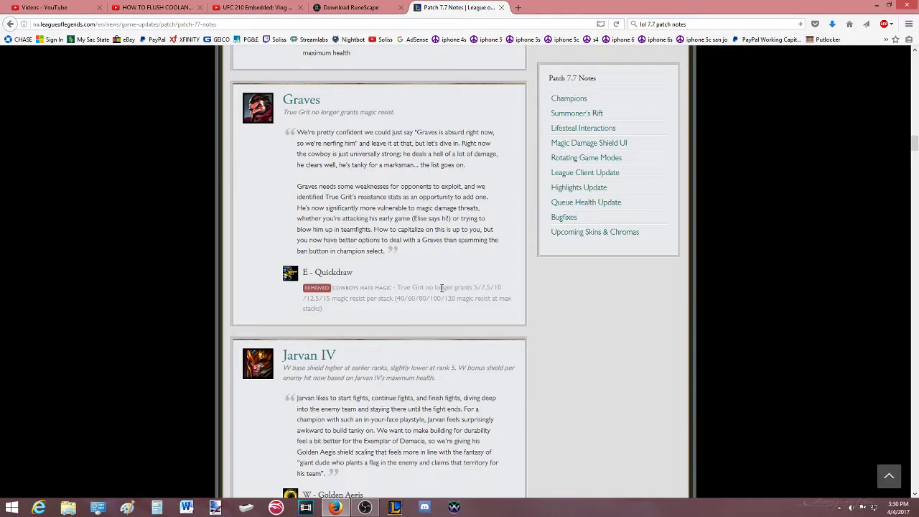
{"action": "mouse_move", "coordinate": [408, 313]}
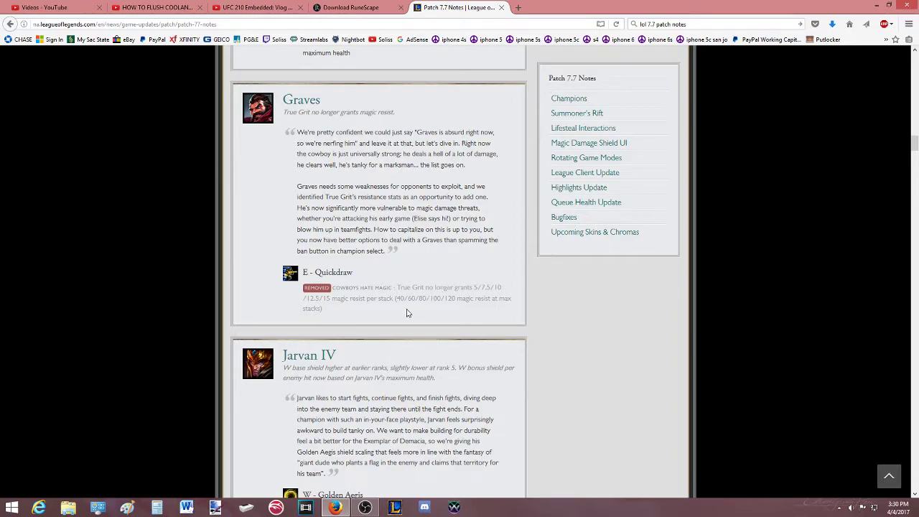
{"action": "mouse_move", "coordinate": [400, 307]}
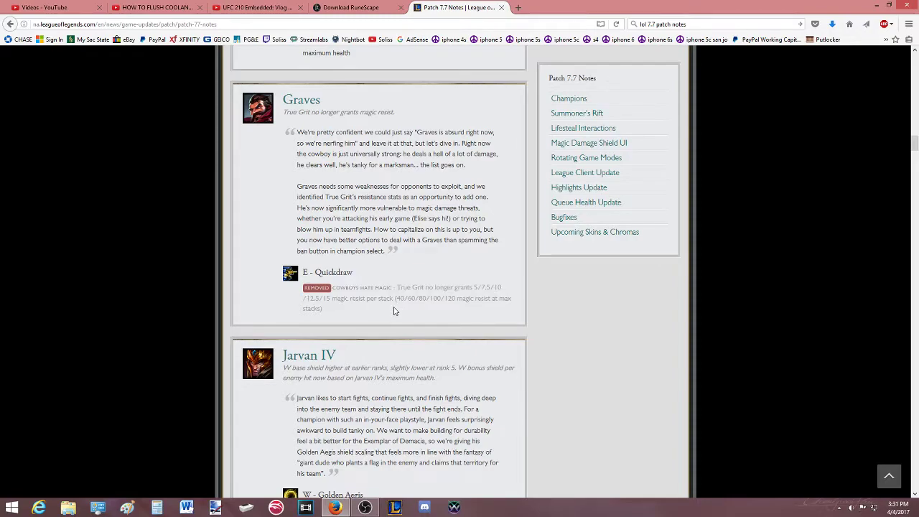
{"action": "scroll", "scroll_direction": "down", "scroll_amount": 3}
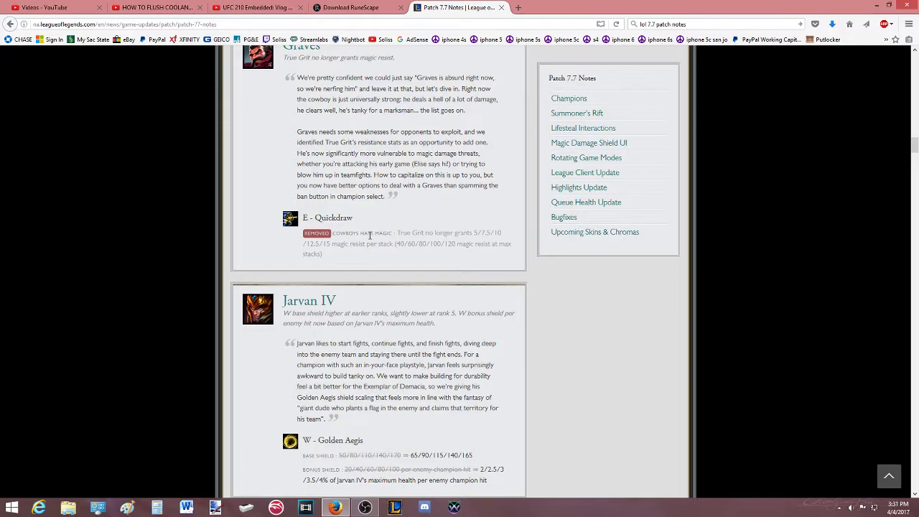
{"action": "scroll", "scroll_direction": "down", "scroll_amount": 3}
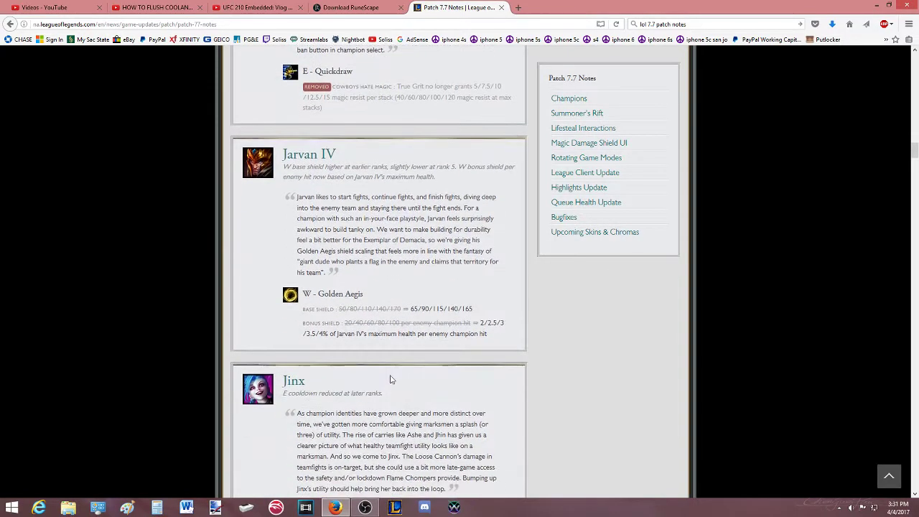
{"action": "scroll", "scroll_direction": "down", "scroll_amount": 3}
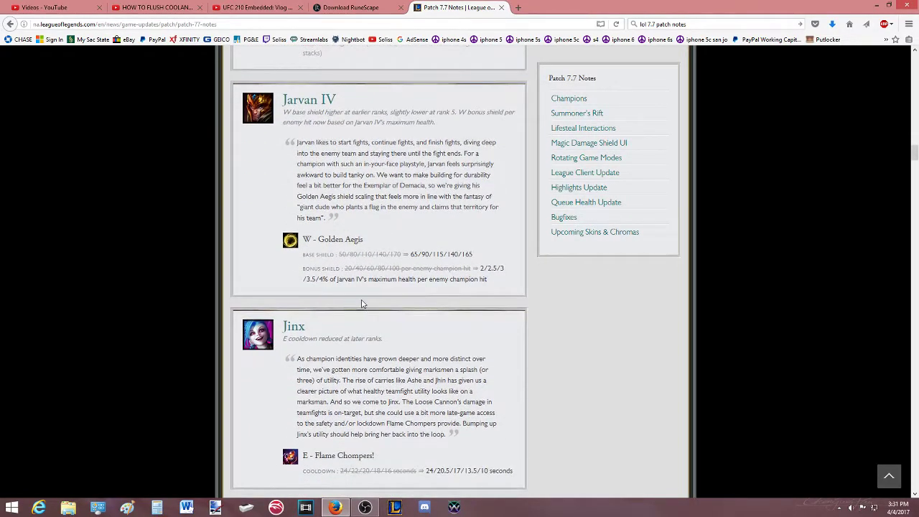
{"action": "mouse_move", "coordinate": [342, 276]}
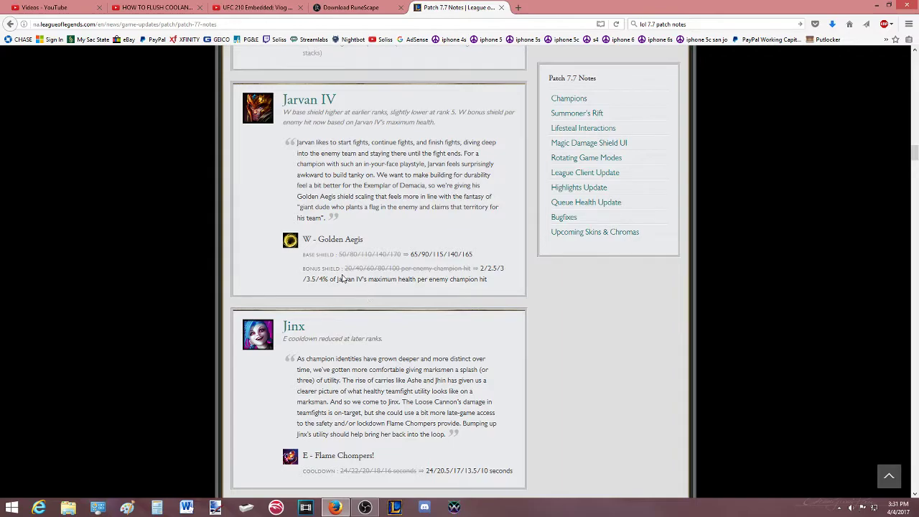
{"action": "mouse_move", "coordinate": [350, 305]}
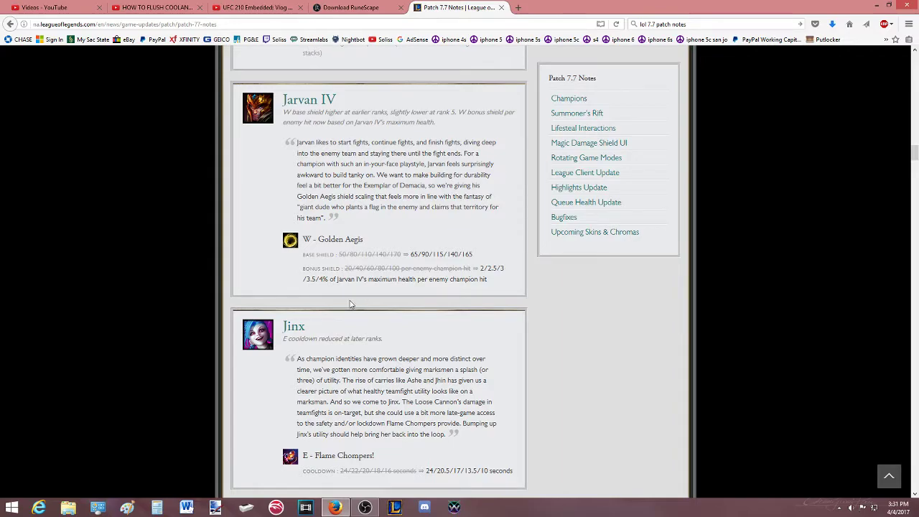
Scroll through Jinx's and Kassadin's changes to Katarina's and Lux's sections.
{"action": "scroll", "scroll_direction": "down", "scroll_amount": 3}
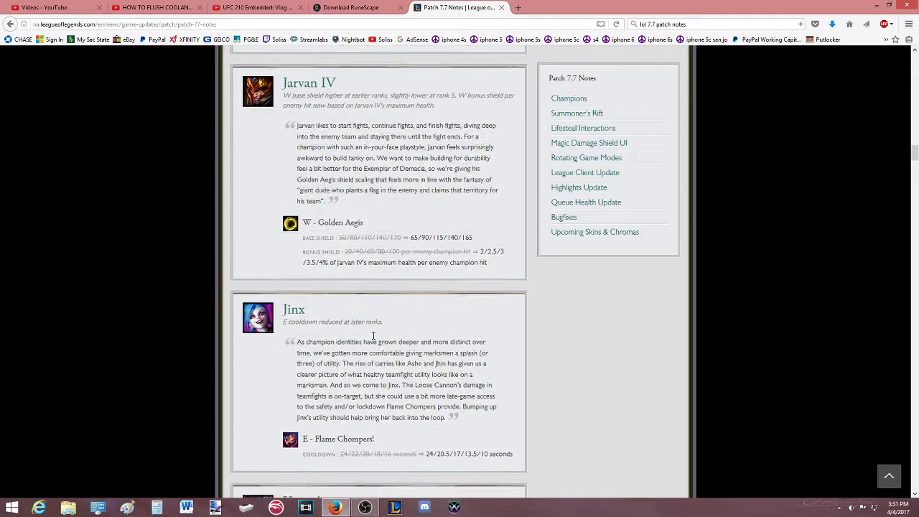
{"action": "scroll", "scroll_direction": "down", "scroll_amount": 3}
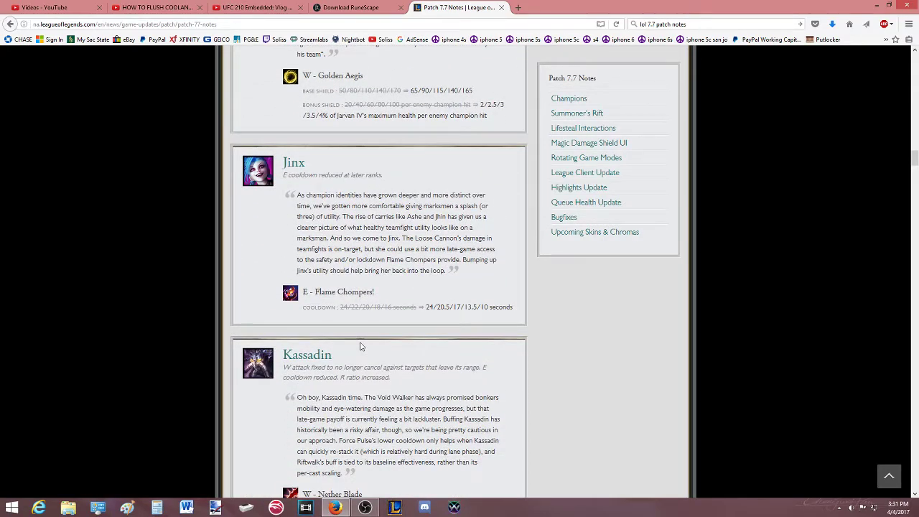
{"action": "scroll", "scroll_direction": "down", "scroll_amount": 3}
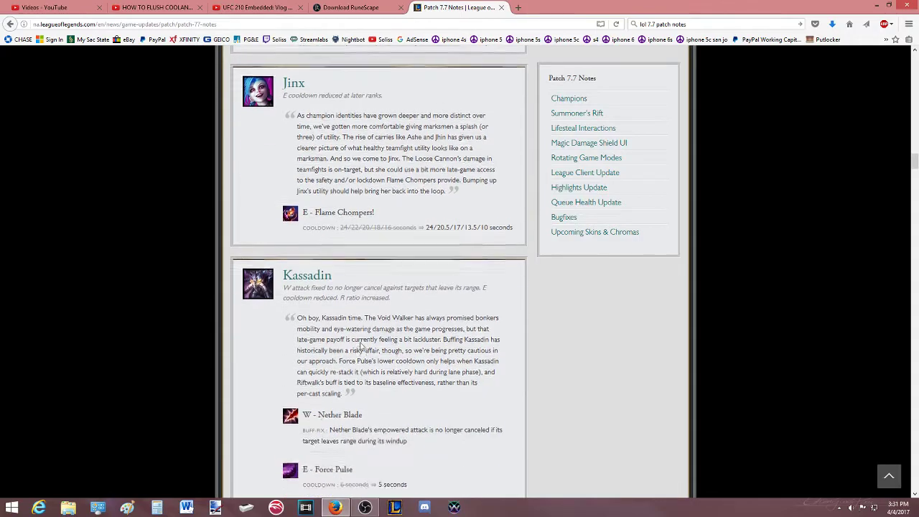
{"action": "scroll", "scroll_direction": "down", "scroll_amount": 3}
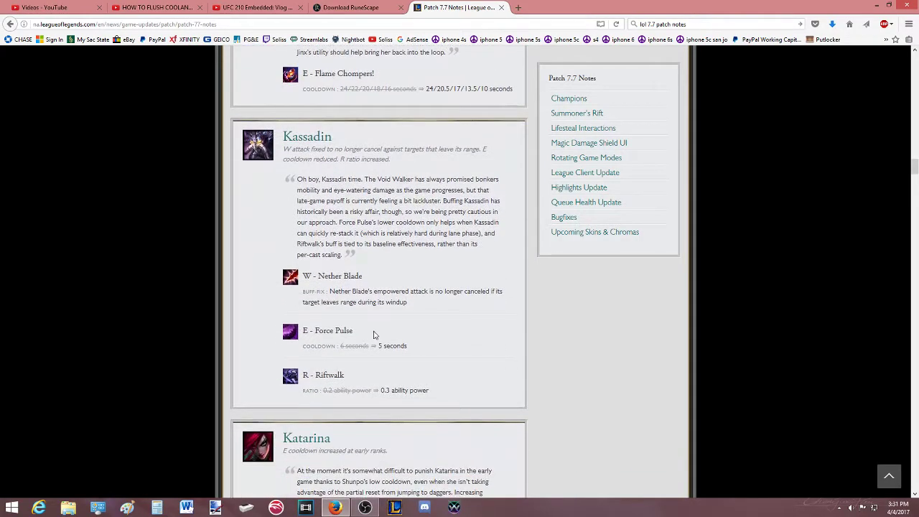
{"action": "mouse_move", "coordinate": [369, 302]}
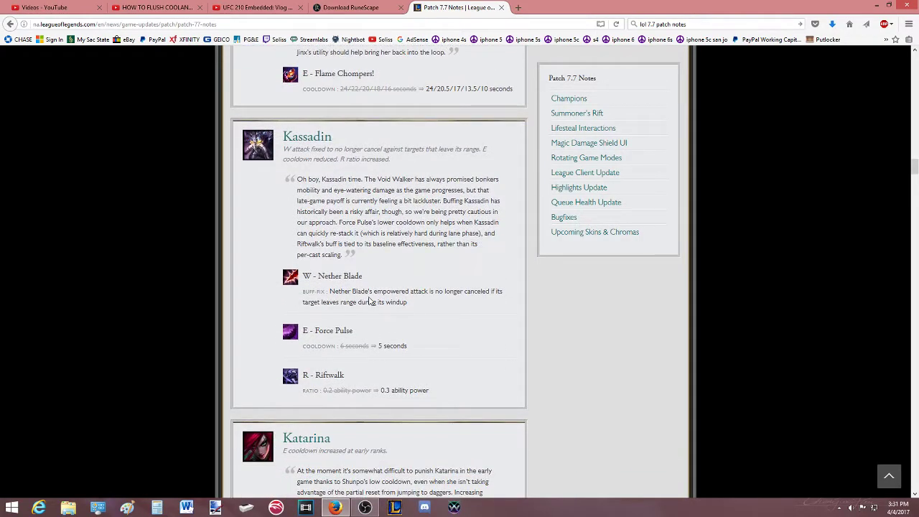
{"action": "mouse_move", "coordinate": [391, 314]}
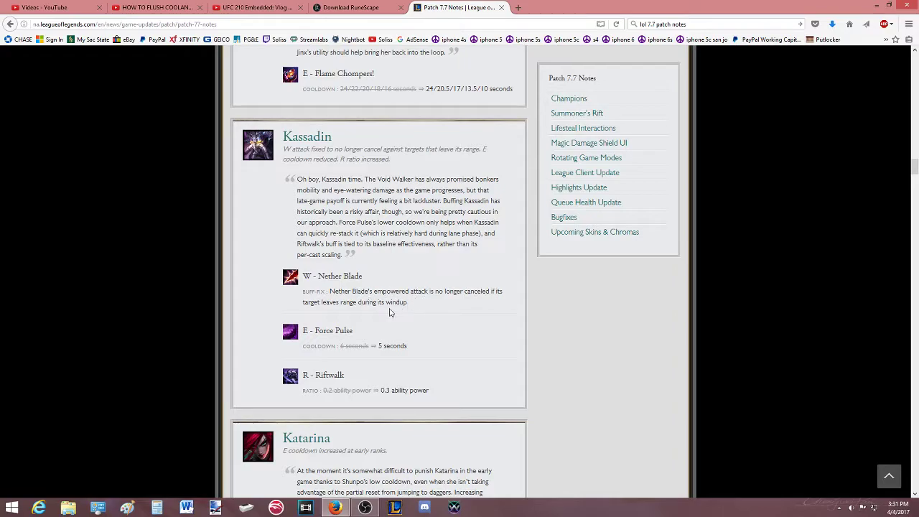
{"action": "mouse_move", "coordinate": [366, 362]}
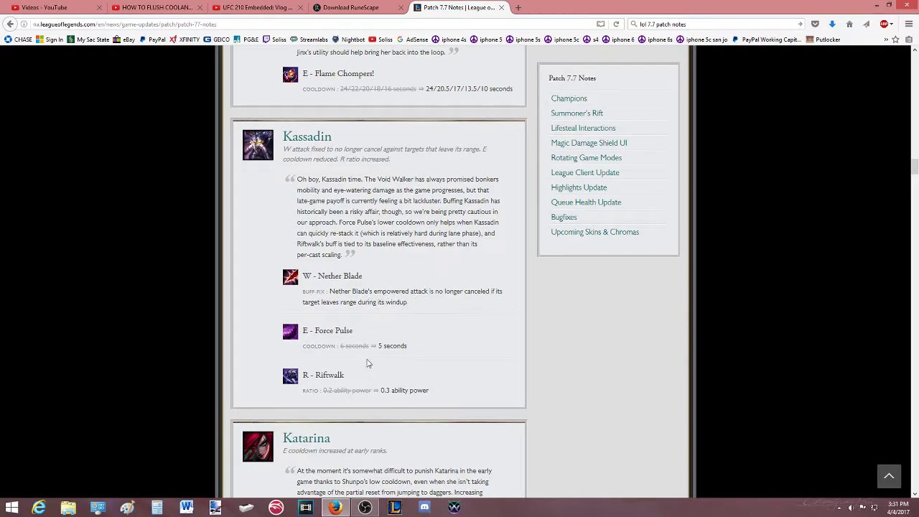
{"action": "mouse_move", "coordinate": [362, 403]}
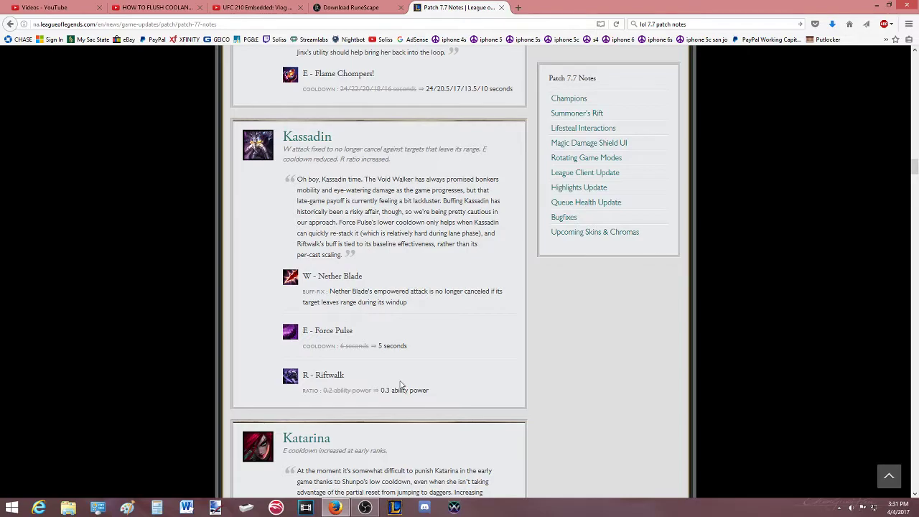
{"action": "scroll", "scroll_direction": "down", "scroll_amount": 3}
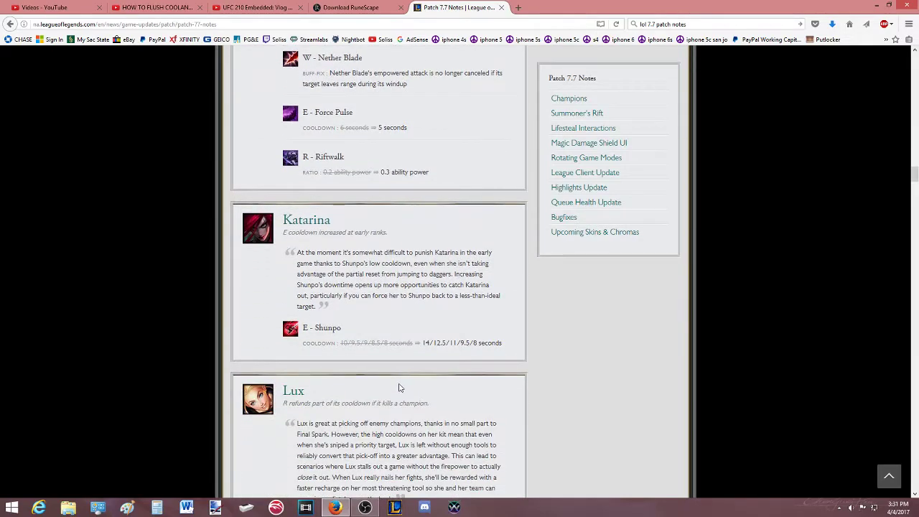
{"action": "mouse_move", "coordinate": [402, 377]}
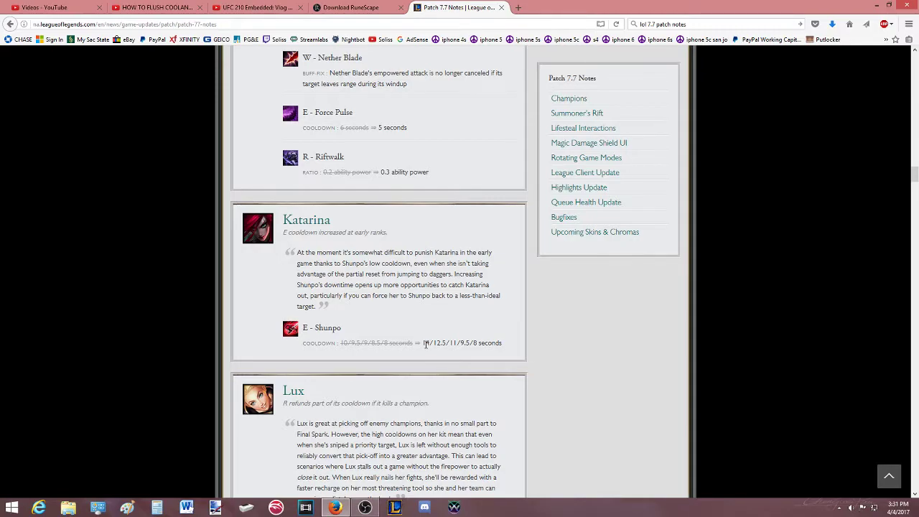
Scroll through Lux's and Nunu's changes until Rengar's section appears.
{"action": "scroll", "scroll_direction": "down", "scroll_amount": 3}
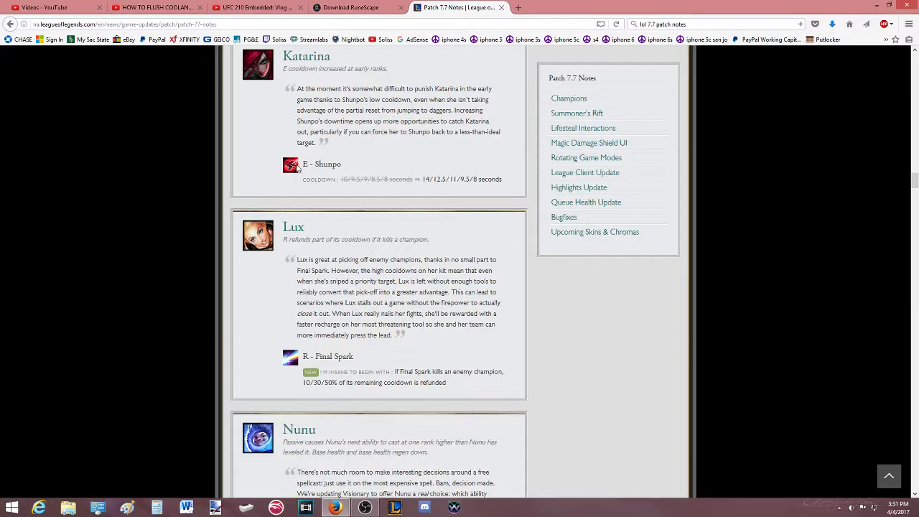
{"action": "scroll", "scroll_direction": "down", "scroll_amount": 3}
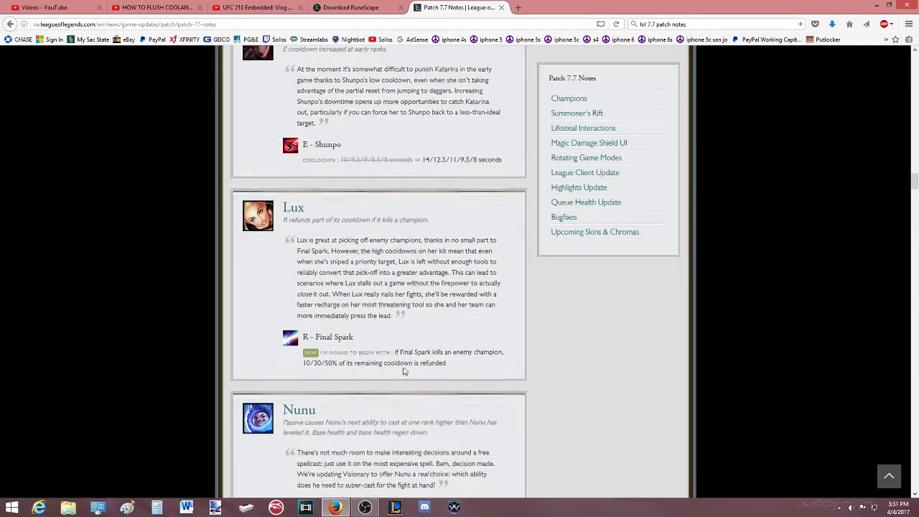
{"action": "scroll", "scroll_direction": "down", "scroll_amount": 3}
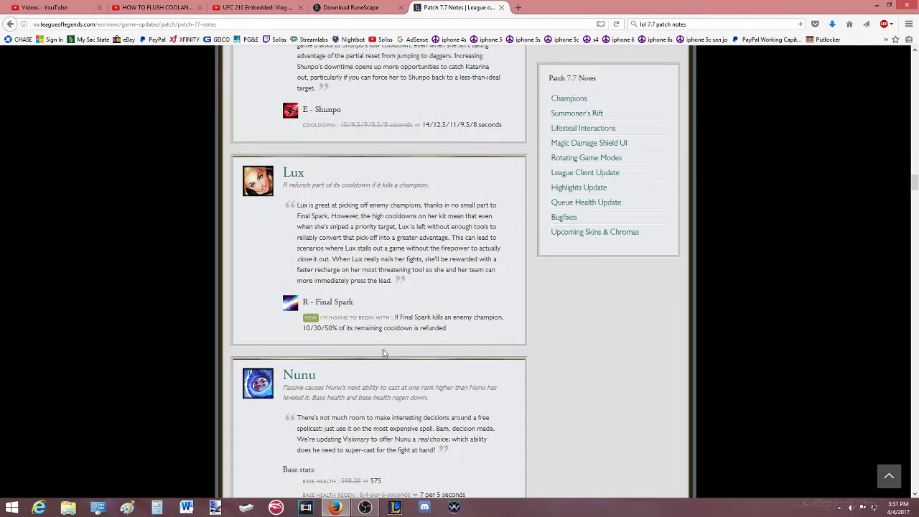
{"action": "mouse_move", "coordinate": [385, 349]}
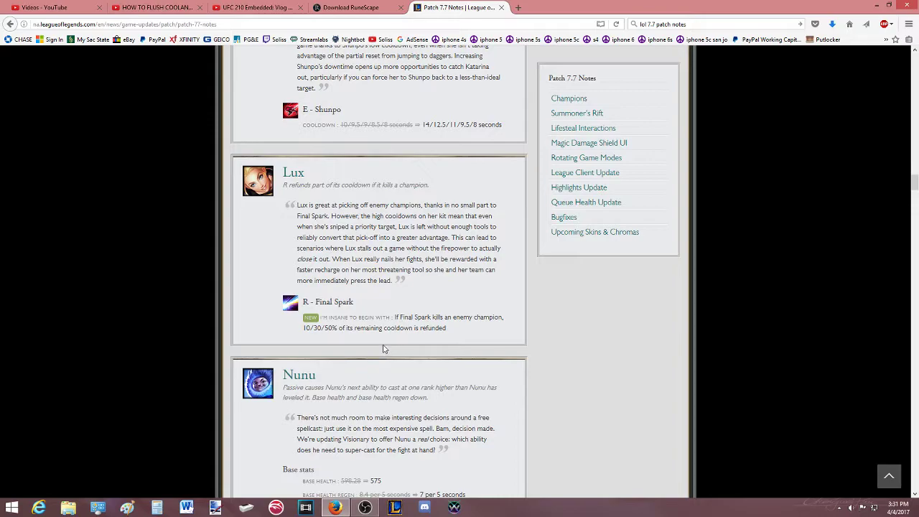
{"action": "scroll", "scroll_direction": "down", "scroll_amount": 3}
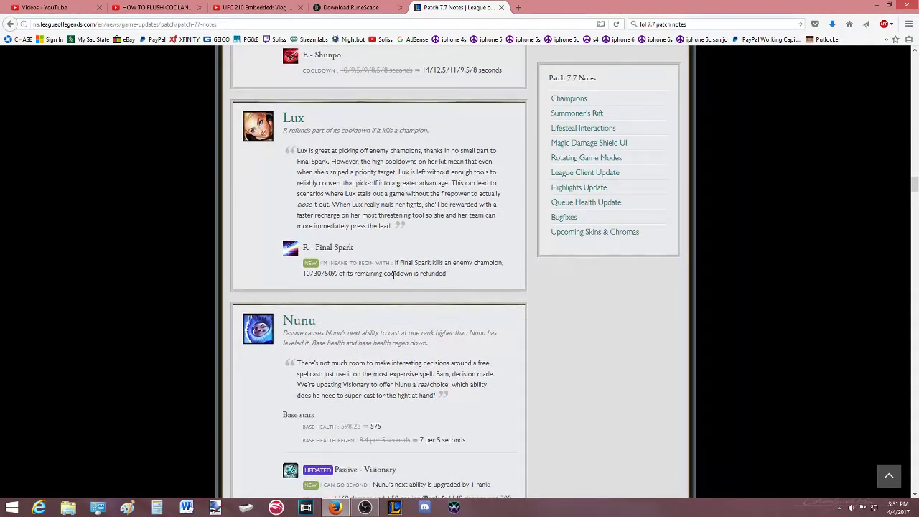
{"action": "mouse_move", "coordinate": [347, 286]}
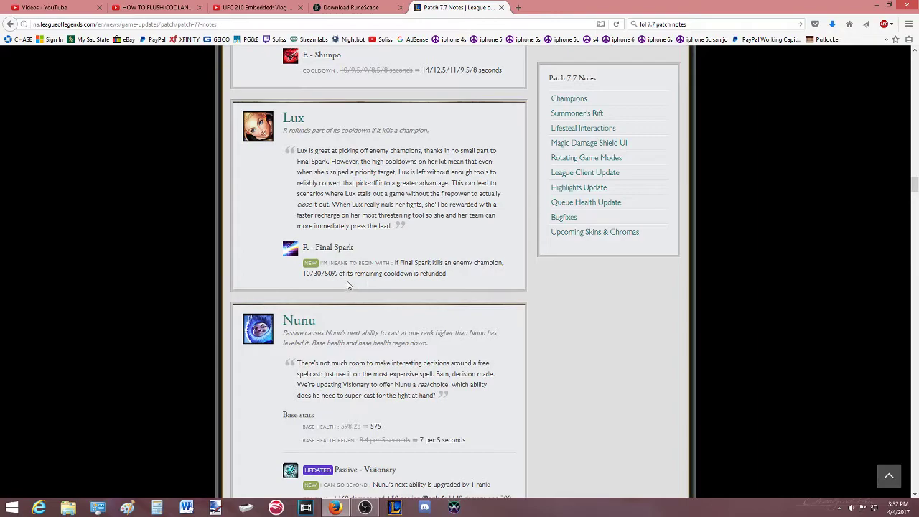
{"action": "mouse_move", "coordinate": [385, 275]}
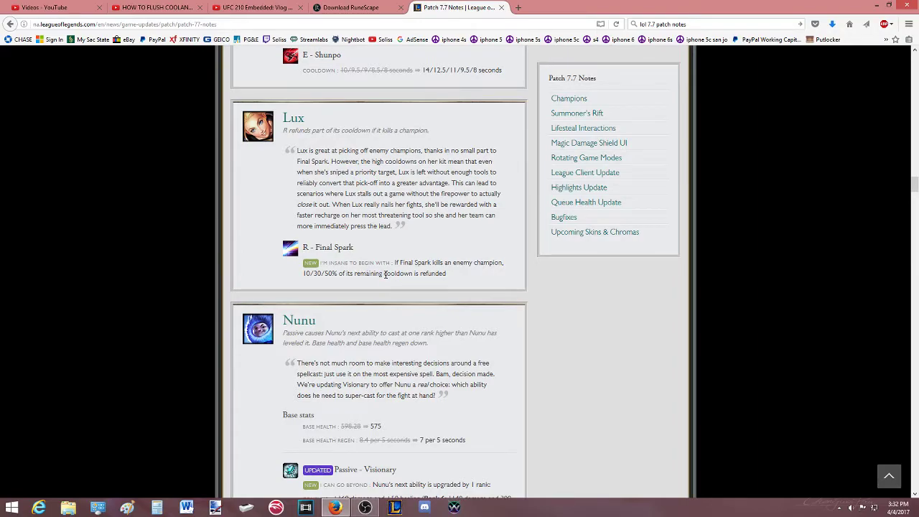
{"action": "mouse_move", "coordinate": [370, 276]}
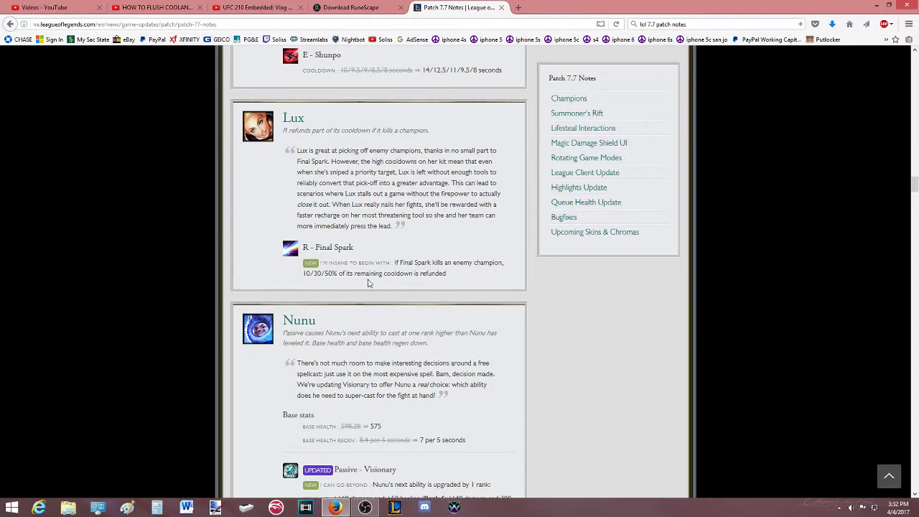
{"action": "scroll", "scroll_direction": "down", "scroll_amount": 3}
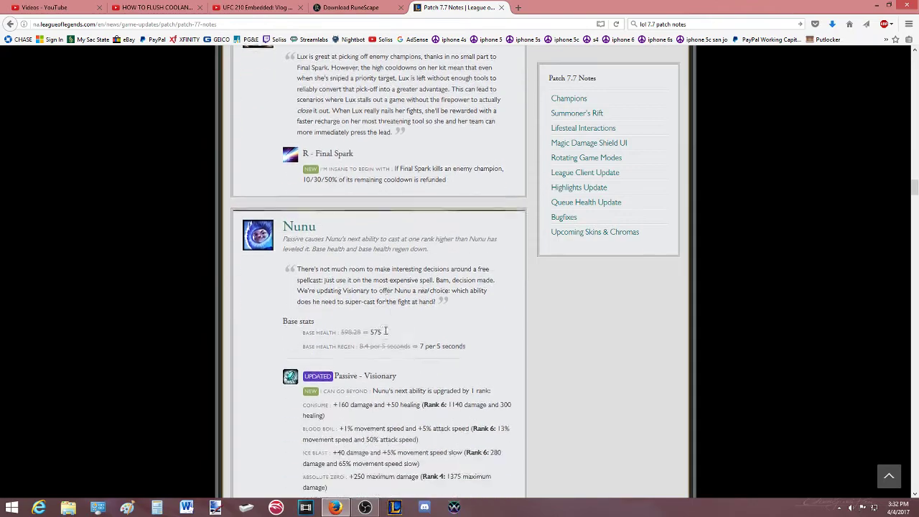
{"action": "scroll", "scroll_direction": "down", "scroll_amount": 3}
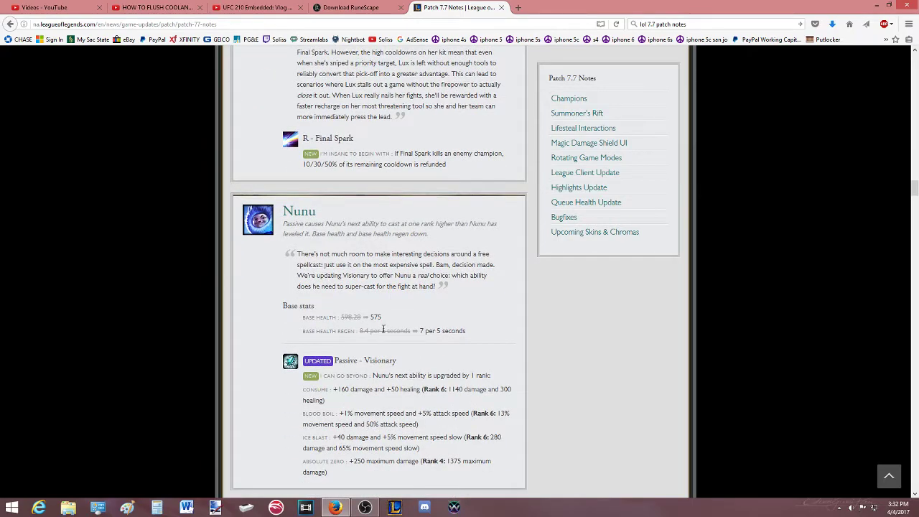
{"action": "scroll", "scroll_direction": "down", "scroll_amount": 3}
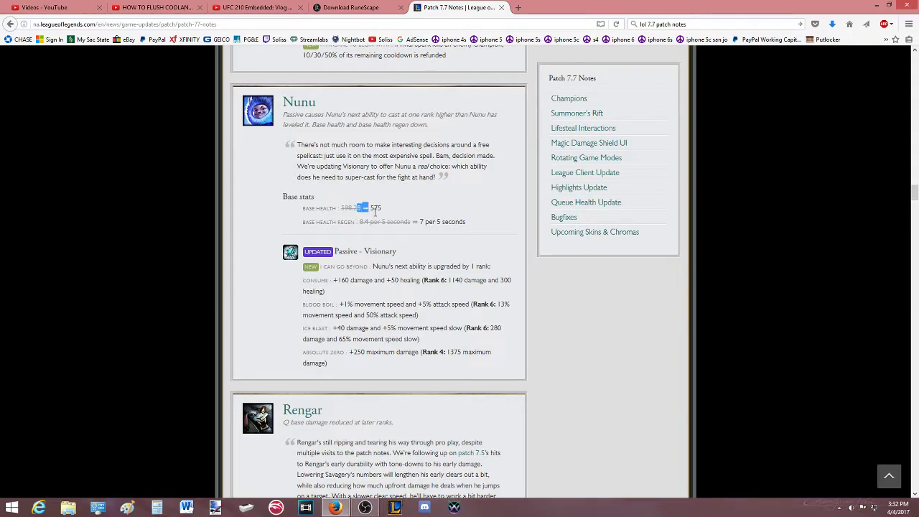
{"action": "mouse_move", "coordinate": [390, 296]}
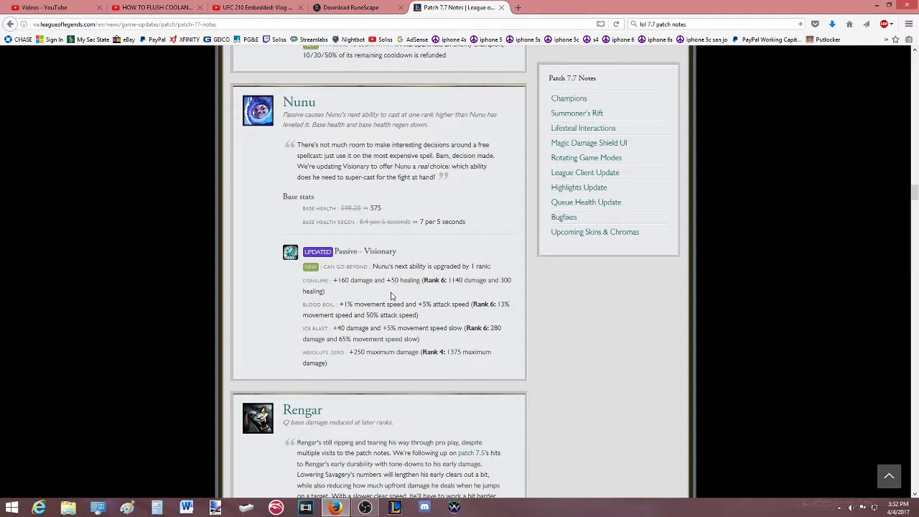
{"action": "scroll", "scroll_direction": "down", "scroll_amount": 3}
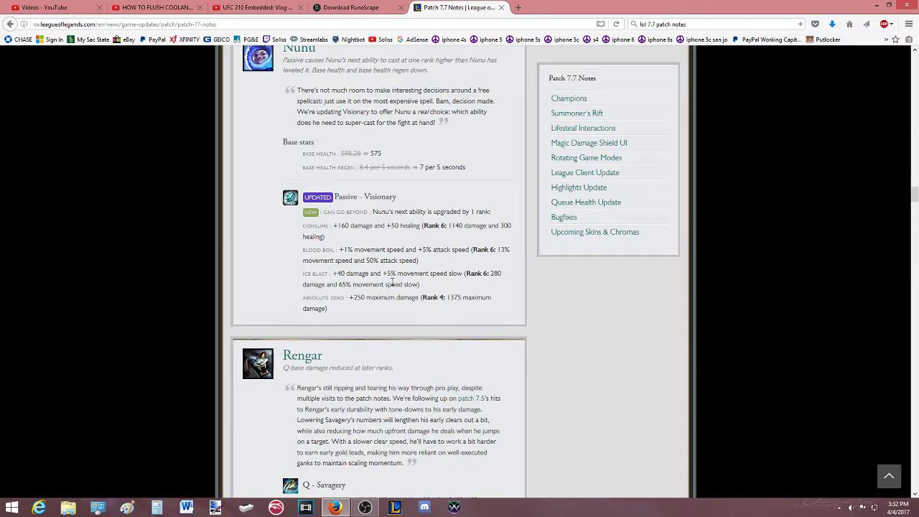
{"action": "scroll", "scroll_direction": "down", "scroll_amount": 3}
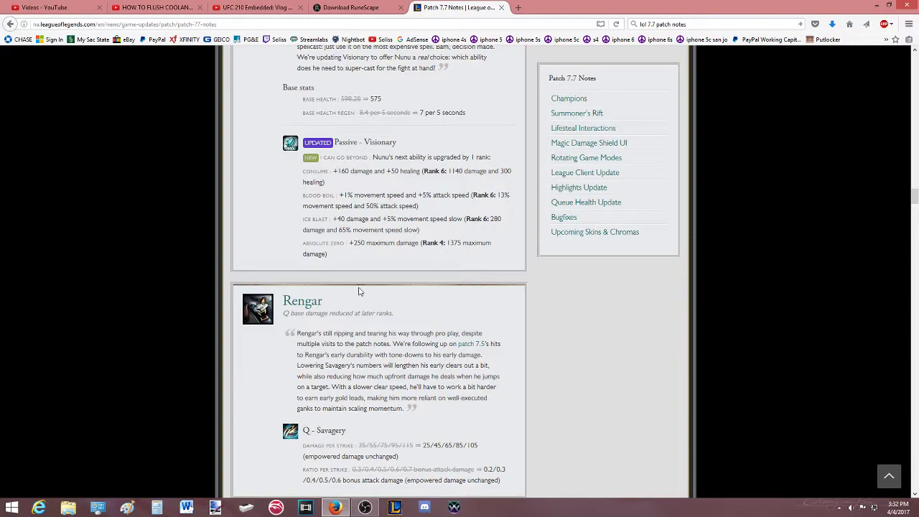
Scroll through Rengar's and Rumble's changes until Shaco's section appears.
{"action": "scroll", "scroll_direction": "down", "scroll_amount": 3}
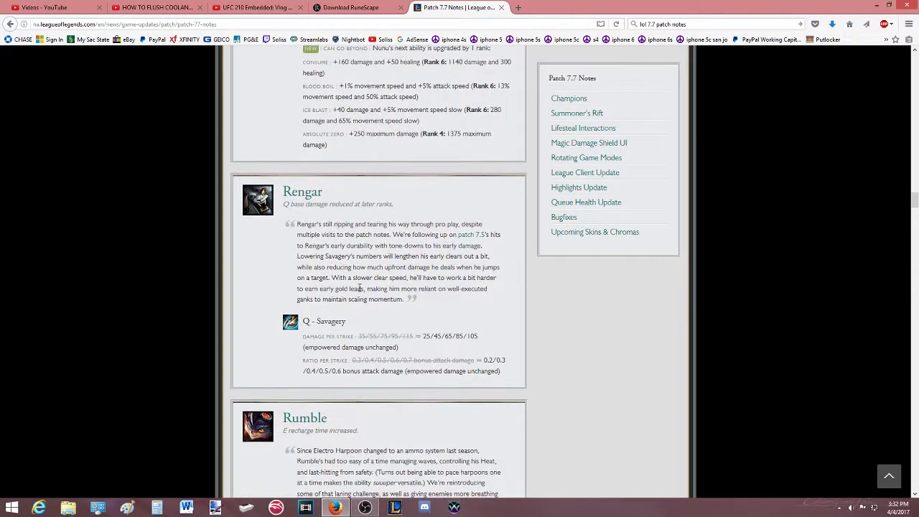
{"action": "scroll", "scroll_direction": "down", "scroll_amount": 3}
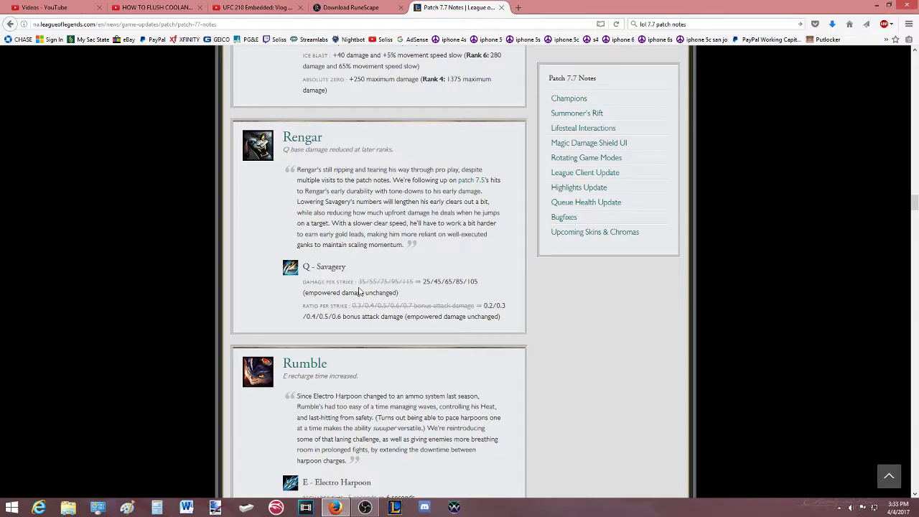
{"action": "scroll", "scroll_direction": "down", "scroll_amount": 3}
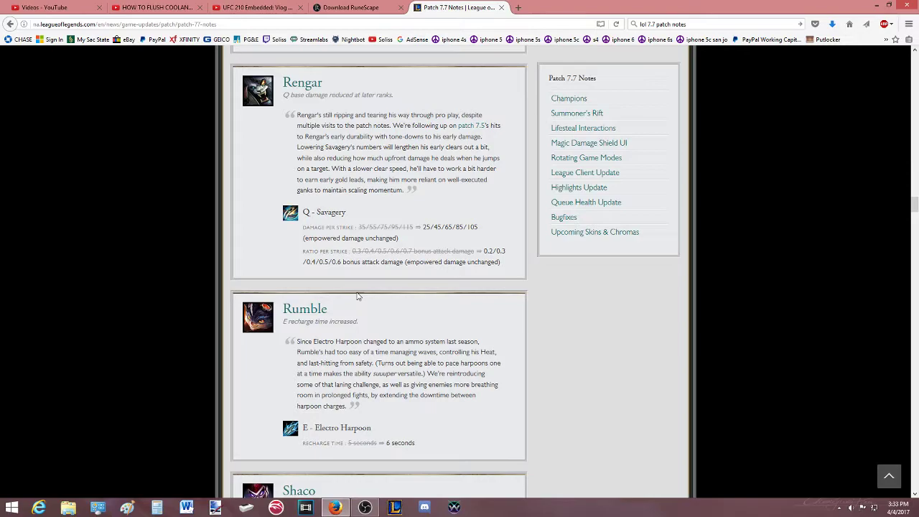
{"action": "mouse_move", "coordinate": [359, 296]}
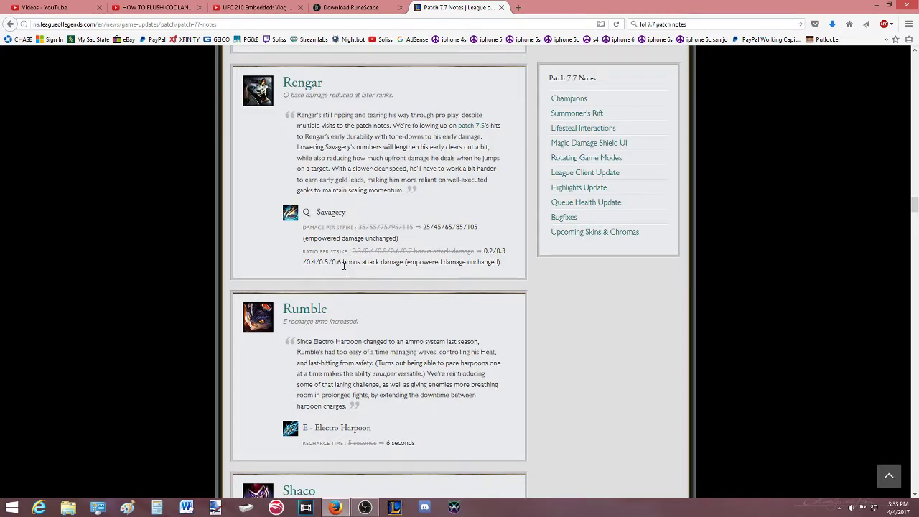
{"action": "mouse_move", "coordinate": [352, 270]}
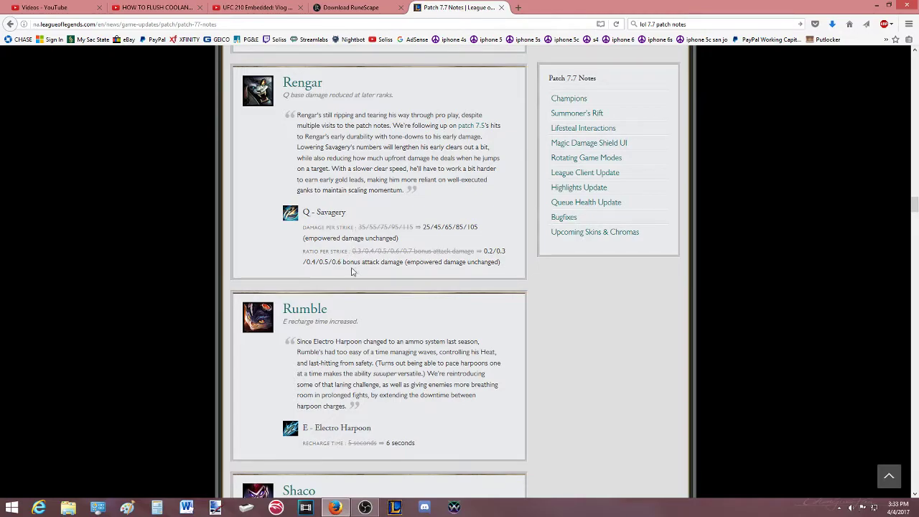
{"action": "scroll", "scroll_direction": "down", "scroll_amount": 3}
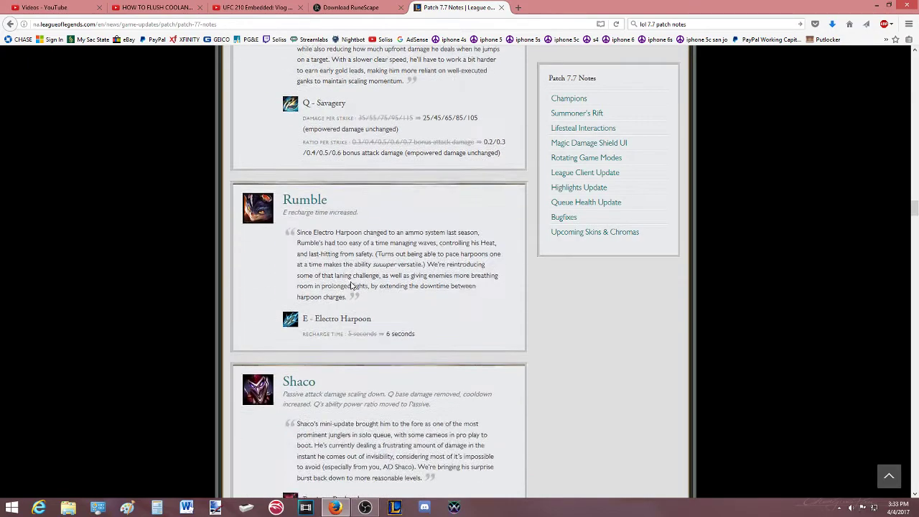
{"action": "scroll", "scroll_direction": "down", "scroll_amount": 3}
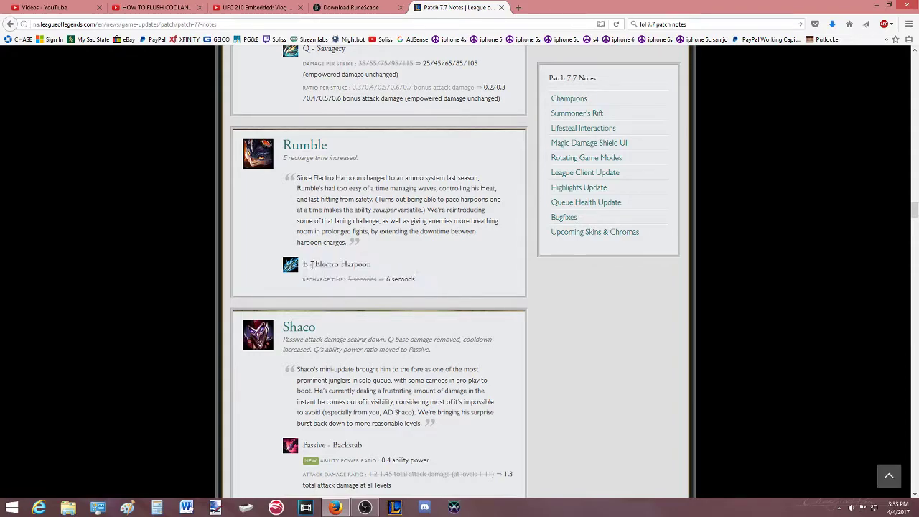
{"action": "mouse_move", "coordinate": [434, 284]}
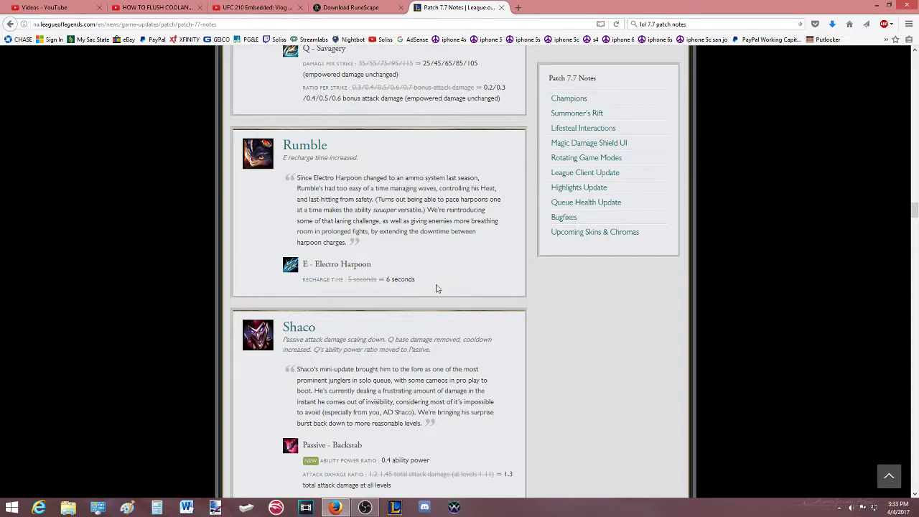
{"action": "mouse_move", "coordinate": [341, 279]}
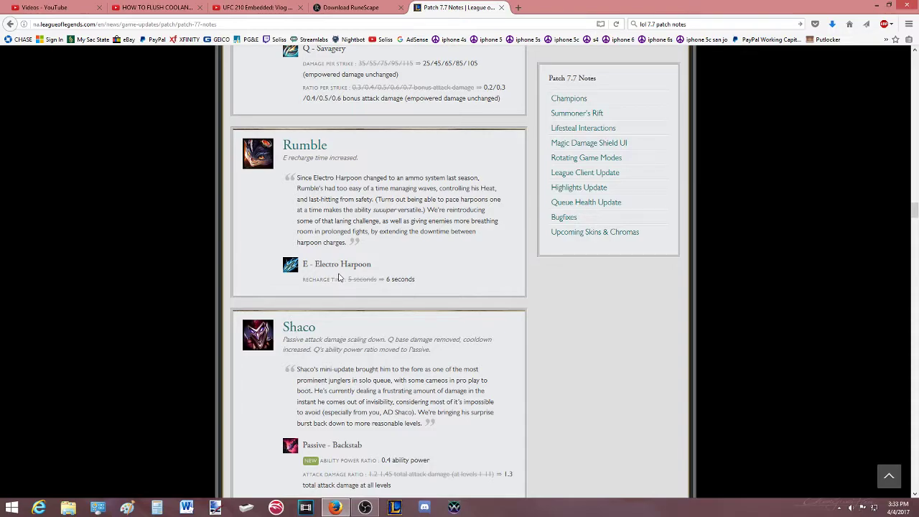
{"action": "scroll", "scroll_direction": "down", "scroll_amount": 3}
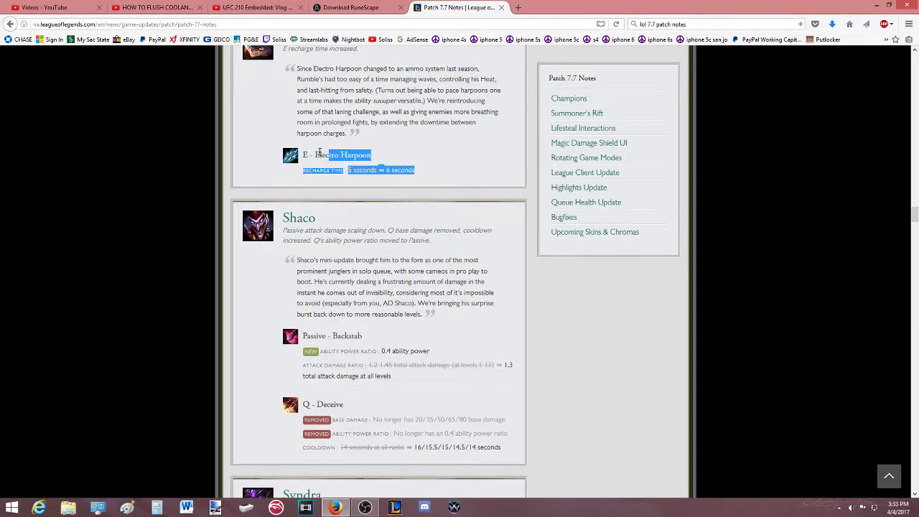
{"action": "scroll", "scroll_direction": "down", "scroll_amount": 3}
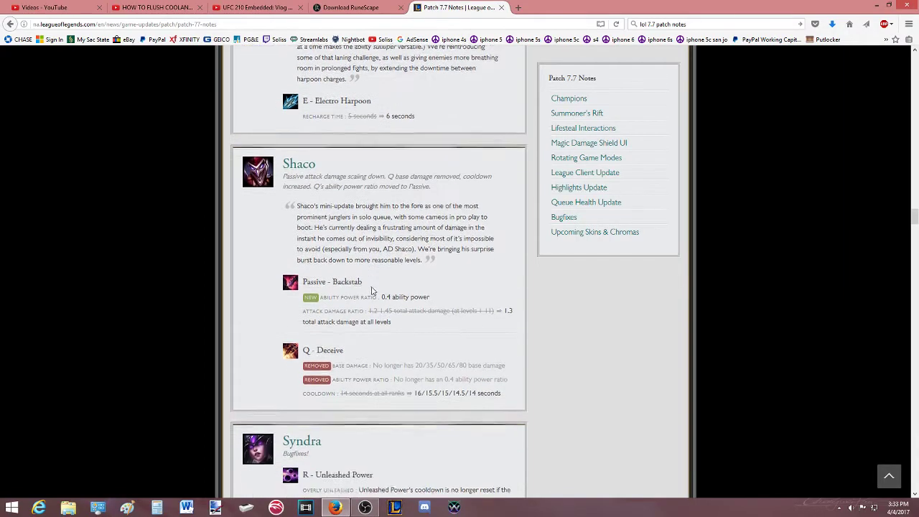
Scroll past Shaco's passive and Q changes to Syndra's and Talon's sections.
{"action": "scroll", "scroll_direction": "down", "scroll_amount": 3}
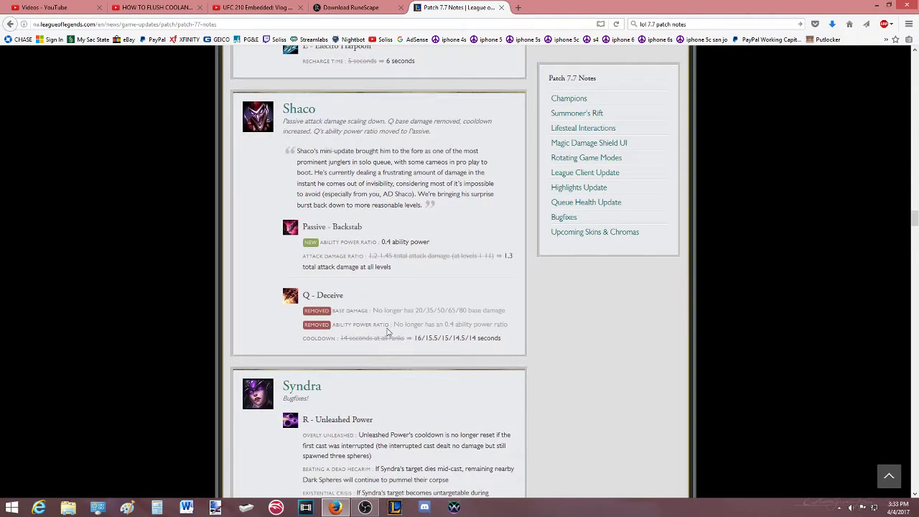
{"action": "mouse_move", "coordinate": [441, 272]}
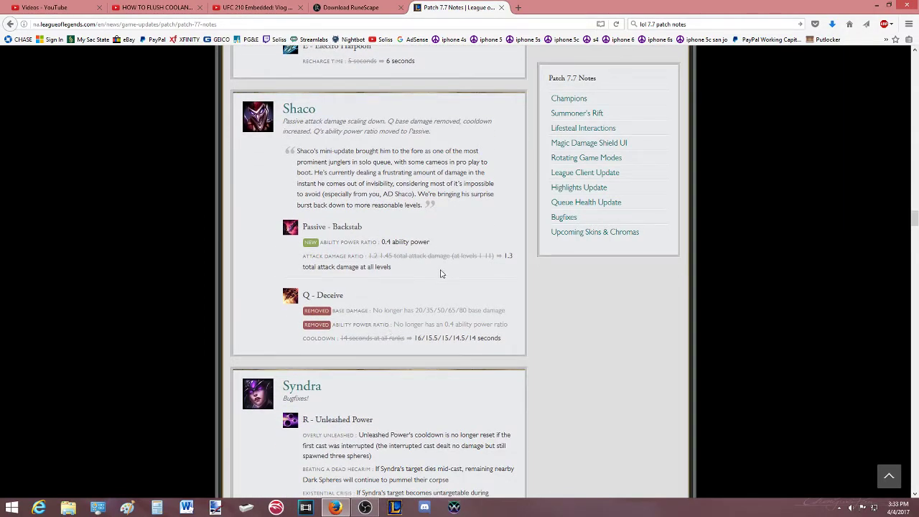
{"action": "mouse_move", "coordinate": [376, 323]}
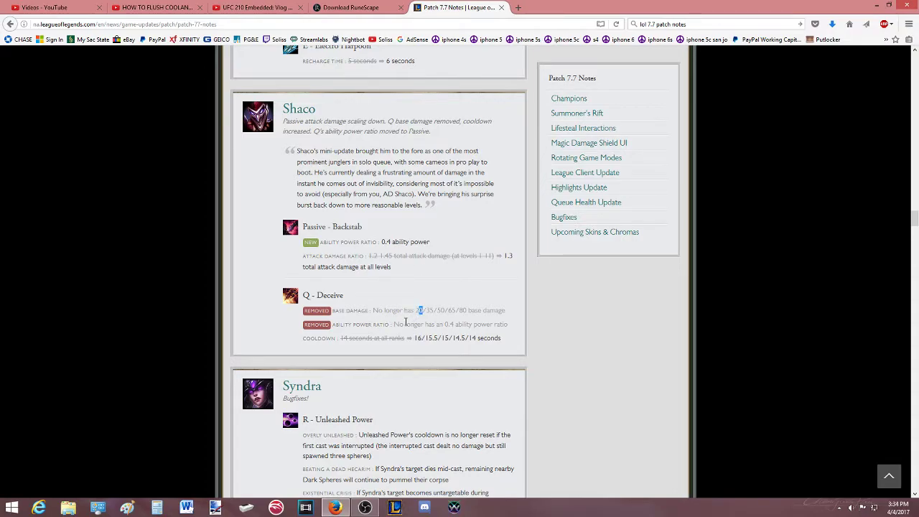
{"action": "mouse_move", "coordinate": [394, 336]}
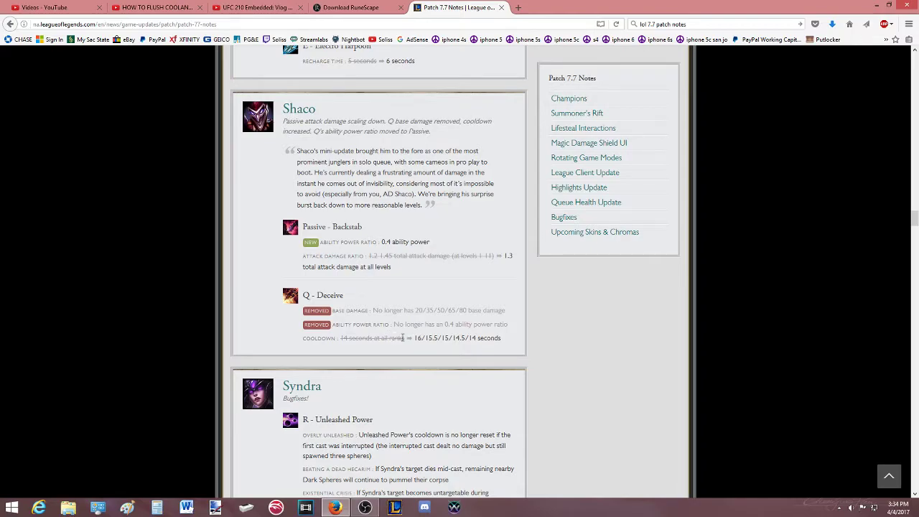
{"action": "mouse_move", "coordinate": [322, 231]}
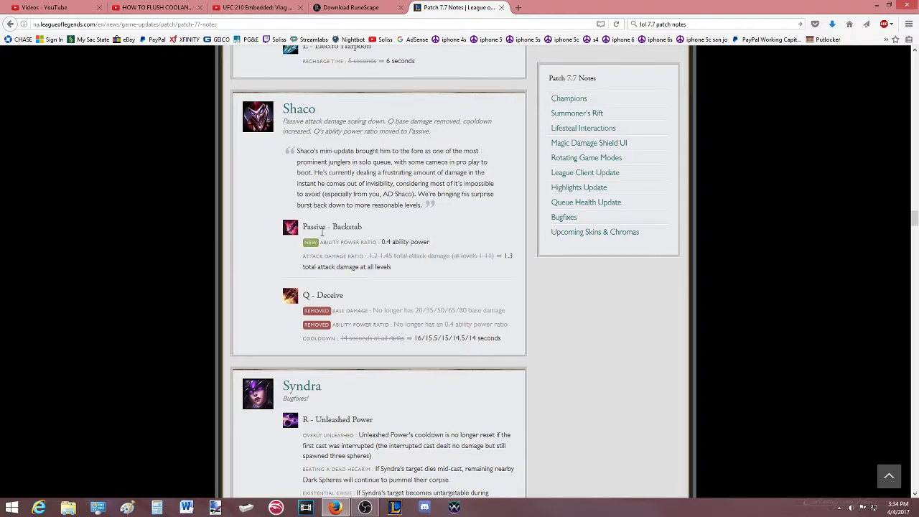
{"action": "mouse_move", "coordinate": [365, 286]}
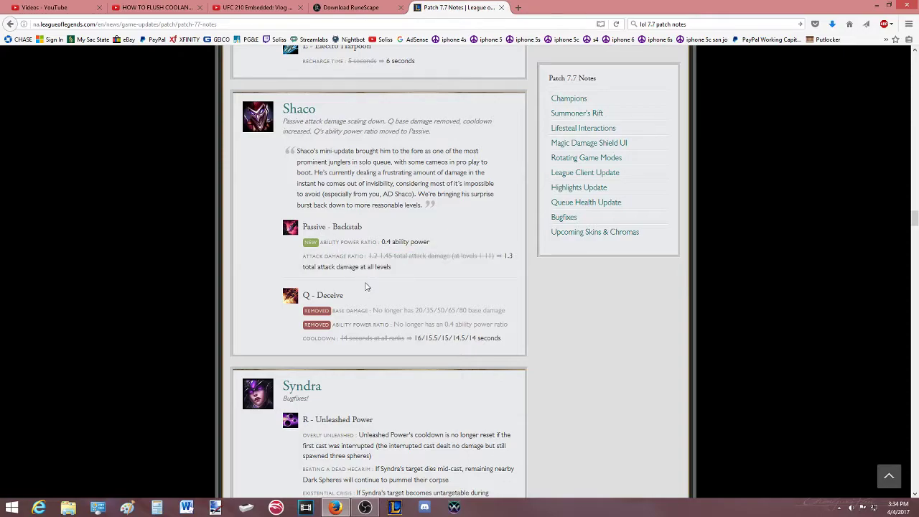
{"action": "mouse_move", "coordinate": [337, 255]}
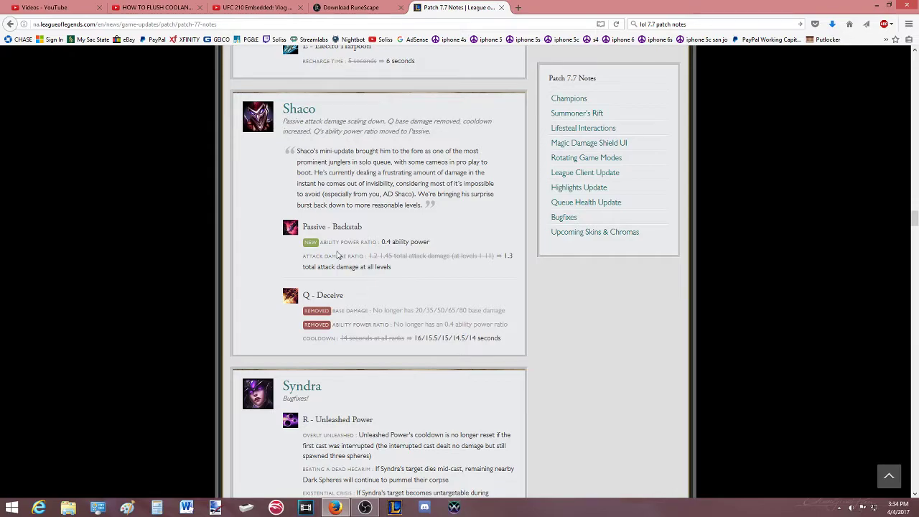
{"action": "scroll", "scroll_direction": "down", "scroll_amount": 3}
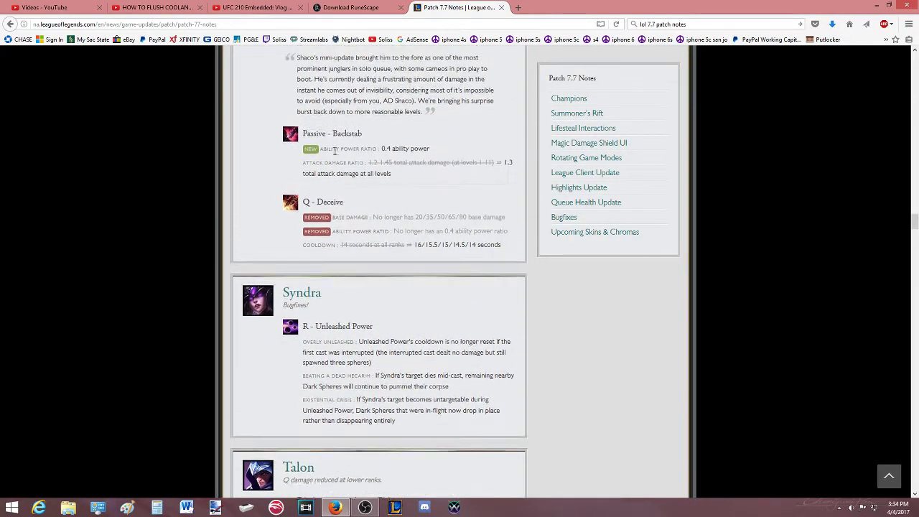
Read Syndra's Unleashed Power bugfix notes, highlighting words along the way.
{"action": "scroll", "scroll_direction": "down", "scroll_amount": 3}
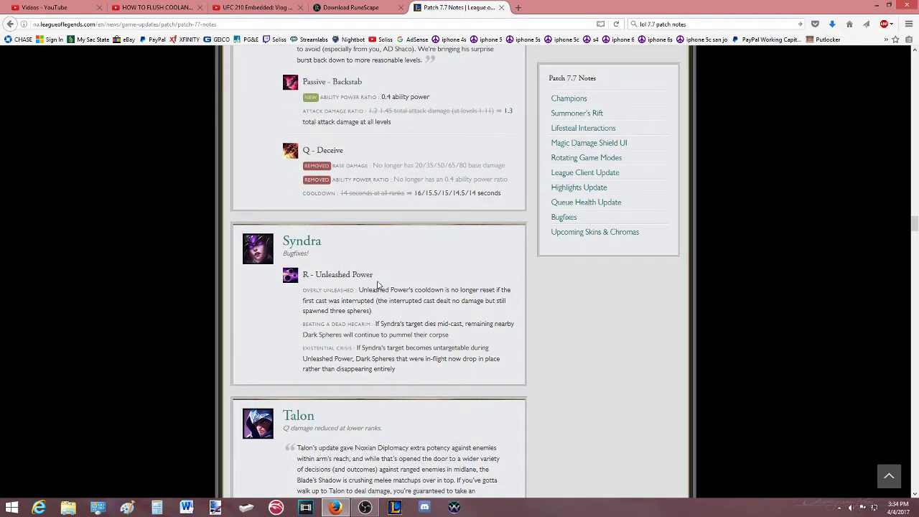
{"action": "scroll", "scroll_direction": "down", "scroll_amount": 3}
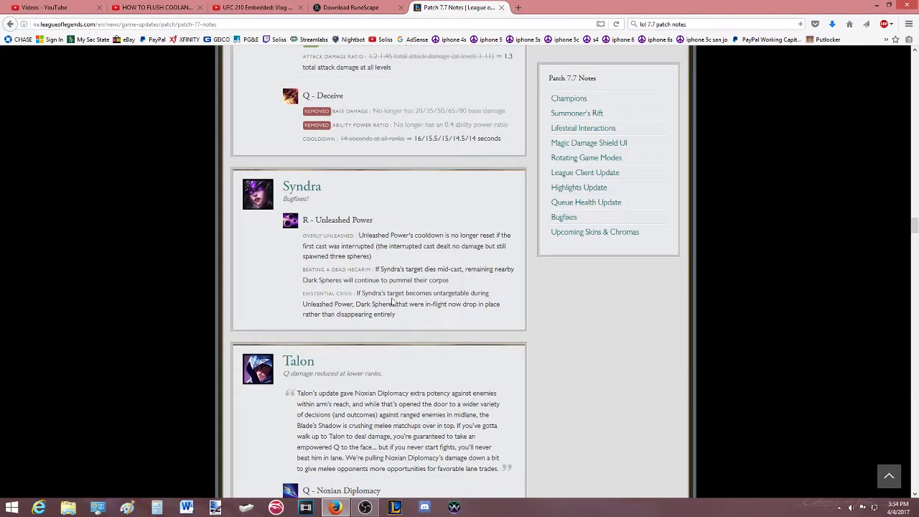
{"action": "mouse_move", "coordinate": [374, 256]}
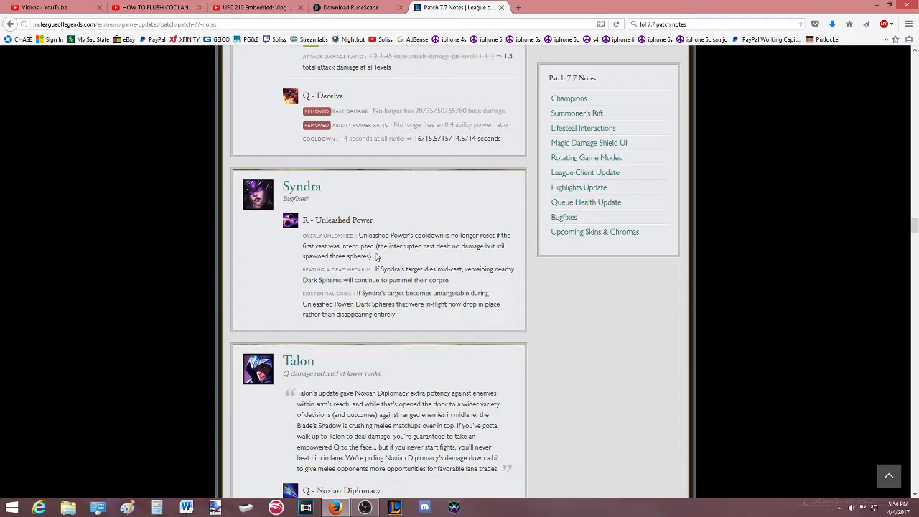
{"action": "scroll", "scroll_direction": "down", "scroll_amount": 3}
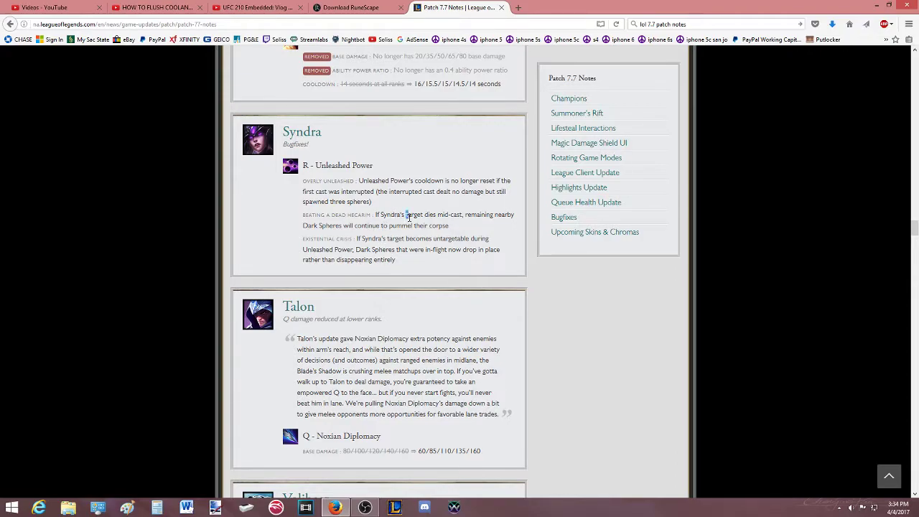
{"action": "mouse_move", "coordinate": [395, 228]}
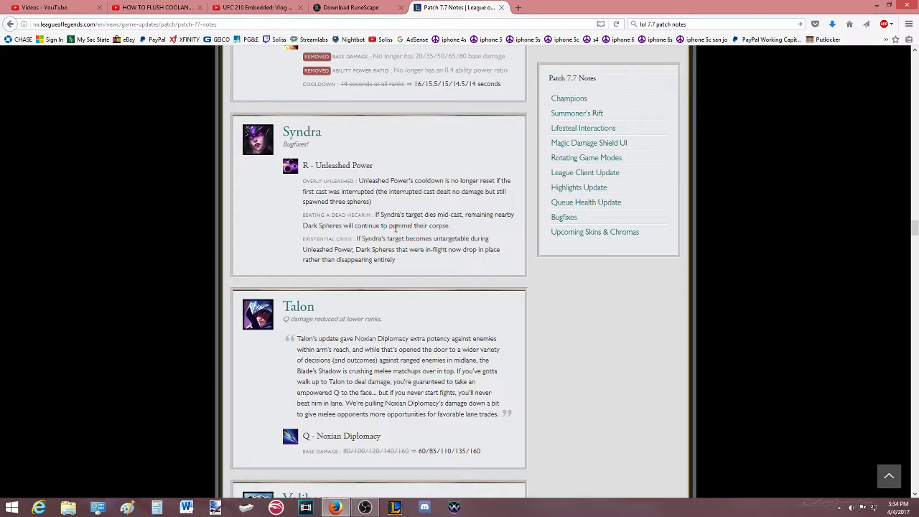
{"action": "double_click", "coordinate": [481, 214]}
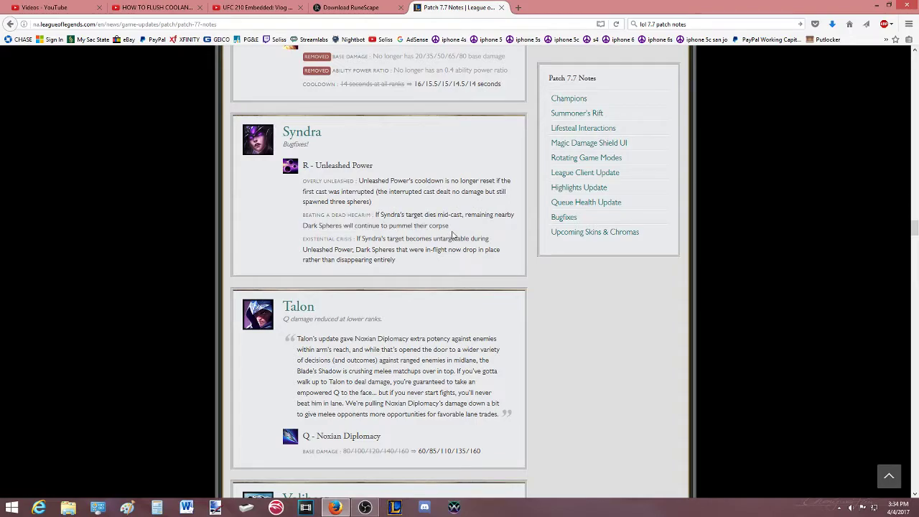
{"action": "double_click", "coordinate": [323, 216]}
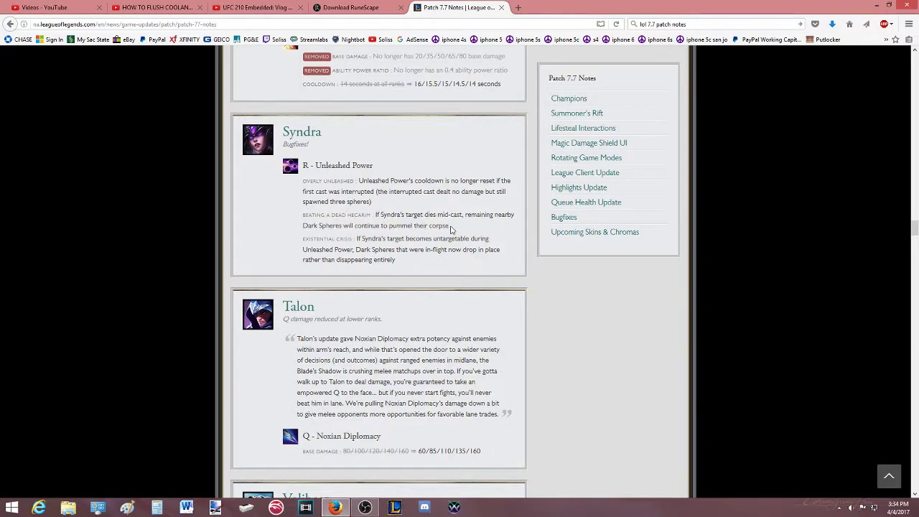
{"action": "mouse_move", "coordinate": [395, 202]}
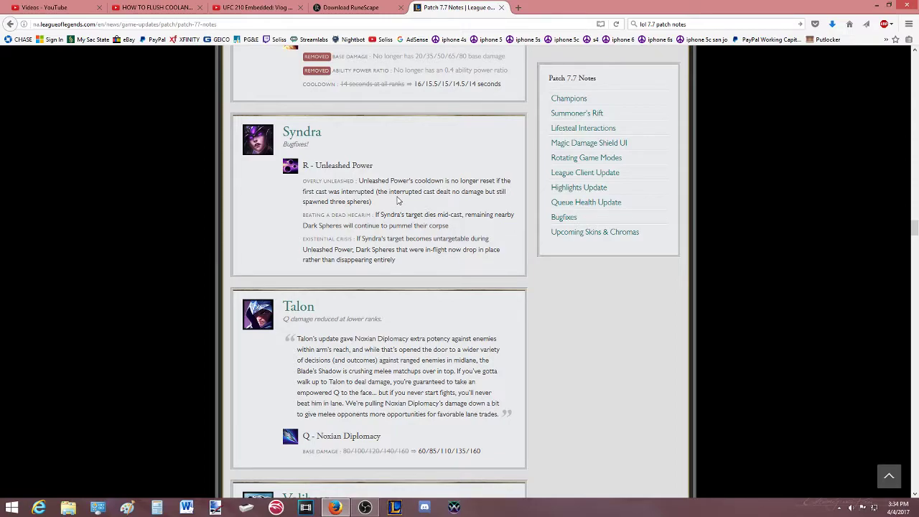
{"action": "double_click", "coordinate": [365, 201]}
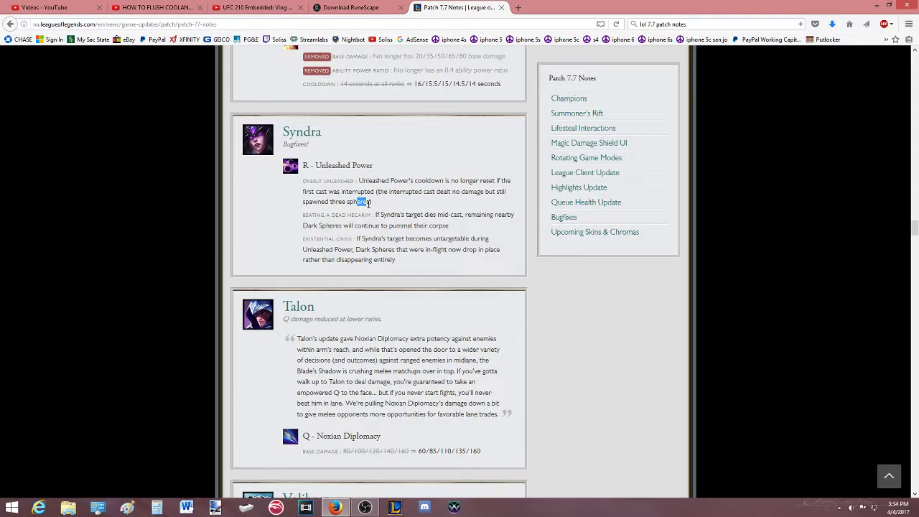
Continue down to Talon's notes until Volibear's heading appears.
{"action": "scroll", "scroll_direction": "down", "scroll_amount": 3}
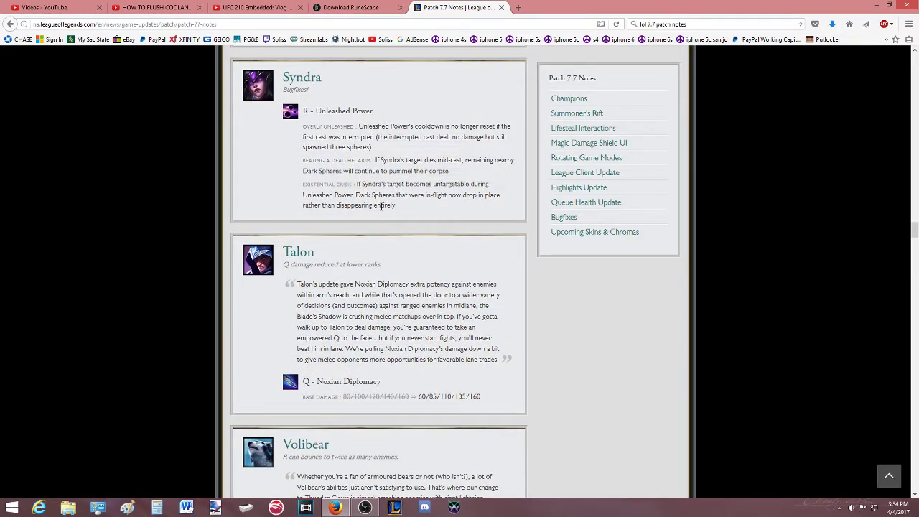
{"action": "mouse_move", "coordinate": [371, 218]}
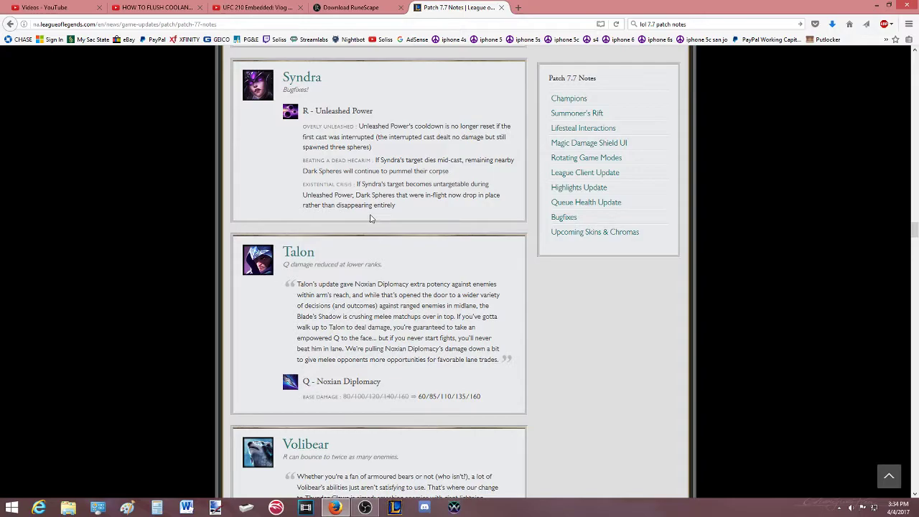
{"action": "mouse_move", "coordinate": [373, 200]}
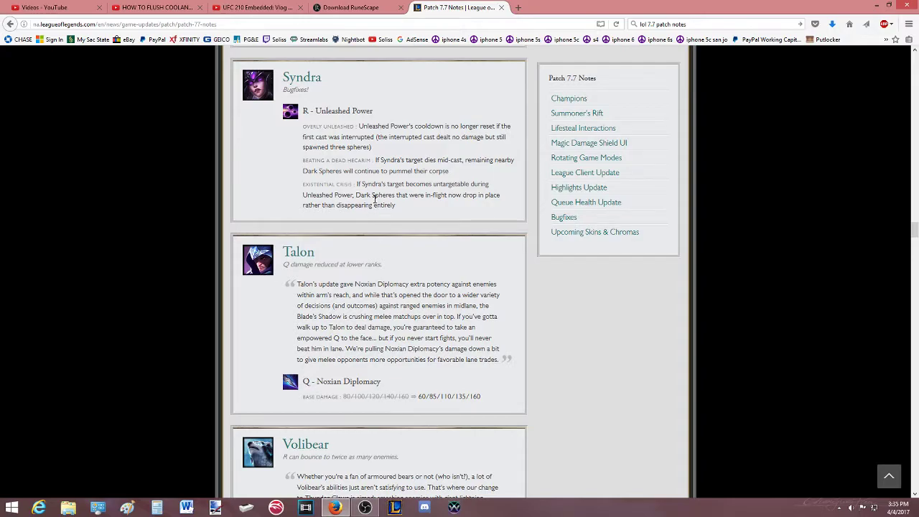
{"action": "mouse_move", "coordinate": [298, 105]}
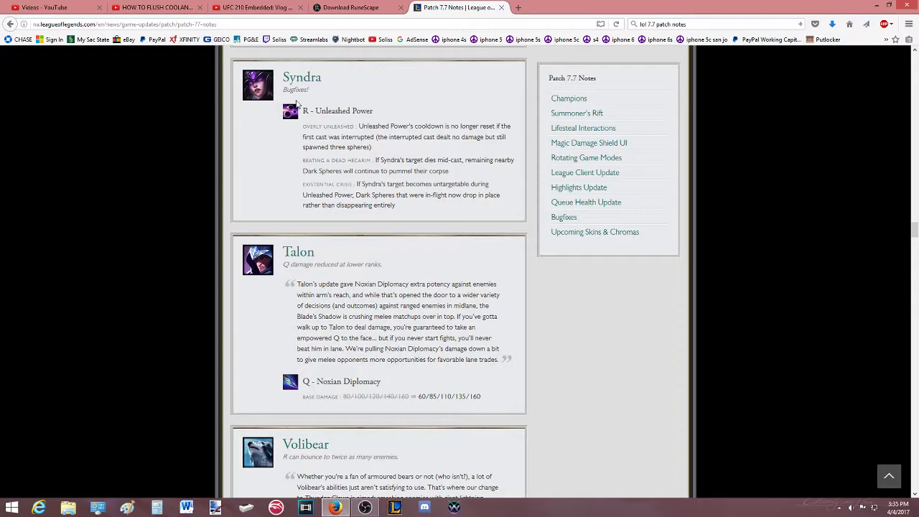
{"action": "scroll", "scroll_direction": "down", "scroll_amount": 3}
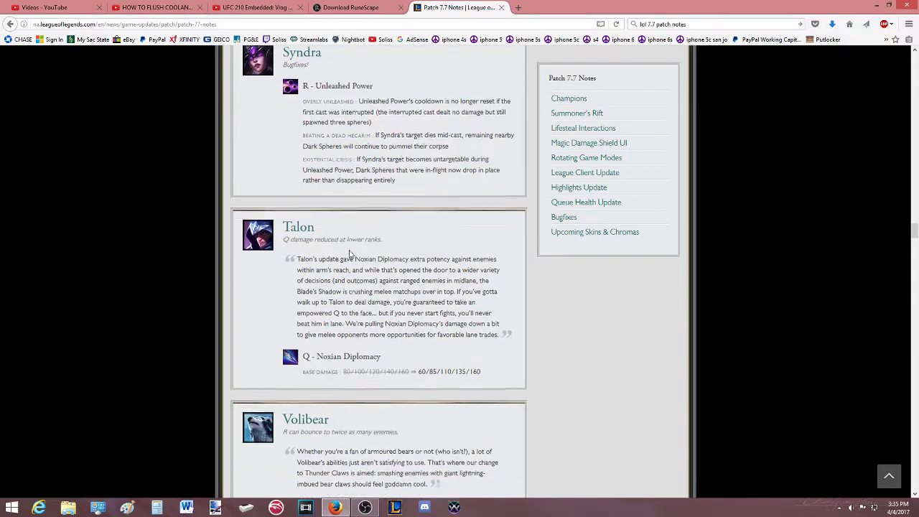
Finish Talon's Noxian Diplomacy change and read Volibear's Thunder Claws notes.
{"action": "scroll", "scroll_direction": "down", "scroll_amount": 3}
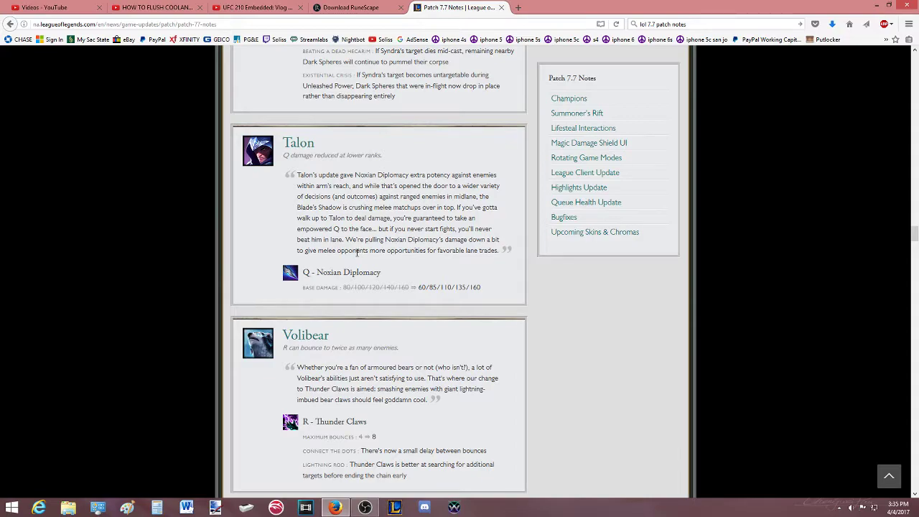
{"action": "mouse_move", "coordinate": [313, 275]}
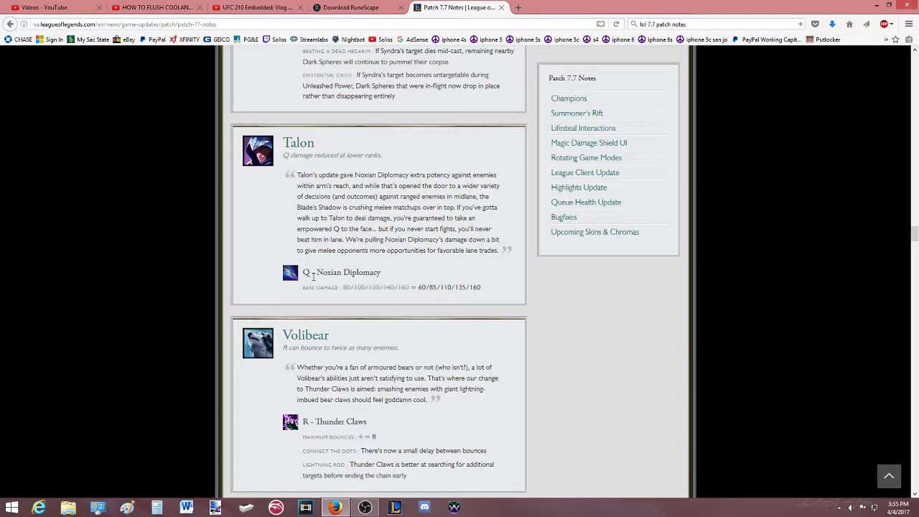
{"action": "mouse_move", "coordinate": [351, 287]}
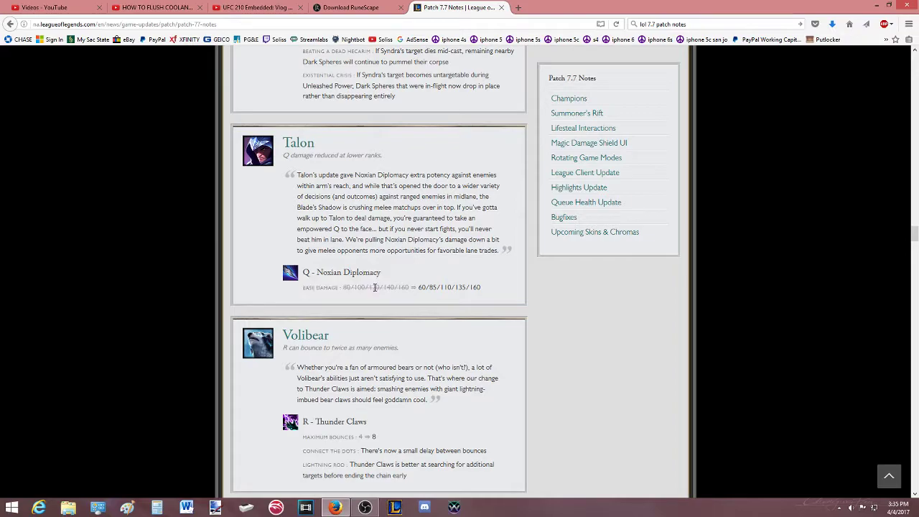
{"action": "scroll", "scroll_direction": "down", "scroll_amount": 3}
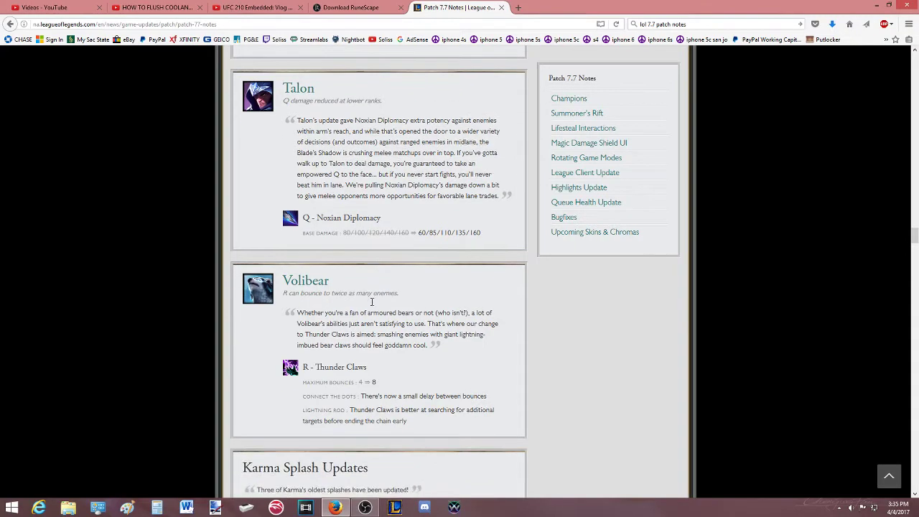
Read past Volibear to the Karma splashes: Traditional, Sakura and Sun Goddess Karma.
{"action": "scroll", "scroll_direction": "down", "scroll_amount": 3}
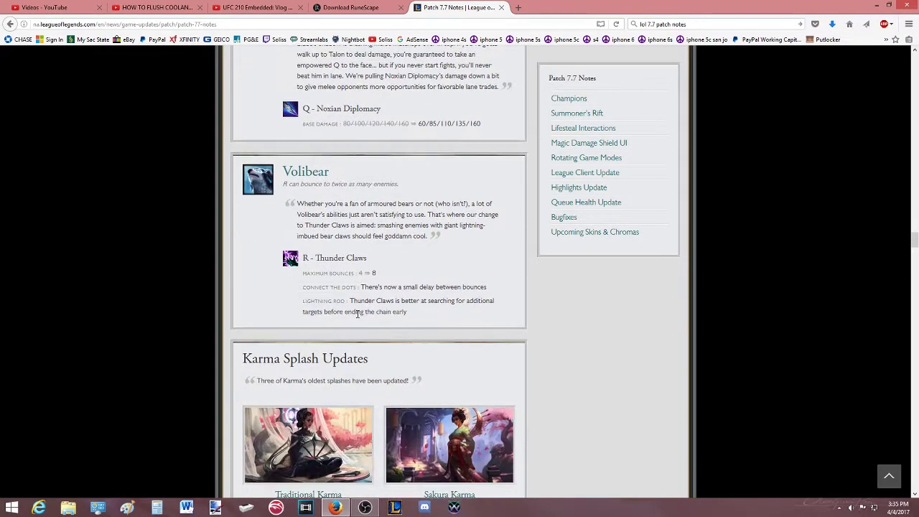
{"action": "mouse_move", "coordinate": [353, 325]}
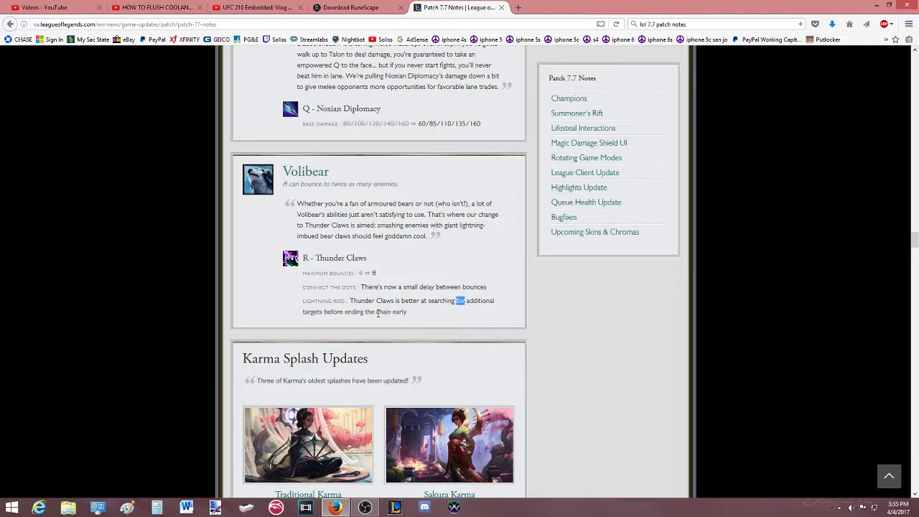
{"action": "scroll", "scroll_direction": "down", "scroll_amount": 3}
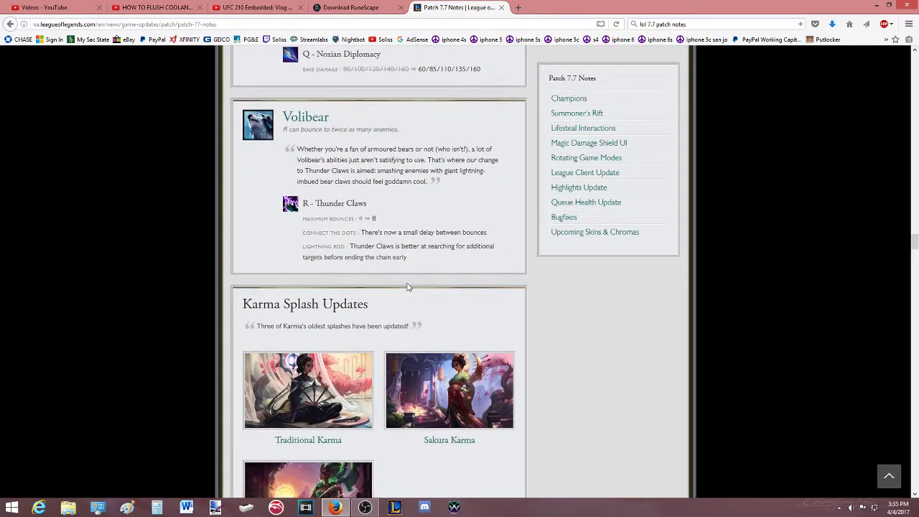
{"action": "scroll", "scroll_direction": "down", "scroll_amount": 3}
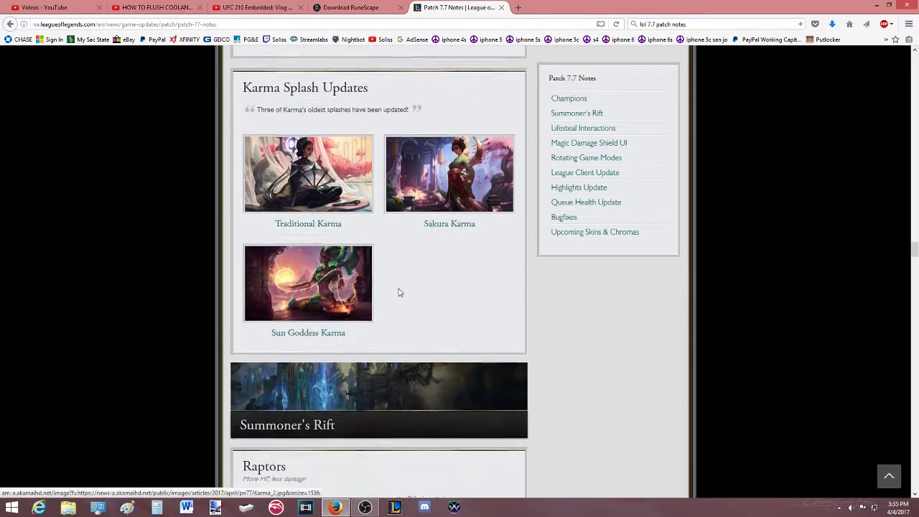
Read the Raptors change under Summoner's Rift, highlighting lines of its explanation.
{"action": "scroll", "scroll_direction": "up", "scroll_amount": 3}
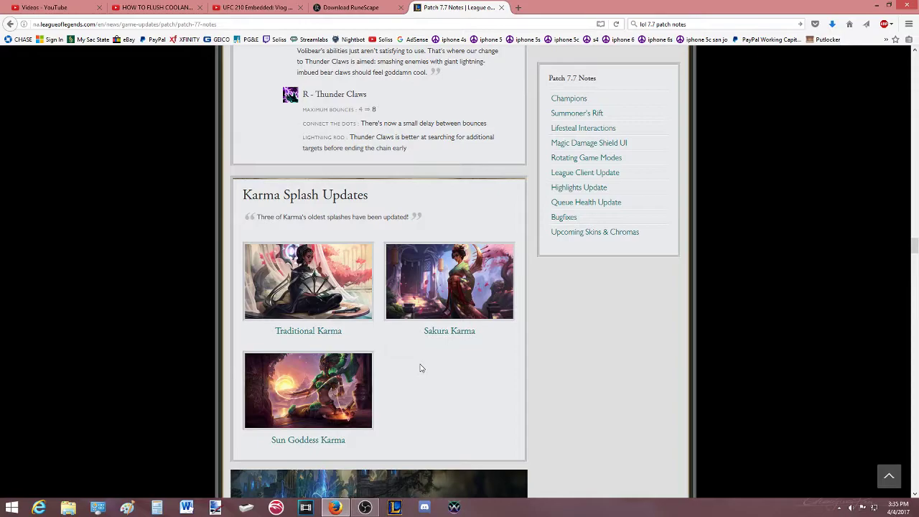
{"action": "scroll", "scroll_direction": "down", "scroll_amount": 3}
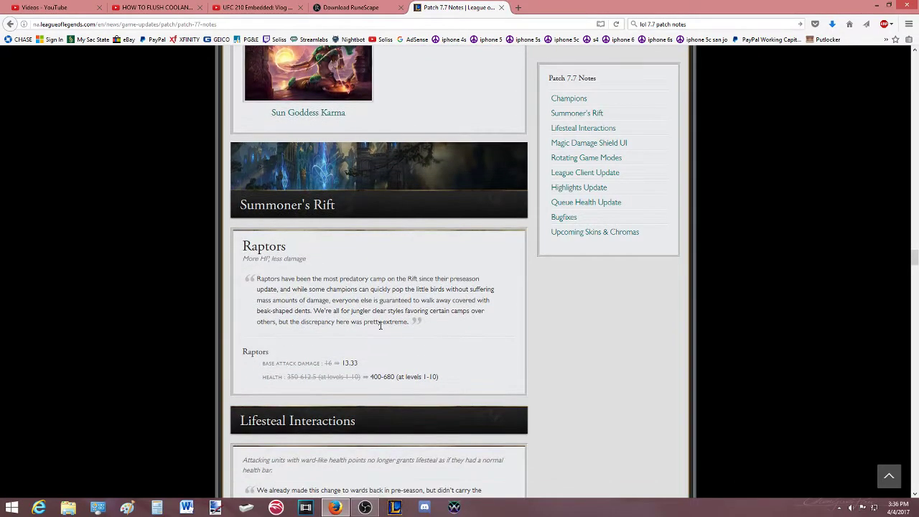
{"action": "left_click_drag", "start_coordinate": [416, 278], "coordinate": [442, 290]}
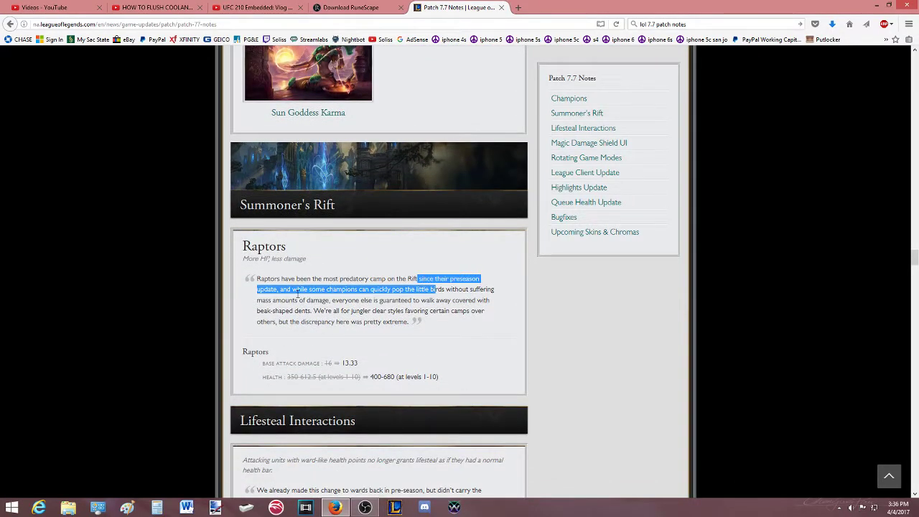
{"action": "left_click", "coordinate": [261, 259]}
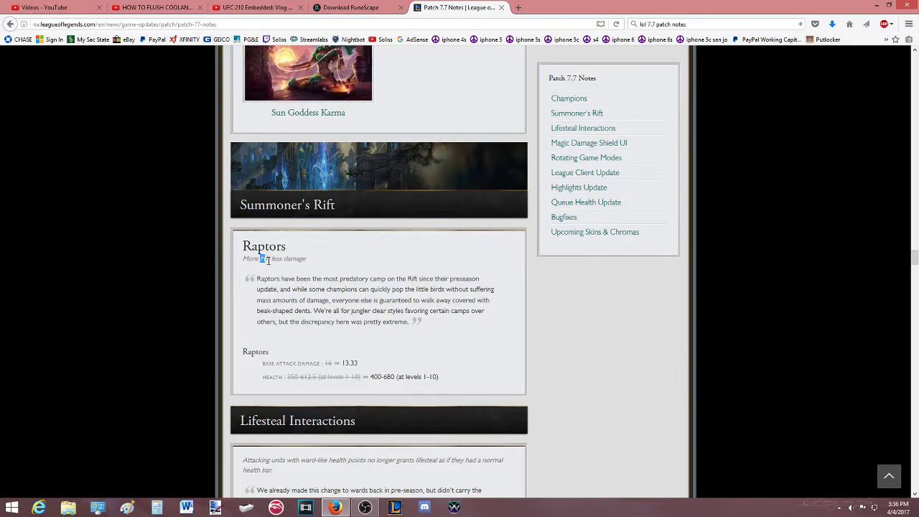
{"action": "left_click_drag", "start_coordinate": [295, 289], "coordinate": [313, 301]}
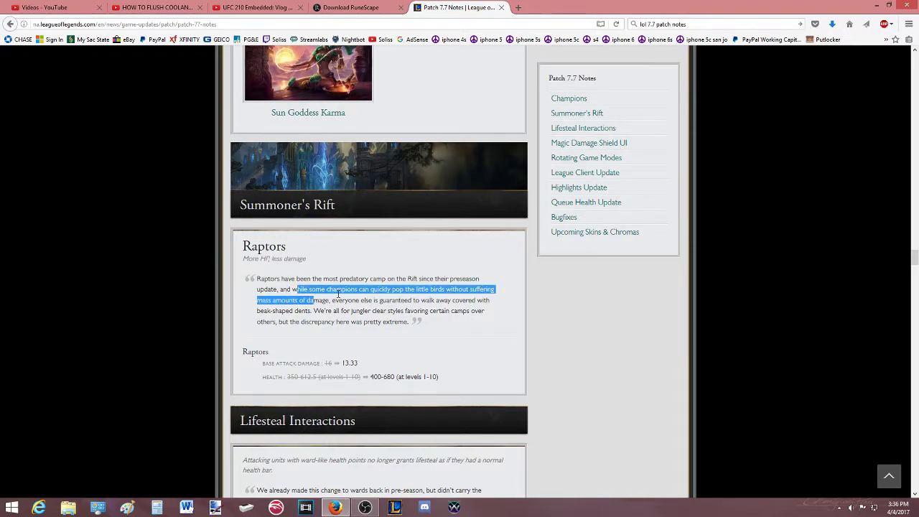
{"action": "scroll", "scroll_direction": "down", "scroll_amount": 3}
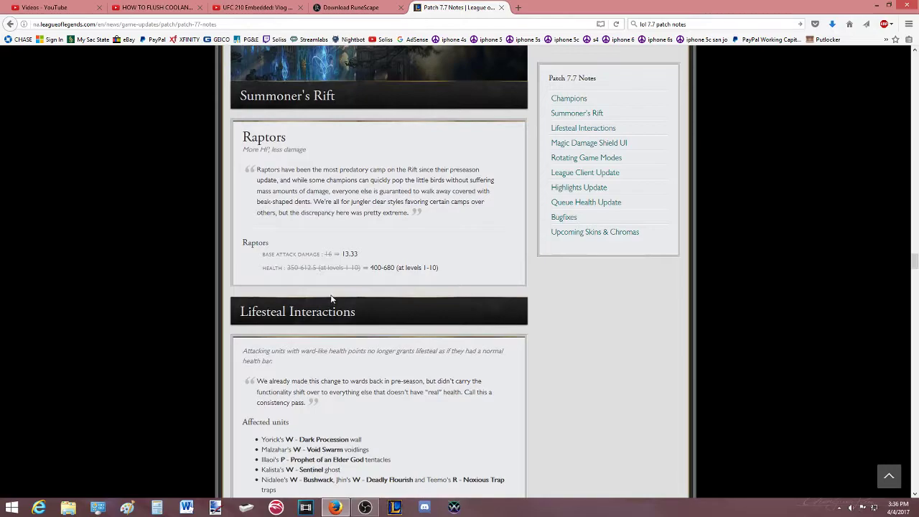
Read the Lifesteal Interactions notes and the affected units list.
{"action": "scroll", "scroll_direction": "down", "scroll_amount": 3}
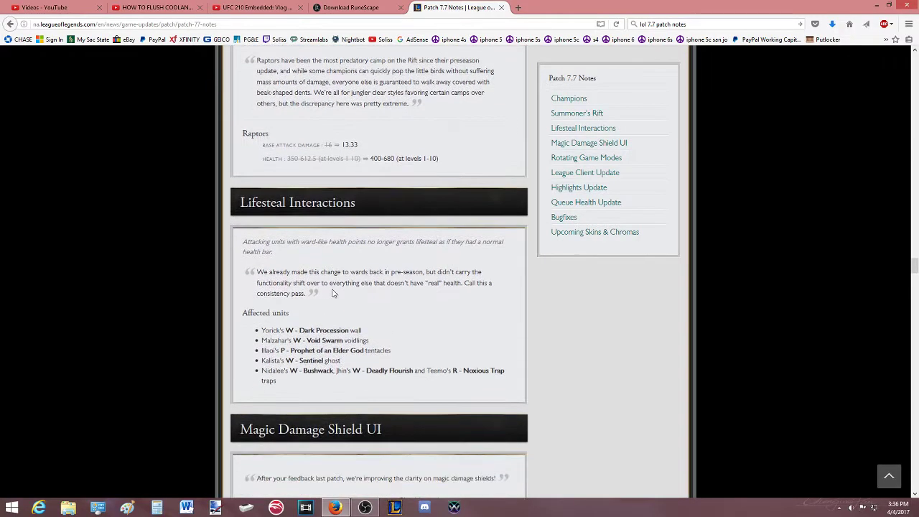
{"action": "scroll", "scroll_direction": "down", "scroll_amount": 3}
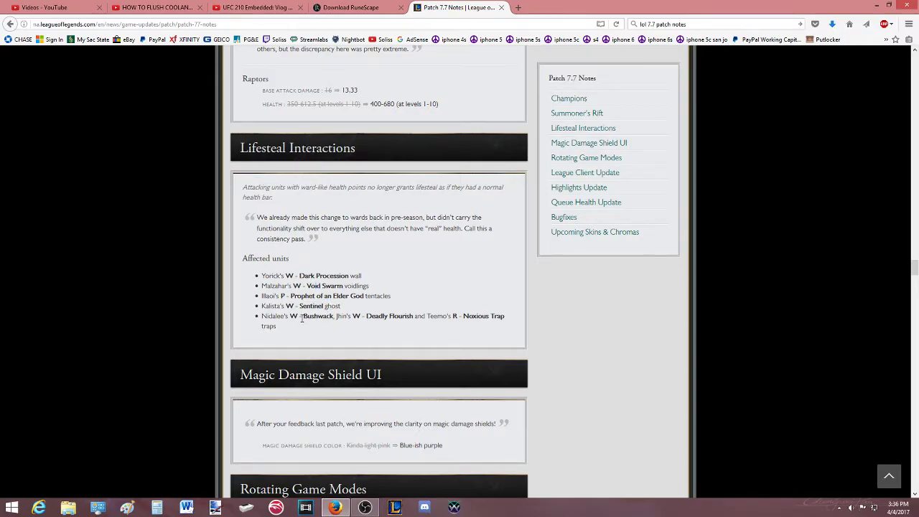
{"action": "mouse_move", "coordinate": [356, 198]}
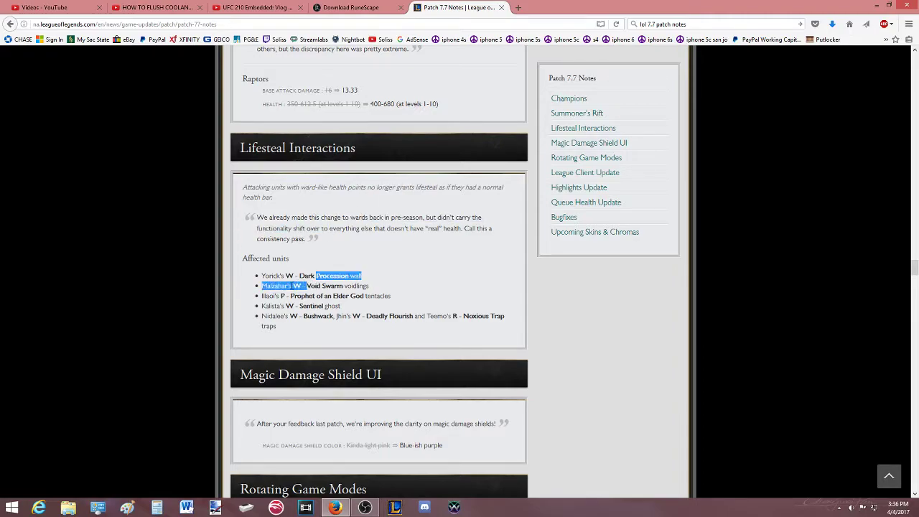
{"action": "left_click", "coordinate": [305, 326]}
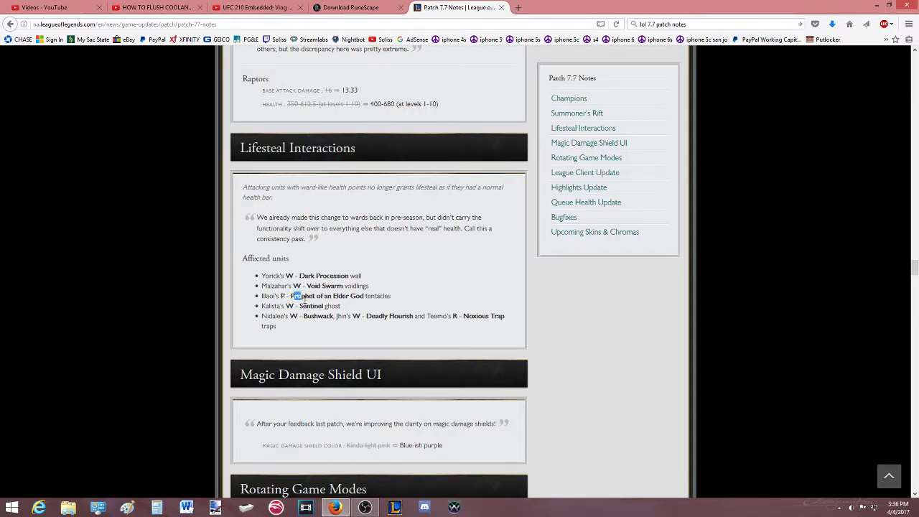
Read the Magic Damage Shield UI shield colour note until Rotating Game Modes appears.
{"action": "scroll", "scroll_direction": "down", "scroll_amount": 3}
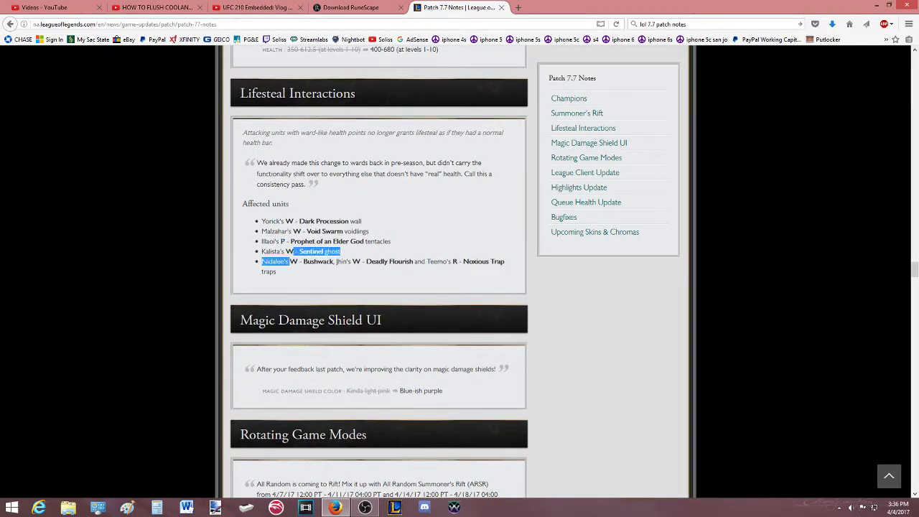
{"action": "scroll", "scroll_direction": "down", "scroll_amount": 3}
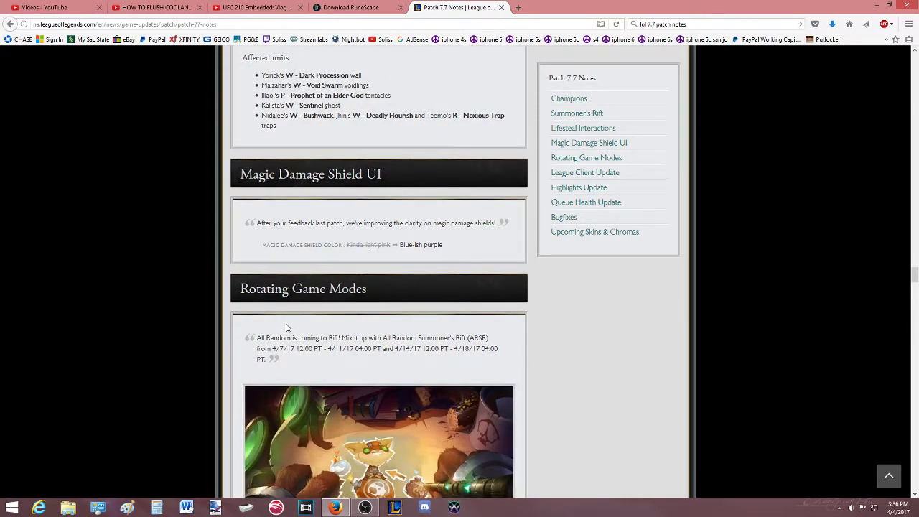
{"action": "double_click", "coordinate": [406, 244]}
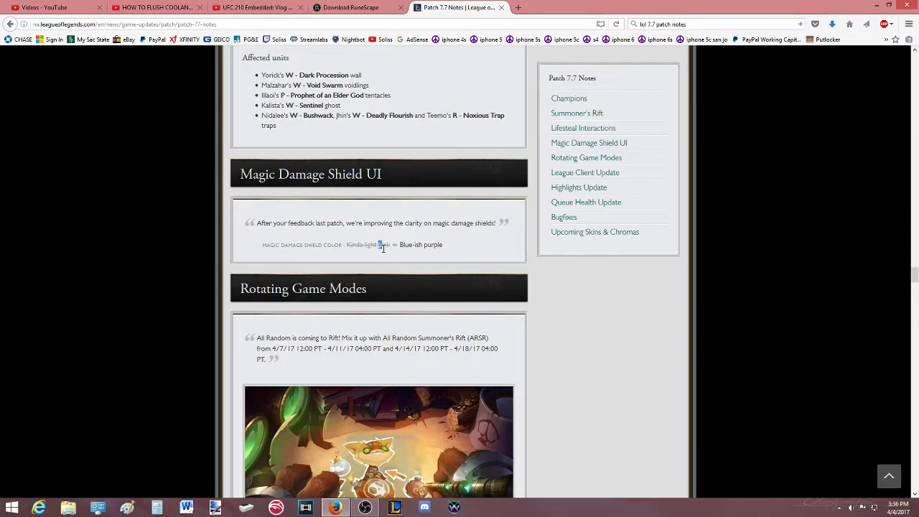
{"action": "scroll", "scroll_direction": "down", "scroll_amount": 3}
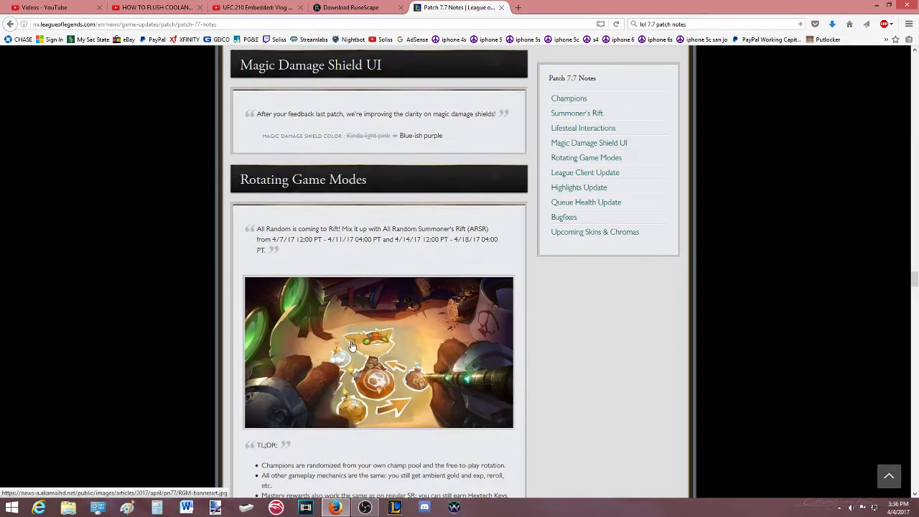
Read the All Random Summoner's Rift notes and the start of the TL;DR list.
{"action": "scroll", "scroll_direction": "down", "scroll_amount": 3}
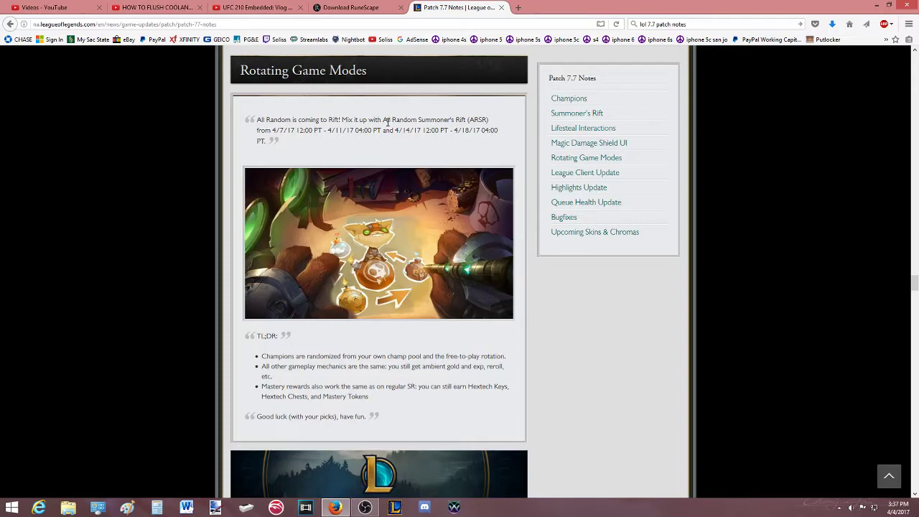
{"action": "scroll", "scroll_direction": "down", "scroll_amount": 3}
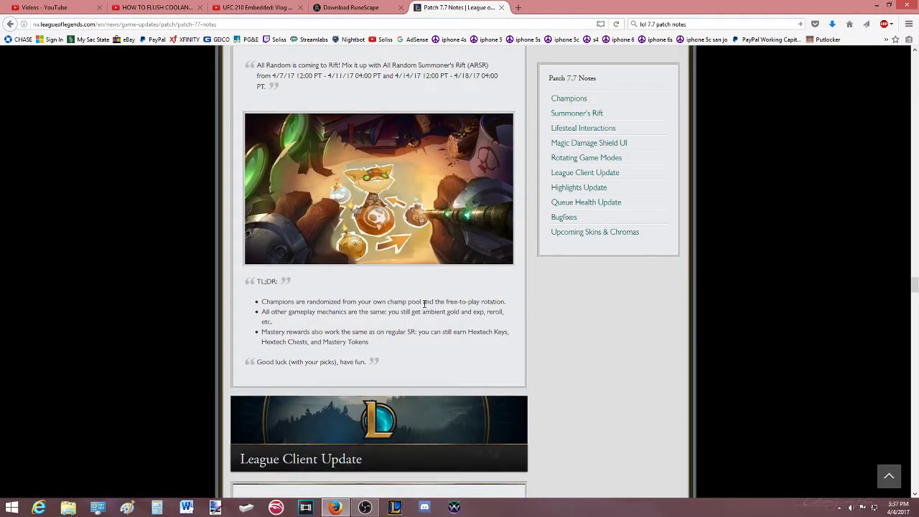
{"action": "double_click", "coordinate": [359, 311]}
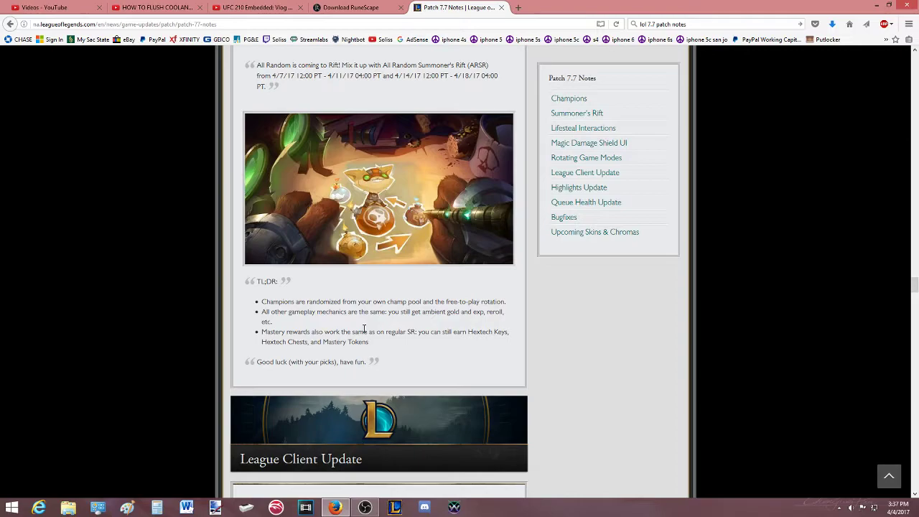
{"action": "scroll", "scroll_direction": "up", "scroll_amount": 3}
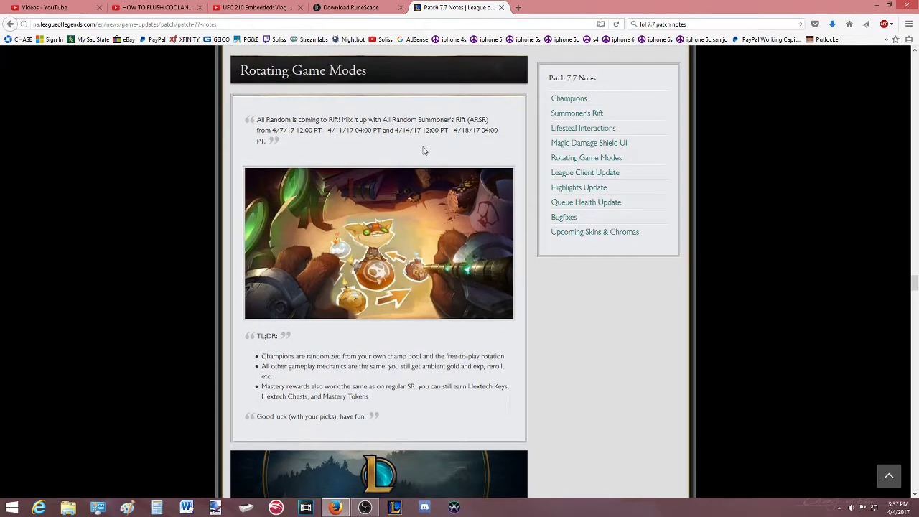
{"action": "mouse_move", "coordinate": [468, 127]}
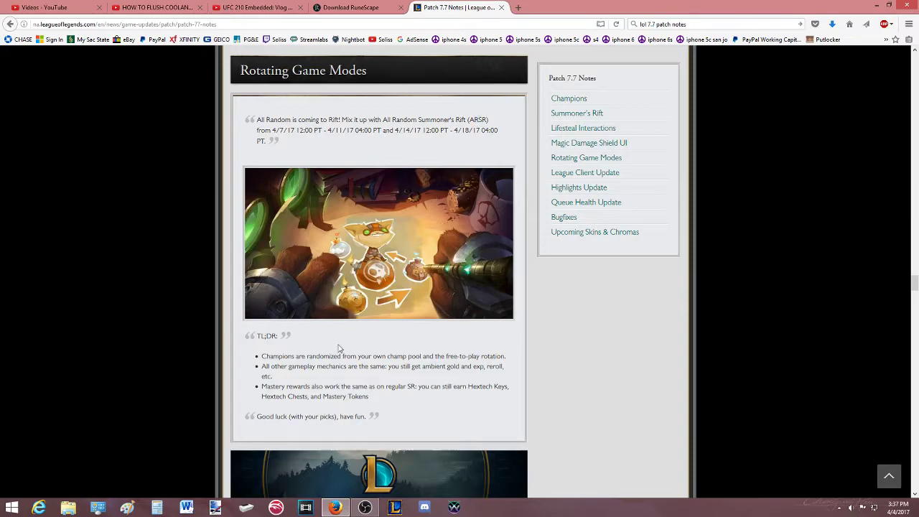
Finish the TL;DR list, highlighting Tokens, and reach League Client Update.
{"action": "scroll", "scroll_direction": "down", "scroll_amount": 3}
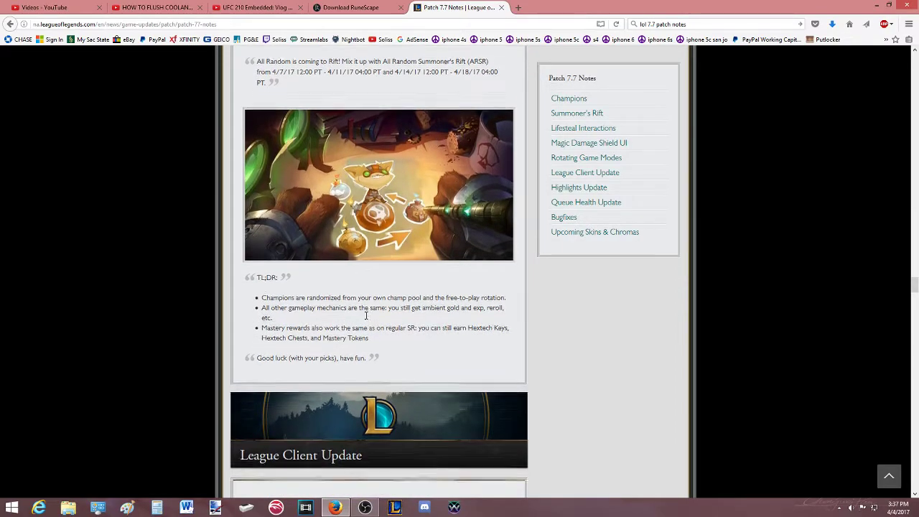
{"action": "scroll", "scroll_direction": "down", "scroll_amount": 3}
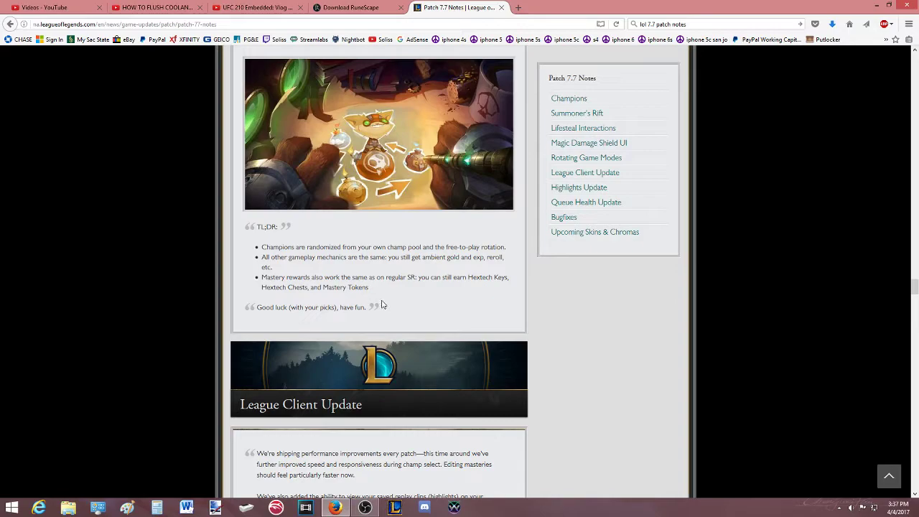
{"action": "mouse_move", "coordinate": [377, 290]}
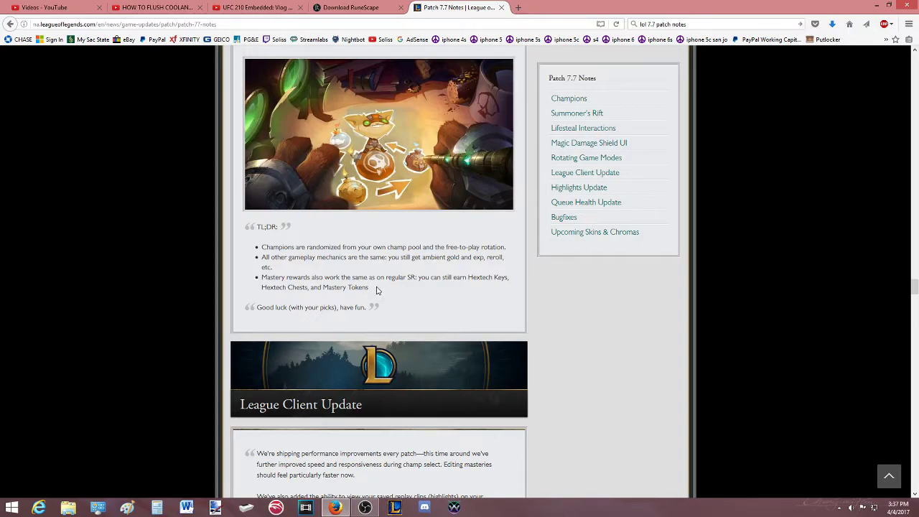
{"action": "double_click", "coordinate": [352, 287]}
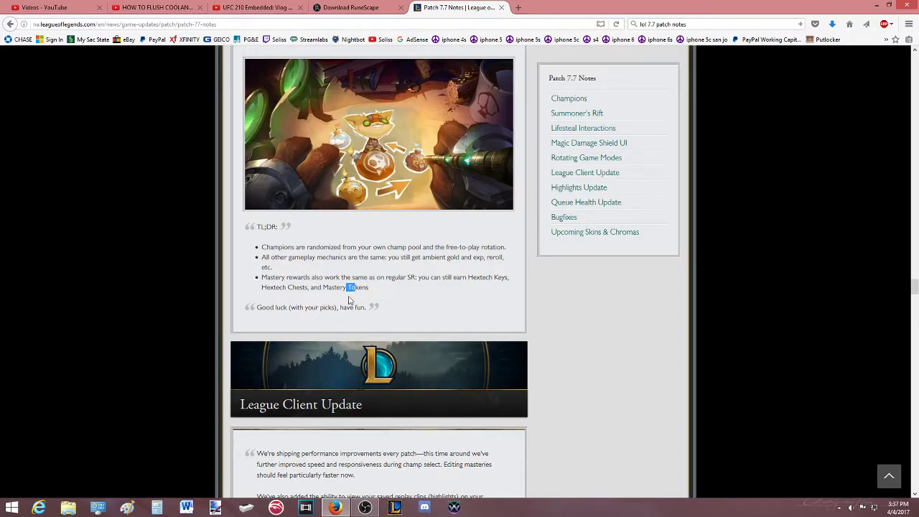
{"action": "scroll", "scroll_direction": "down", "scroll_amount": 3}
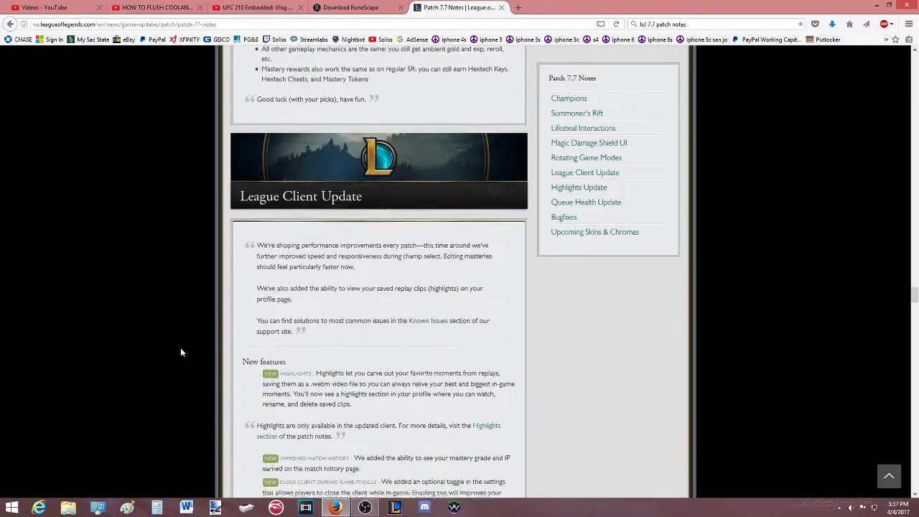
Read the Highlights Update notes, highlighting part of the explanation.
{"action": "scroll", "scroll_direction": "down", "scroll_amount": 3}
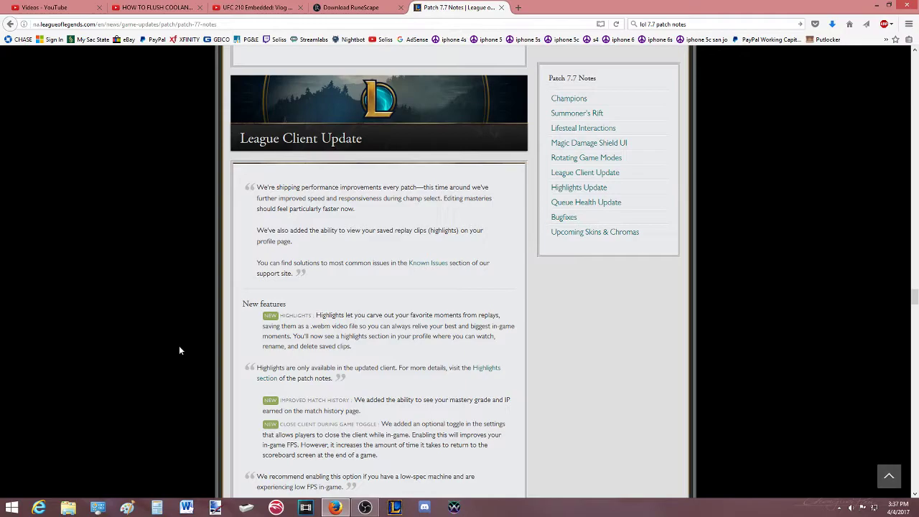
{"action": "mouse_move", "coordinate": [187, 329]}
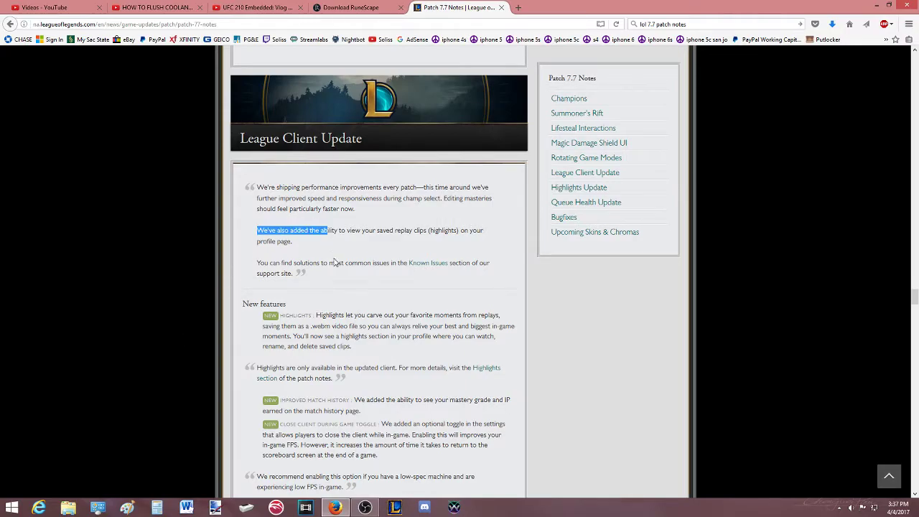
{"action": "scroll", "scroll_direction": "down", "scroll_amount": 3}
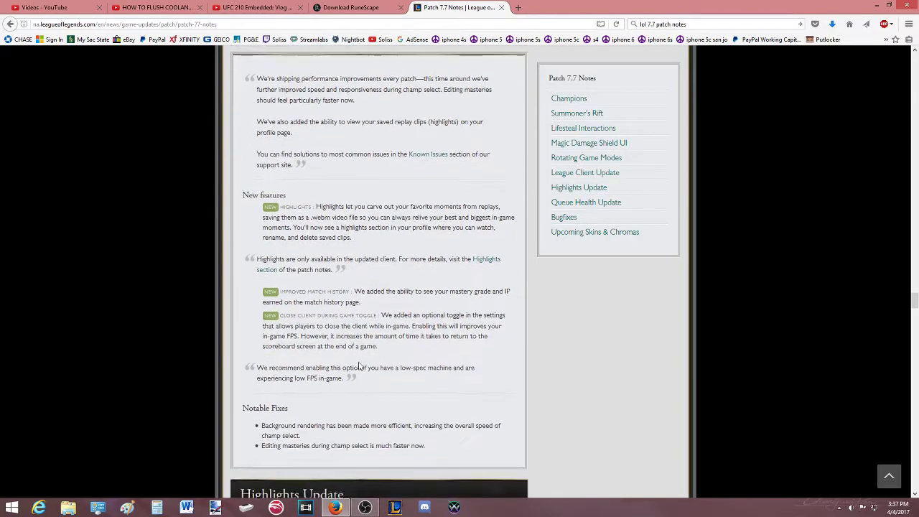
{"action": "scroll", "scroll_direction": "down", "scroll_amount": 3}
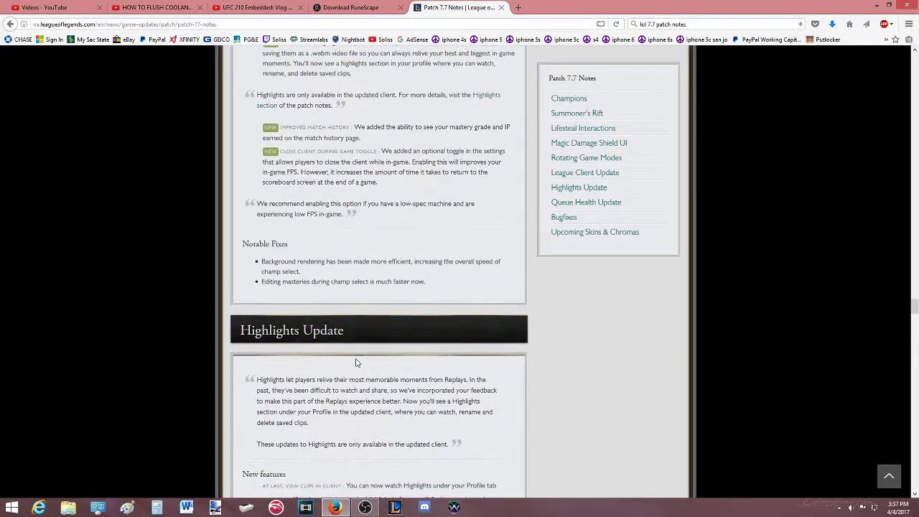
{"action": "scroll", "scroll_direction": "down", "scroll_amount": 3}
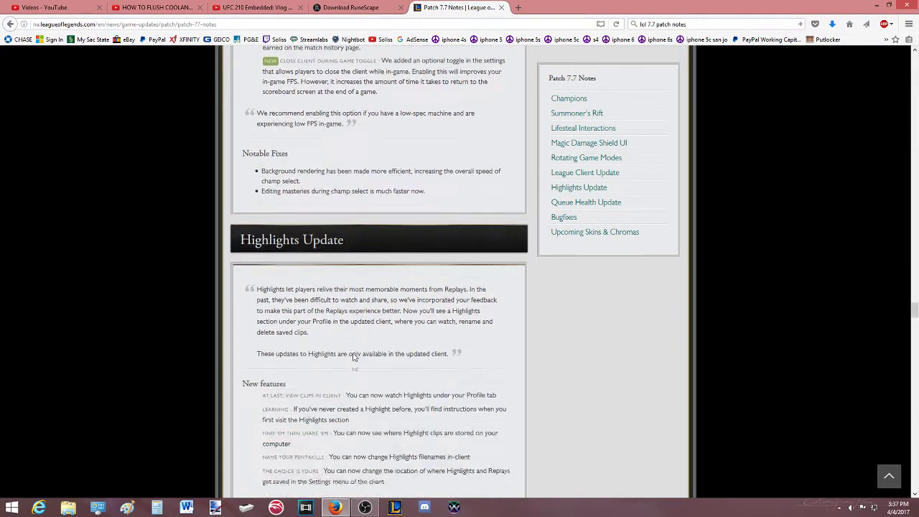
{"action": "scroll", "scroll_direction": "down", "scroll_amount": 3}
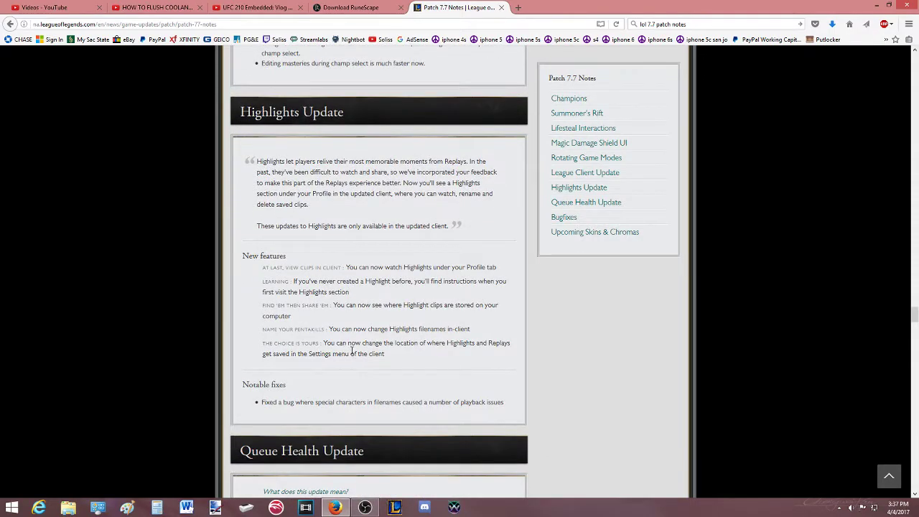
{"action": "left_click_drag", "start_coordinate": [402, 161], "coordinate": [394, 173]}
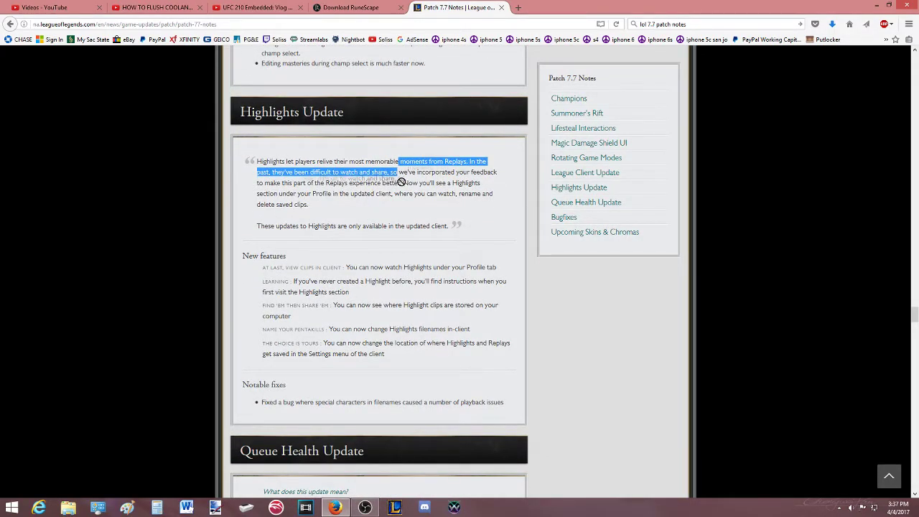
Read the Queue Health Update and mark the Notable fixes lines at the Bugfixes start.
{"action": "scroll", "scroll_direction": "down", "scroll_amount": 3}
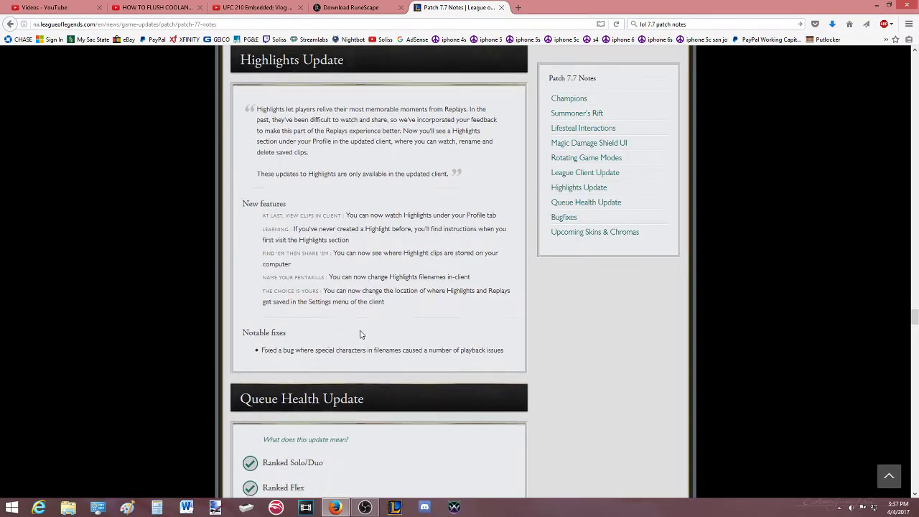
{"action": "scroll", "scroll_direction": "down", "scroll_amount": 3}
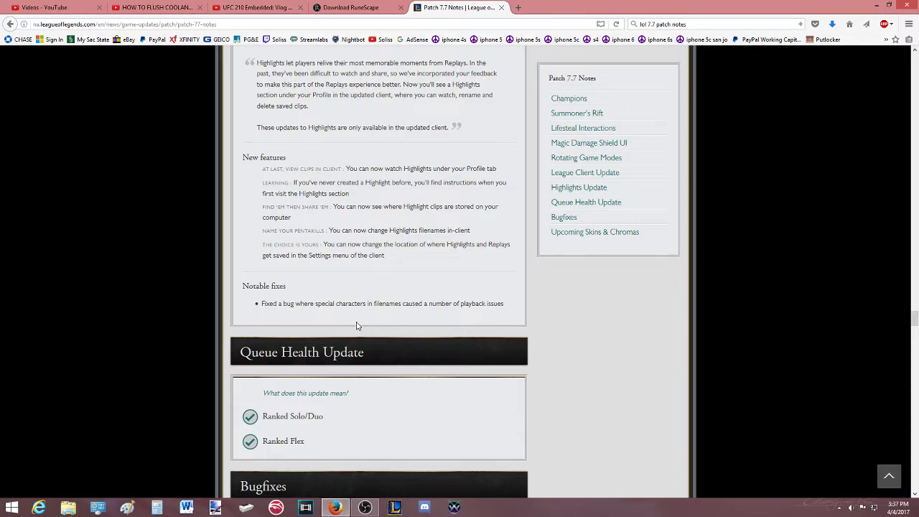
{"action": "scroll", "scroll_direction": "down", "scroll_amount": 3}
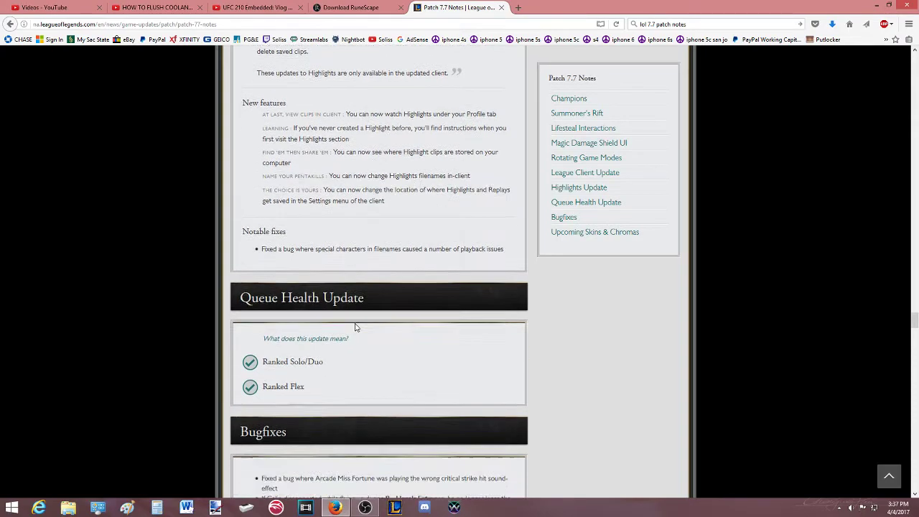
{"action": "mouse_move", "coordinate": [280, 321]}
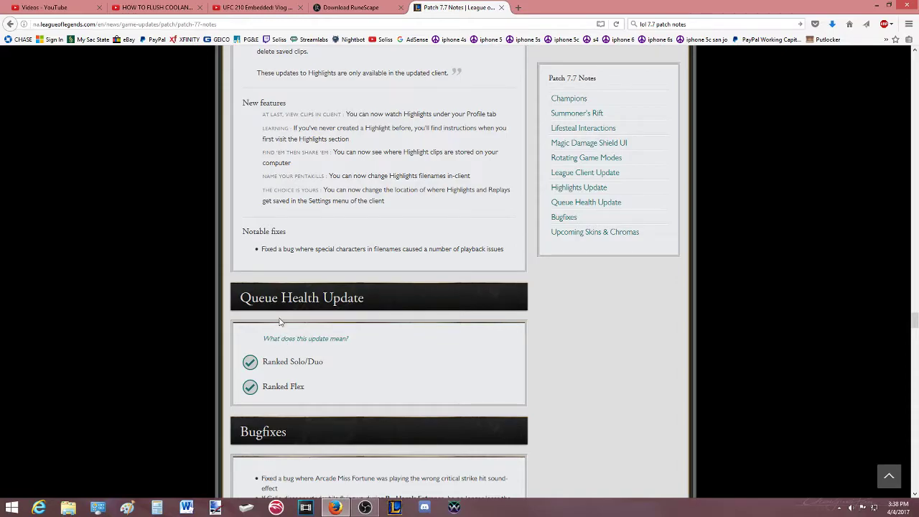
{"action": "left_click_drag", "start_coordinate": [262, 190], "coordinate": [313, 250]}
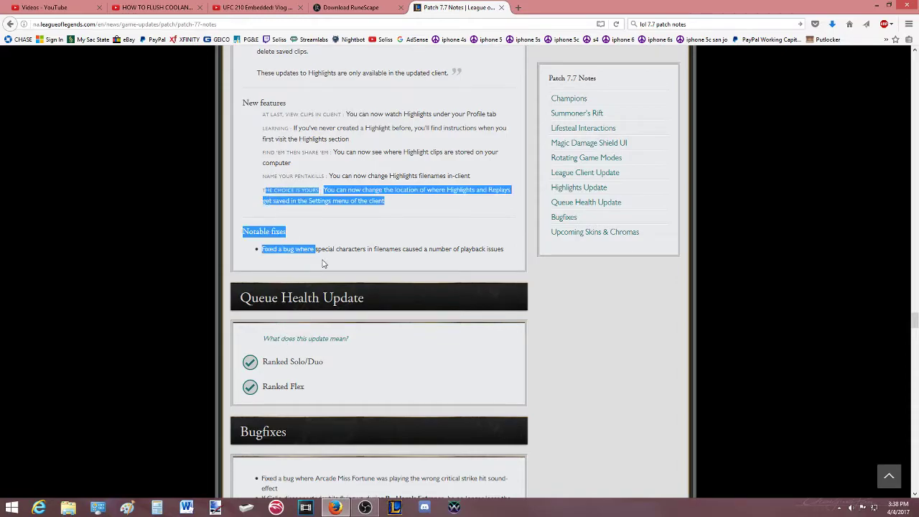
{"action": "scroll", "scroll_direction": "down", "scroll_amount": 3}
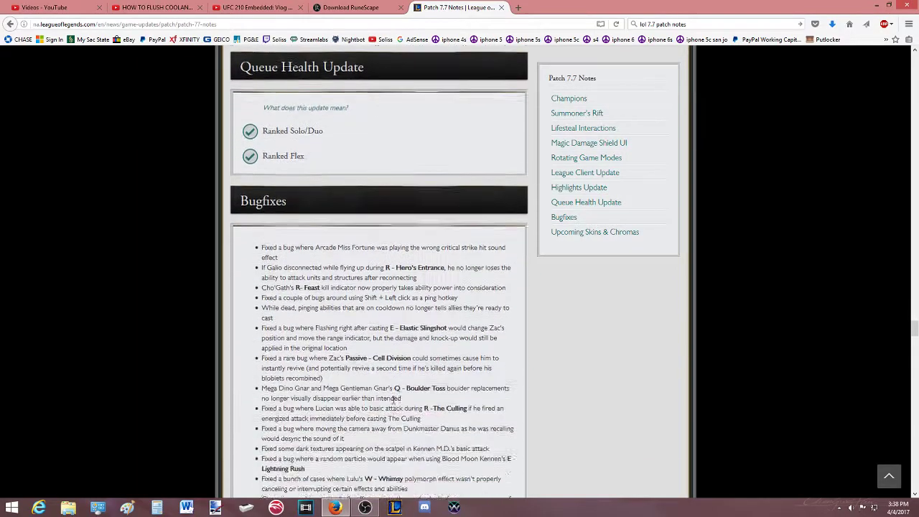
Read the Bugfixes list to its end, reaching Upcoming Skins & Chromas with God Fist Lee Sin.
{"action": "scroll", "scroll_direction": "down", "scroll_amount": 3}
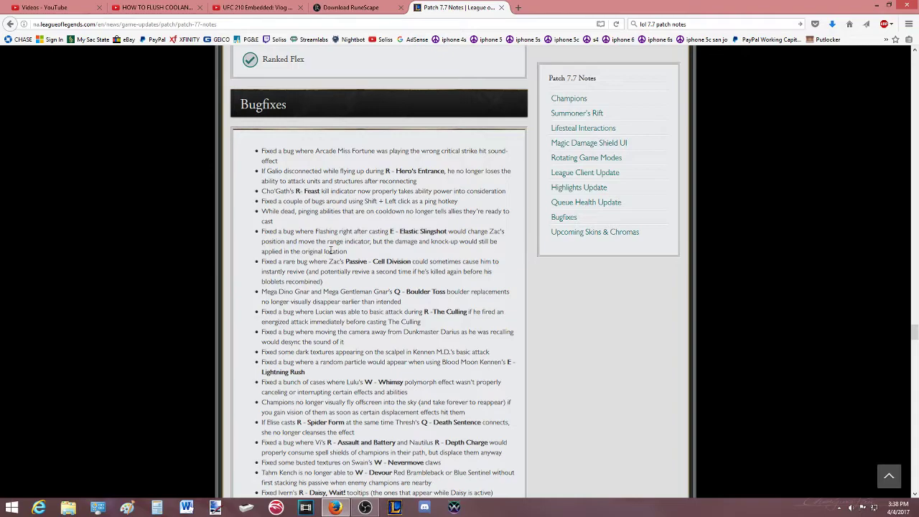
{"action": "scroll", "scroll_direction": "down", "scroll_amount": 3}
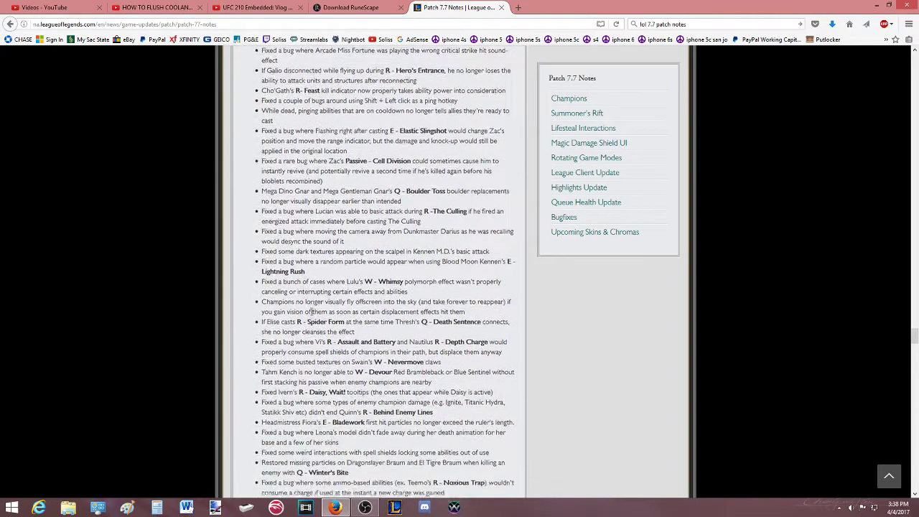
{"action": "scroll", "scroll_direction": "down", "scroll_amount": 3}
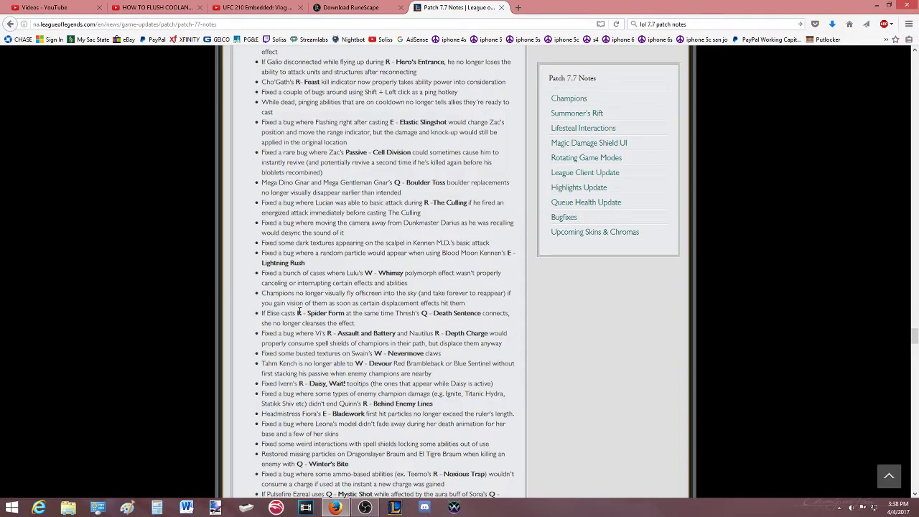
{"action": "scroll", "scroll_direction": "down", "scroll_amount": 3}
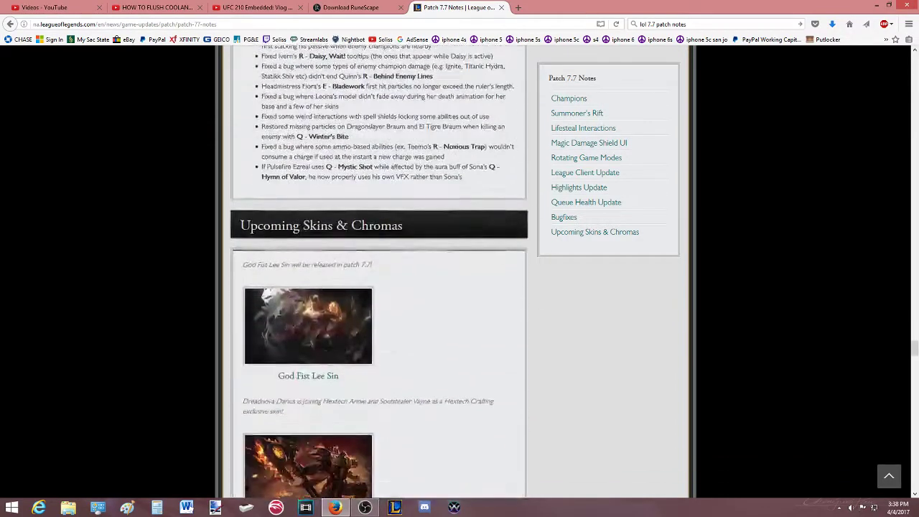
View the God Fist Lee Sin skin art enlarged and move on to Dreadnova Darius.
{"action": "scroll", "scroll_direction": "down", "scroll_amount": 3}
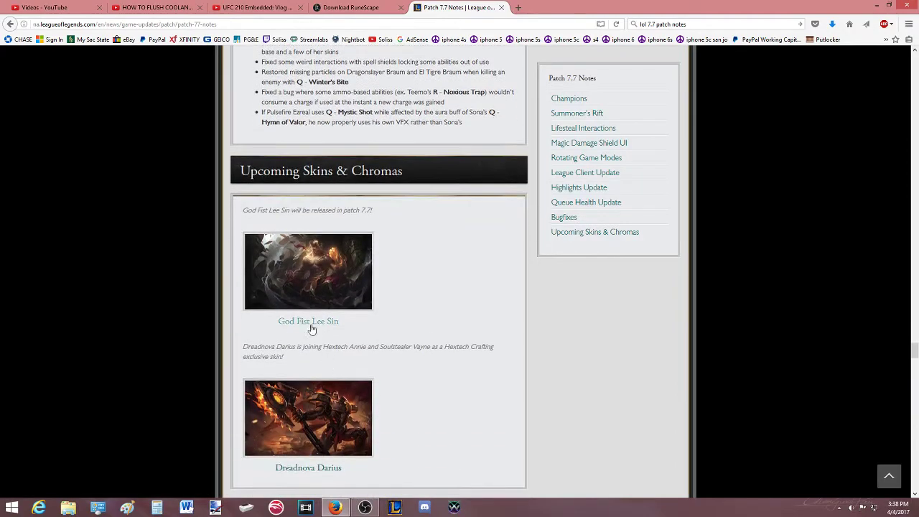
{"action": "left_click", "coordinate": [308, 270]}
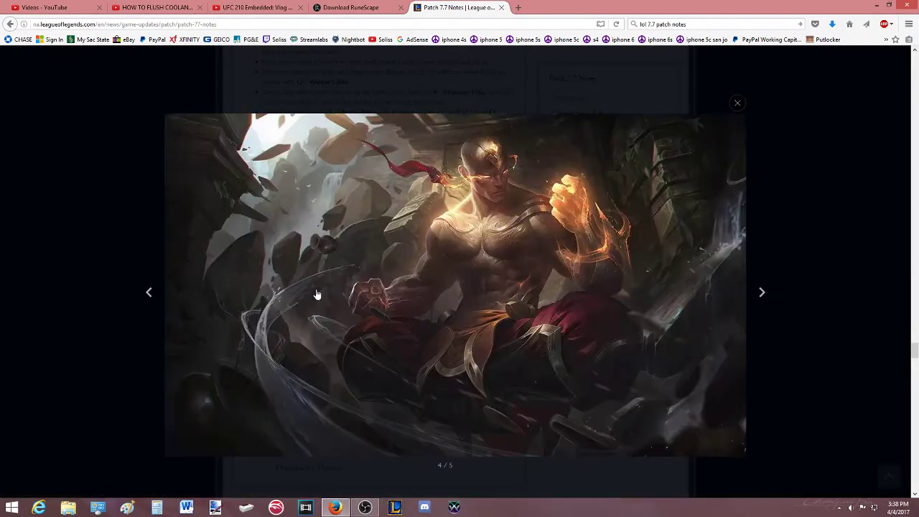
{"action": "mouse_move", "coordinate": [505, 253]}
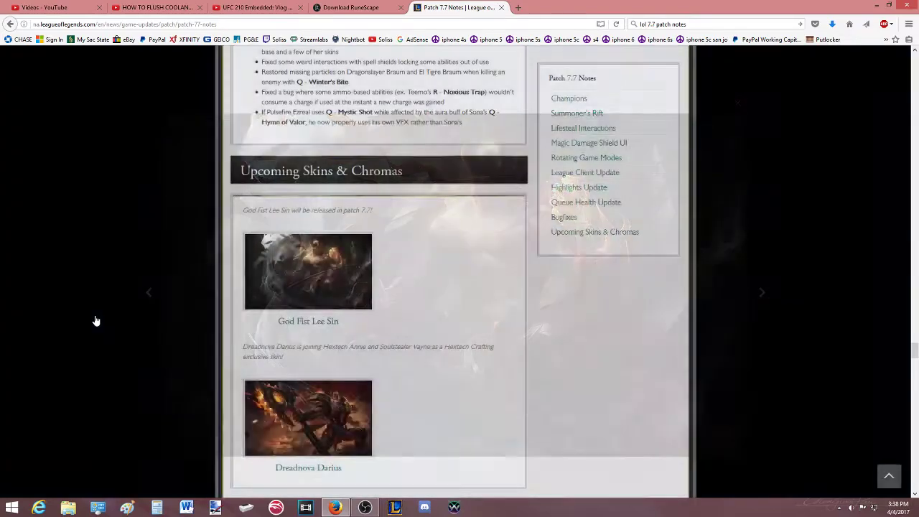
{"action": "scroll", "scroll_direction": "down", "scroll_amount": 3}
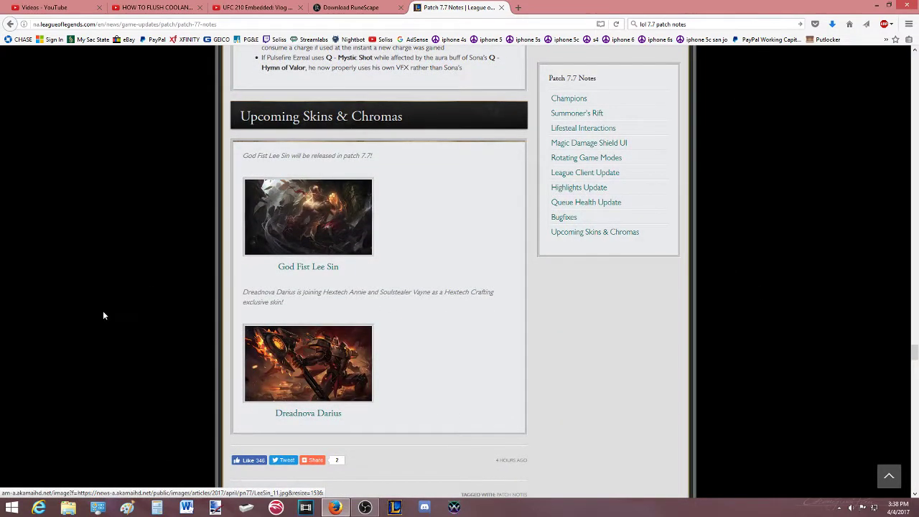
{"action": "scroll", "scroll_direction": "down", "scroll_amount": 3}
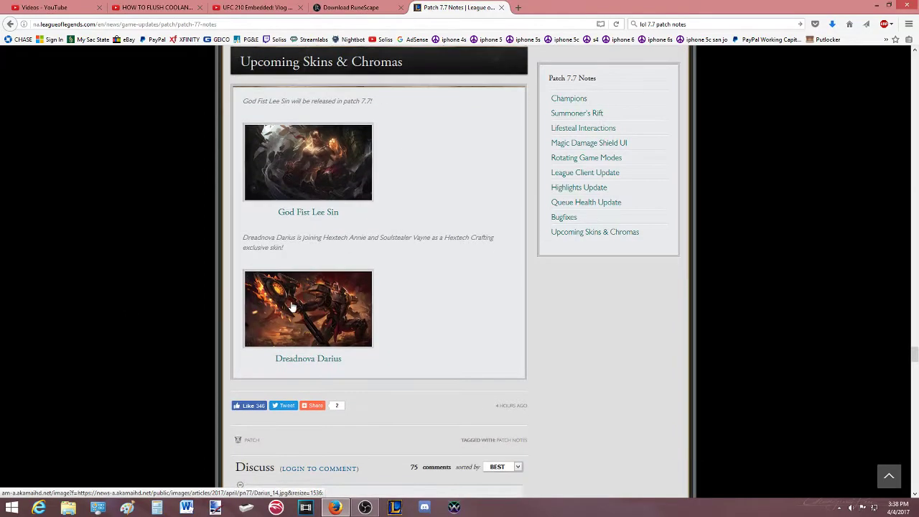
View the Dreadnova Darius skin art enlarged, close it and reach the Discuss section.
{"action": "left_click", "coordinate": [308, 309]}
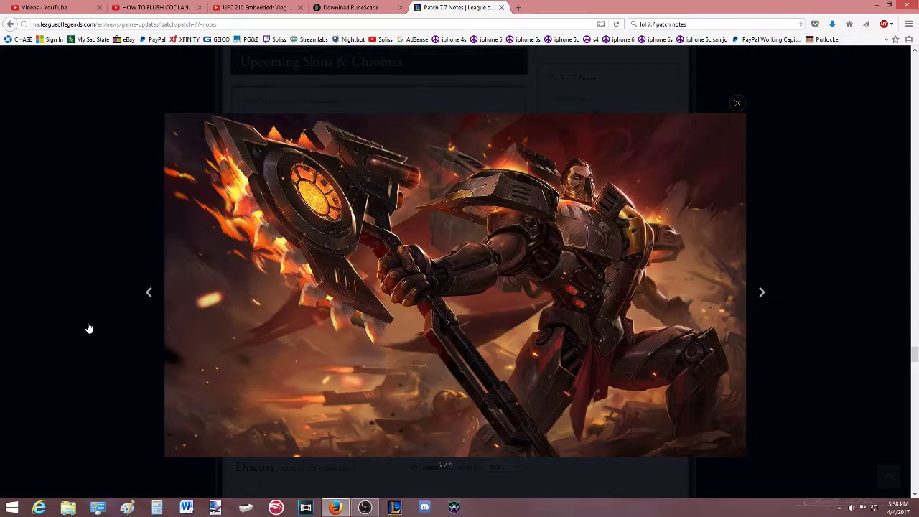
{"action": "left_click", "coordinate": [737, 103]}
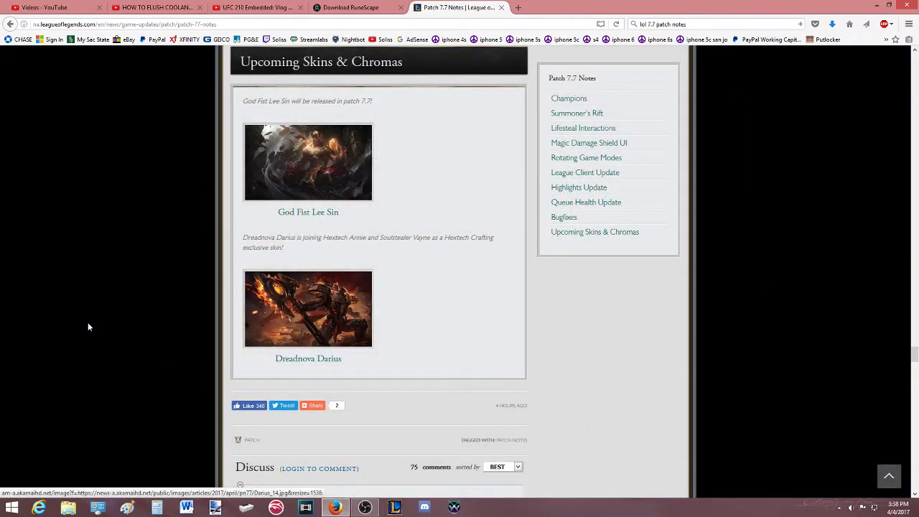
{"action": "scroll", "scroll_direction": "down", "scroll_amount": 3}
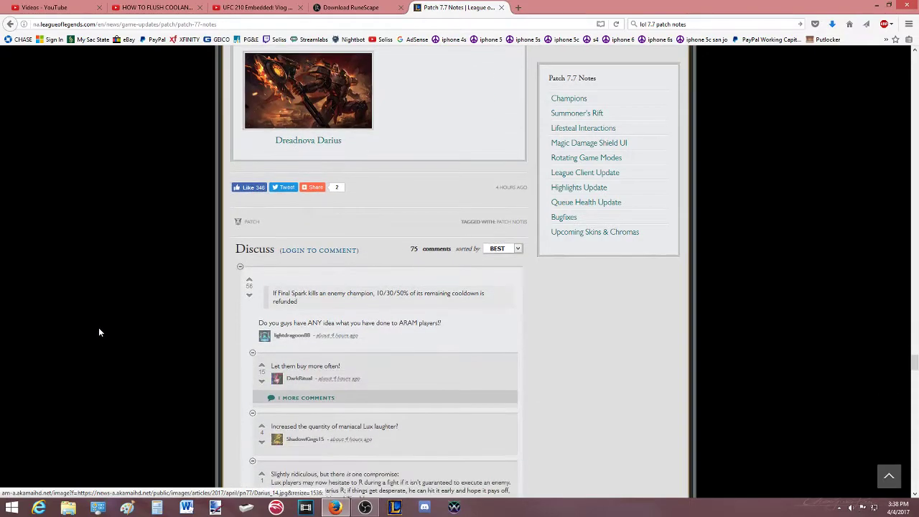
Read the first comment threads, clearing accidental text selections.
{"action": "scroll", "scroll_direction": "down", "scroll_amount": 3}
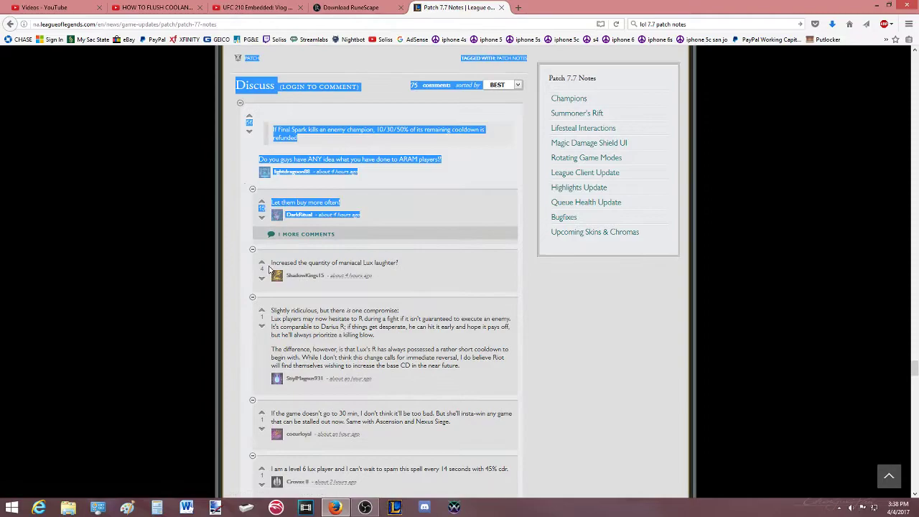
{"action": "left_click", "coordinate": [313, 139]}
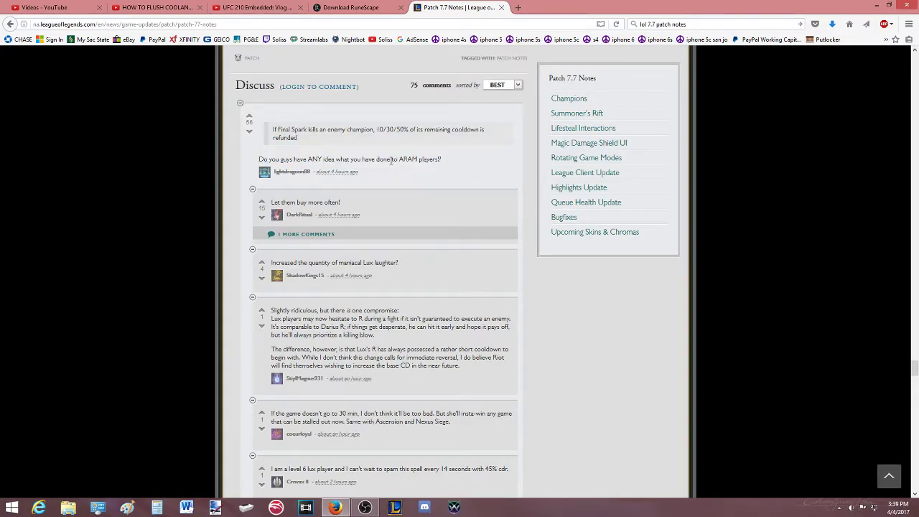
{"action": "left_click_drag", "start_coordinate": [259, 158], "coordinate": [333, 158]}
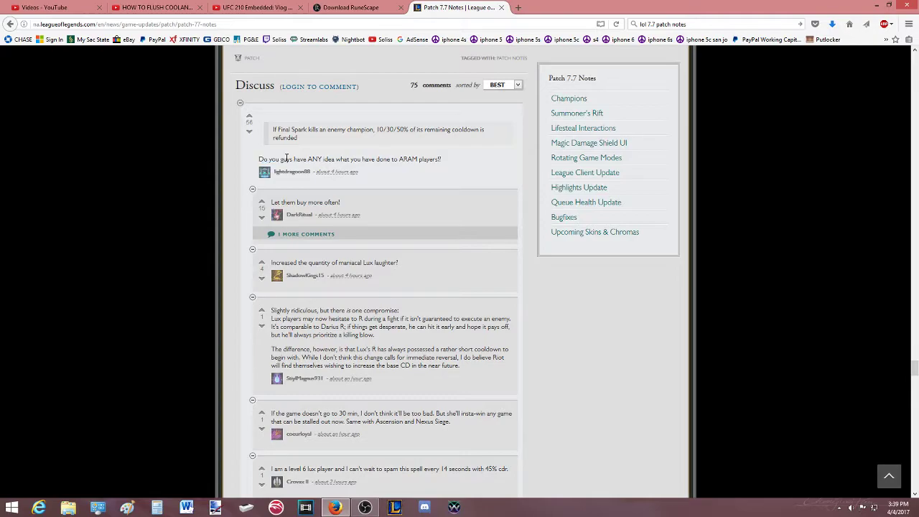
{"action": "scroll", "scroll_direction": "down", "scroll_amount": 3}
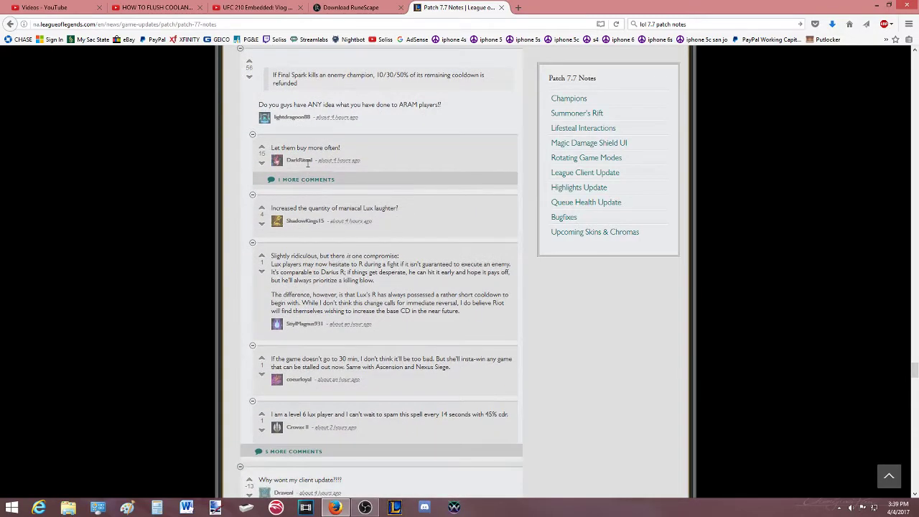
Read the long Lux ultimate discussion comment, clearing the selected text.
{"action": "scroll", "scroll_direction": "down", "scroll_amount": 3}
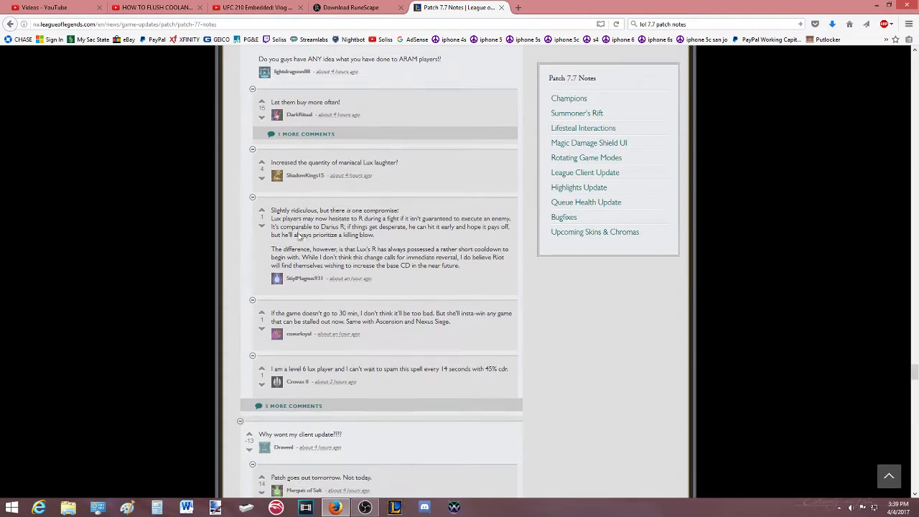
{"action": "scroll", "scroll_direction": "up", "scroll_amount": 3}
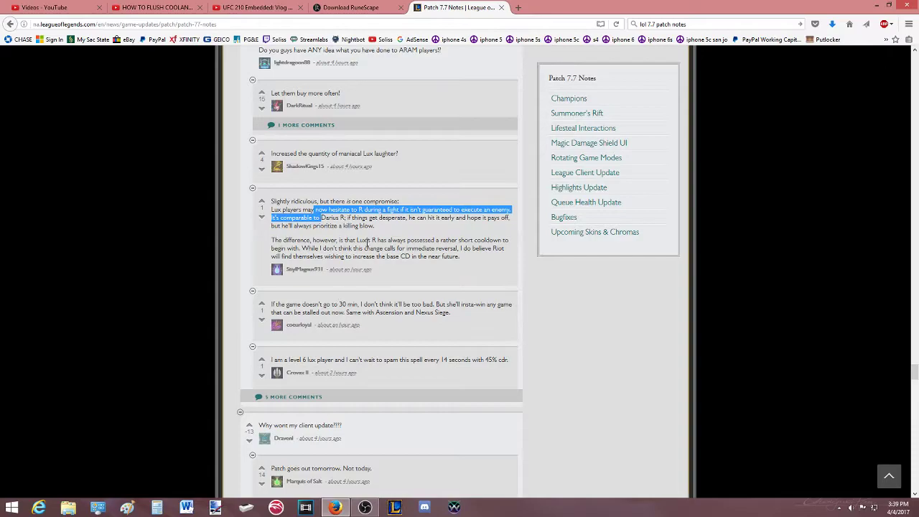
{"action": "left_click", "coordinate": [367, 230]}
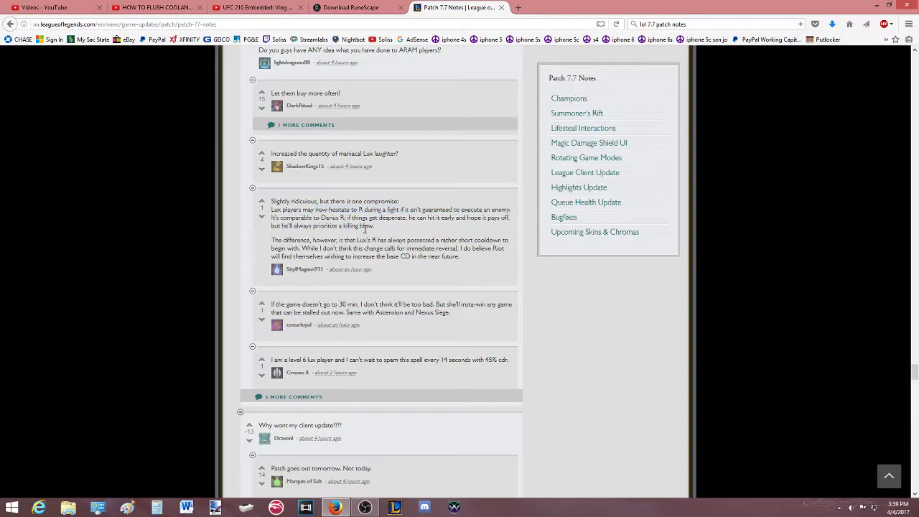
{"action": "mouse_move", "coordinate": [361, 238]}
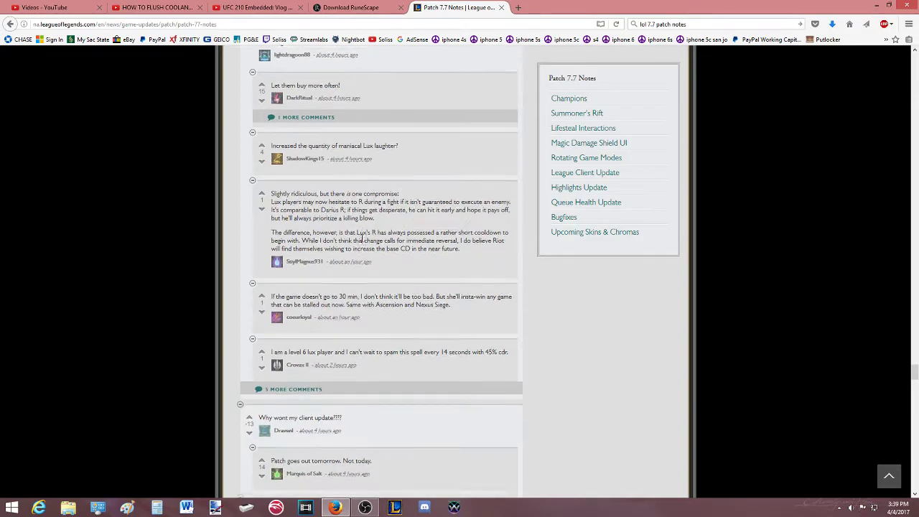
{"action": "scroll", "scroll_direction": "down", "scroll_amount": 3}
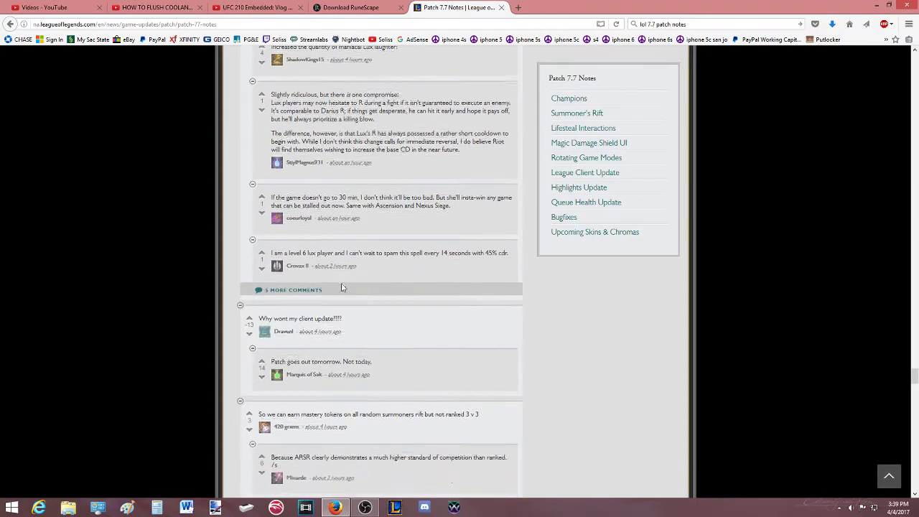
Read the mastery token comments and highlight words in the Hextech Crafting complaint and Riot's item-set reply.
{"action": "scroll", "scroll_direction": "down", "scroll_amount": 3}
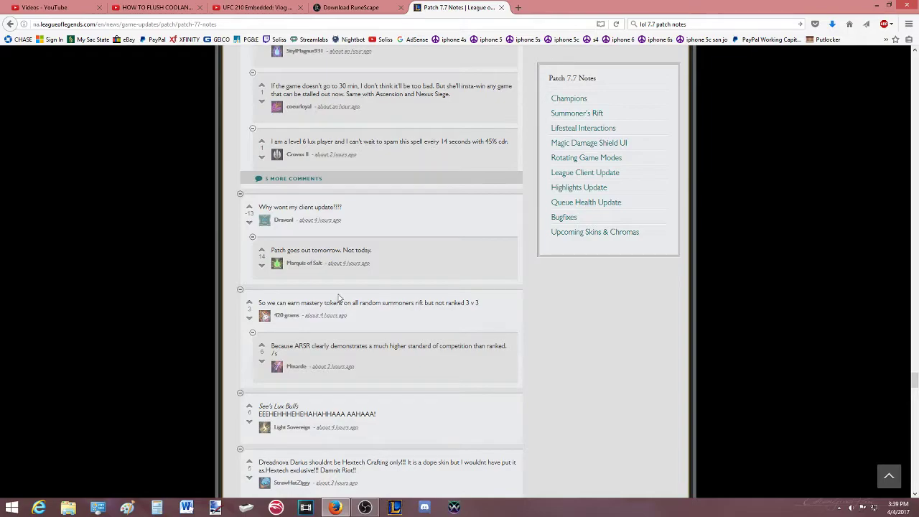
{"action": "scroll", "scroll_direction": "down", "scroll_amount": 3}
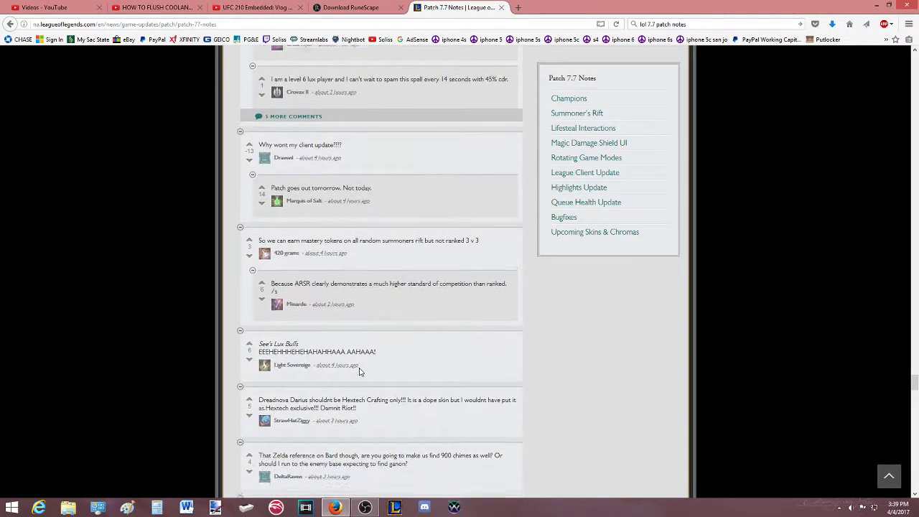
{"action": "scroll", "scroll_direction": "down", "scroll_amount": 3}
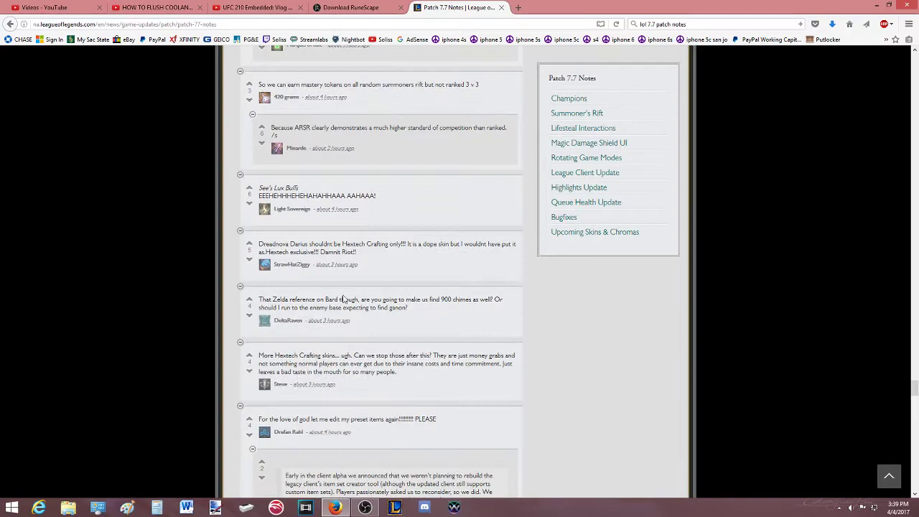
{"action": "mouse_move", "coordinate": [324, 247]}
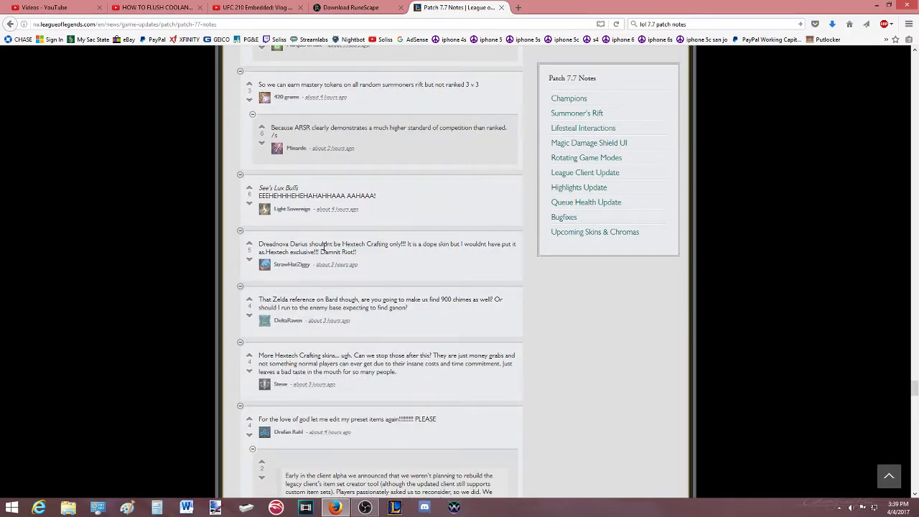
{"action": "double_click", "coordinate": [341, 253]}
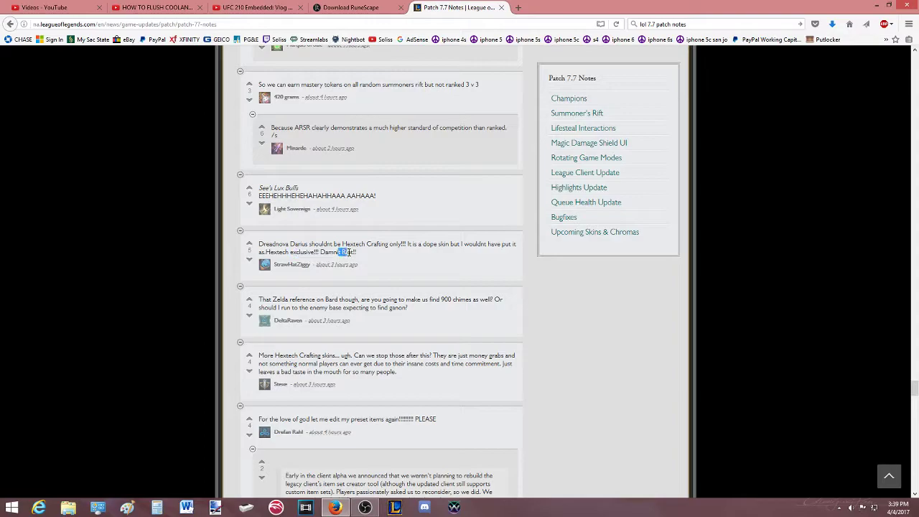
{"action": "double_click", "coordinate": [329, 244]}
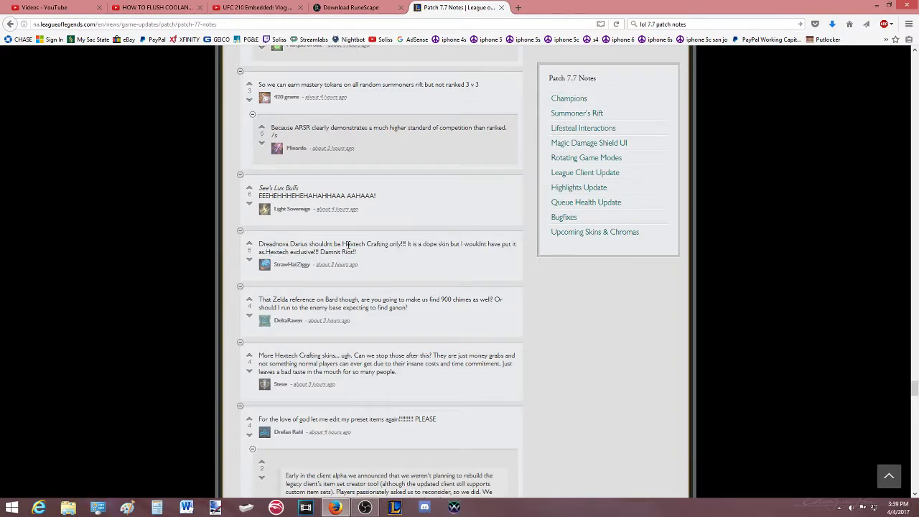
{"action": "double_click", "coordinate": [365, 244]}
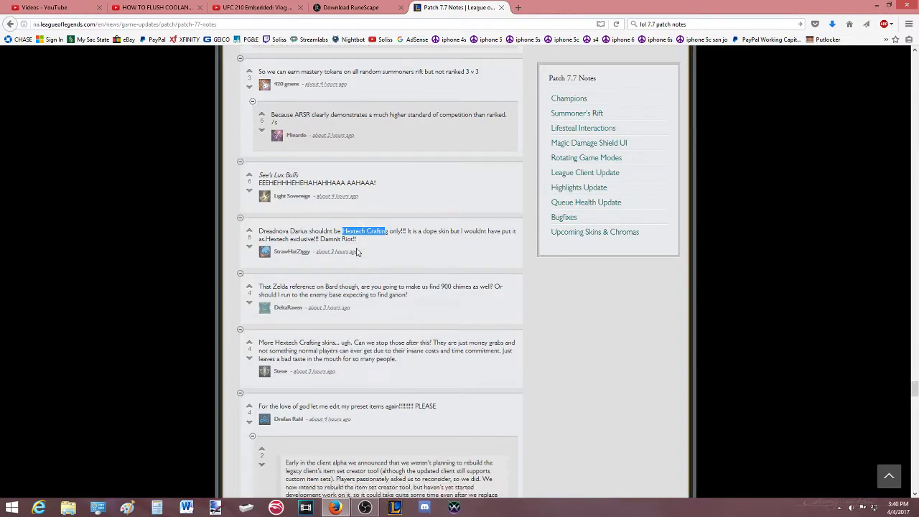
{"action": "scroll", "scroll_direction": "down", "scroll_amount": 3}
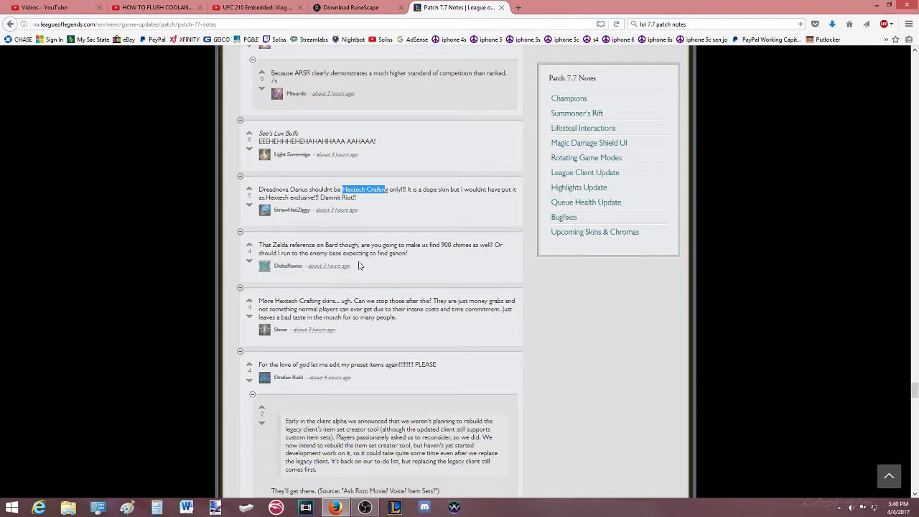
Read the legacy client thread, highlighting the sentence about replacing it, and continue past Ivern.
{"action": "scroll", "scroll_direction": "down", "scroll_amount": 3}
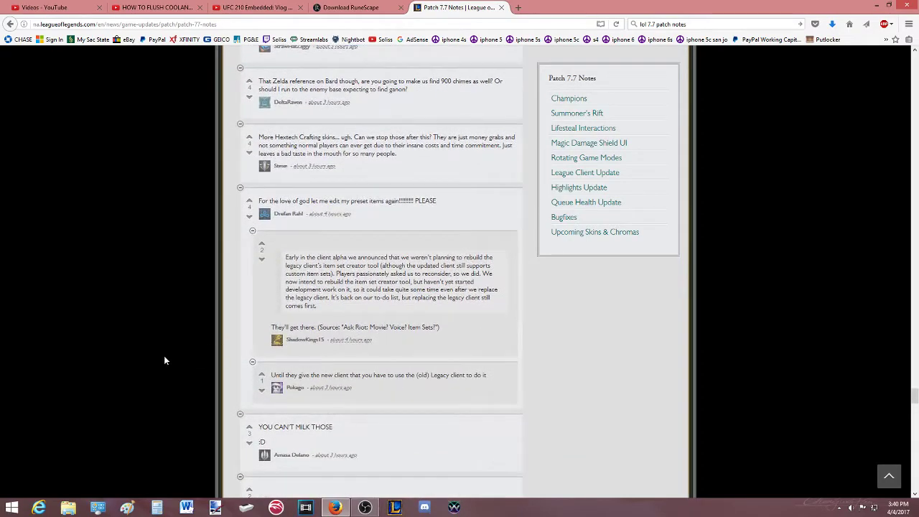
{"action": "scroll", "scroll_direction": "down", "scroll_amount": 3}
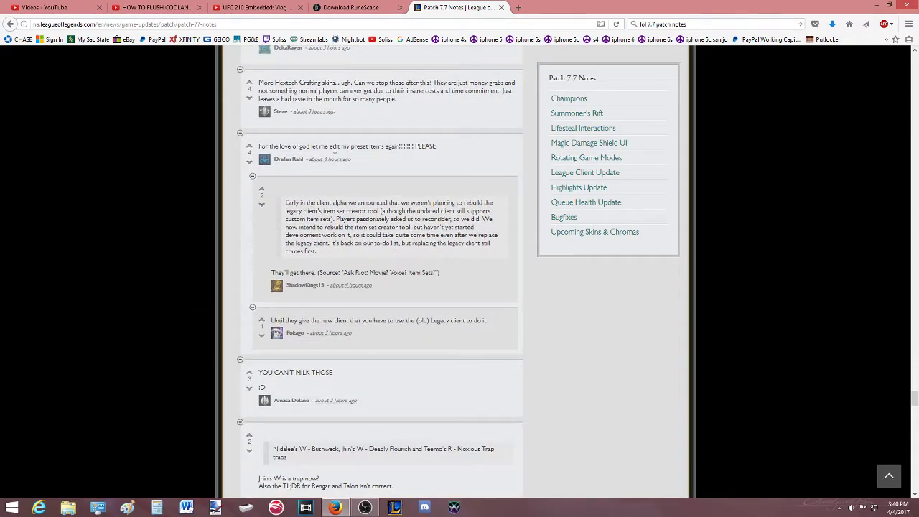
{"action": "mouse_move", "coordinate": [339, 260]}
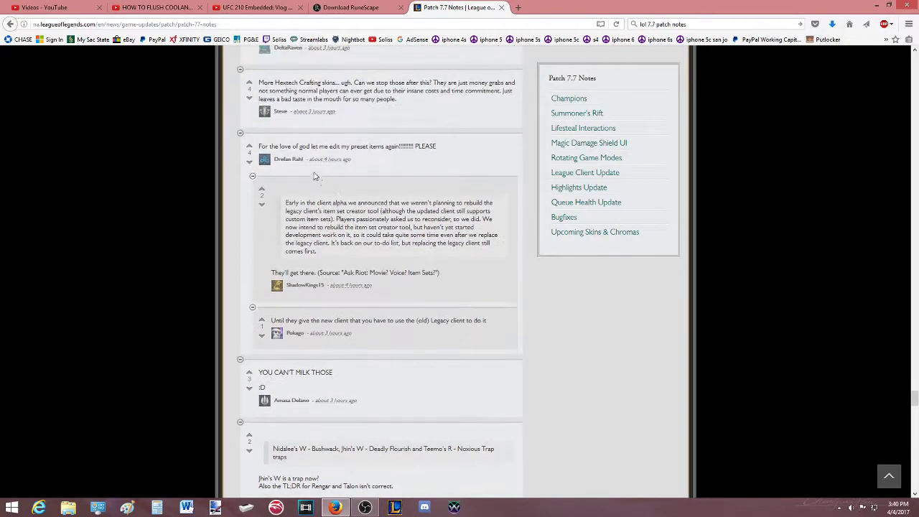
{"action": "left_click_drag", "start_coordinate": [344, 234], "coordinate": [338, 243]}
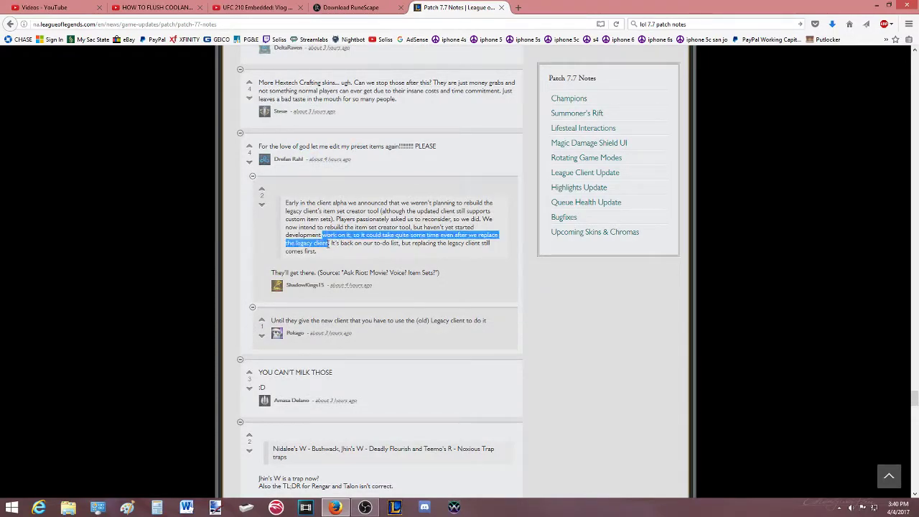
{"action": "scroll", "scroll_direction": "down", "scroll_amount": 3}
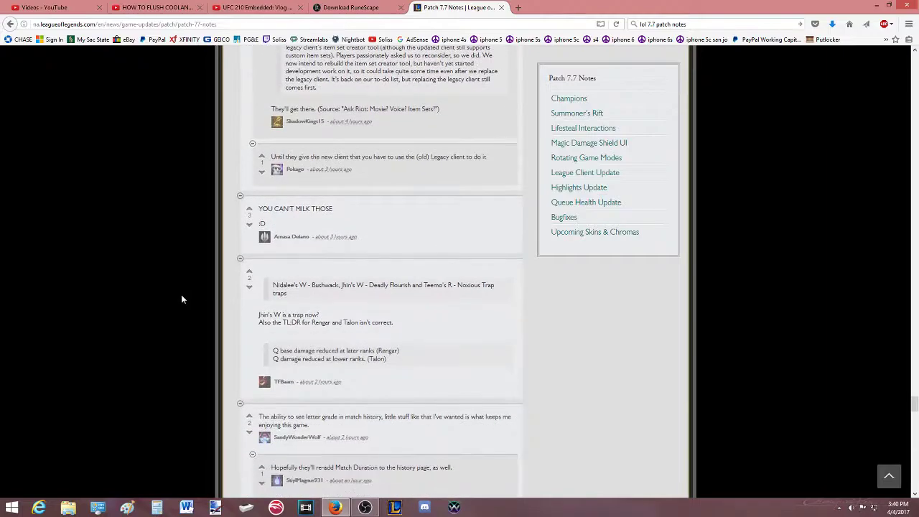
{"action": "scroll", "scroll_direction": "down", "scroll_amount": 3}
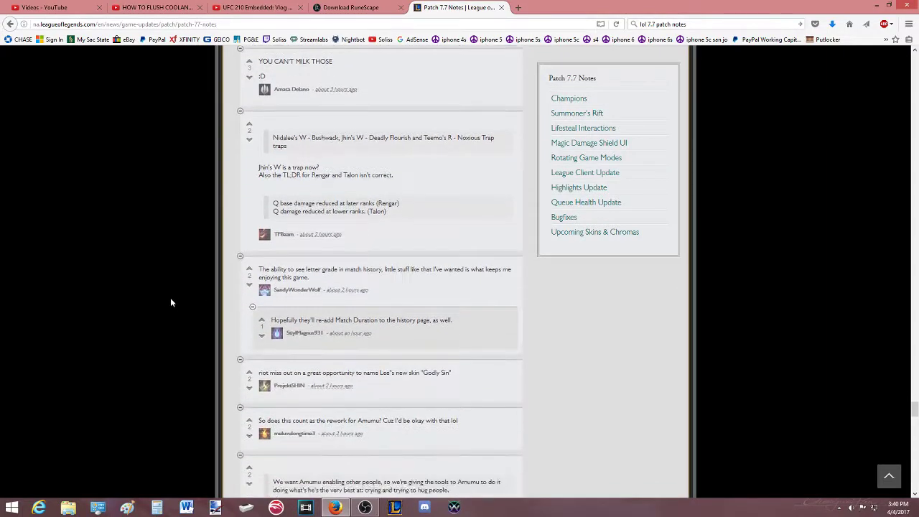
{"action": "scroll", "scroll_direction": "down", "scroll_amount": 3}
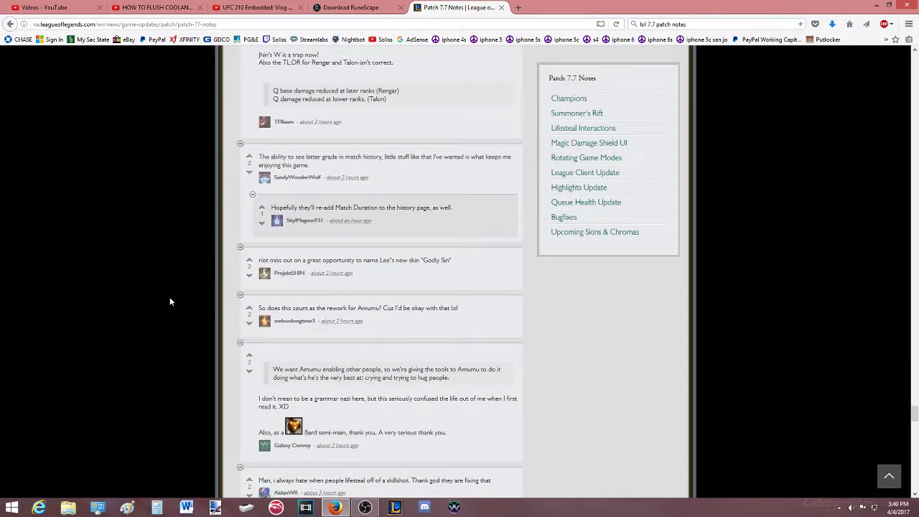
Read the Amumu, chromas and Teemo trap threads and mark words in the Lifesteal interactions comment.
{"action": "scroll", "scroll_direction": "down", "scroll_amount": 3}
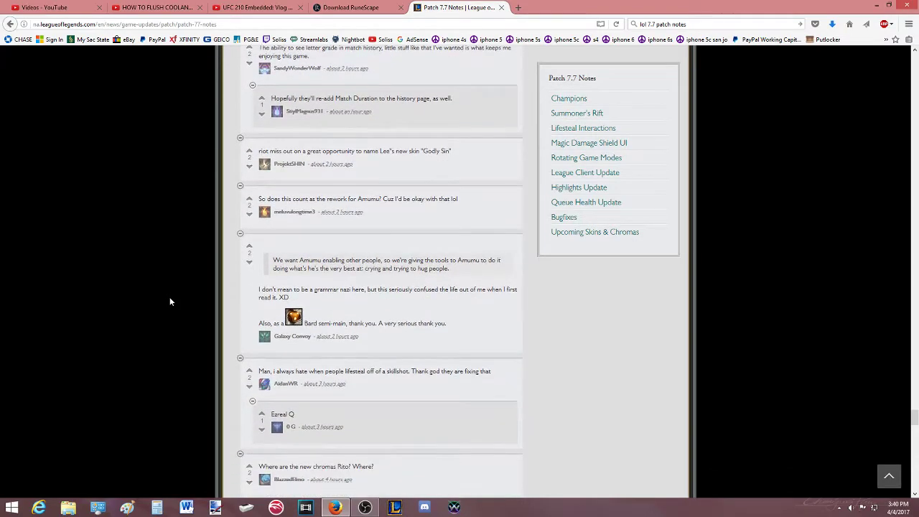
{"action": "scroll", "scroll_direction": "down", "scroll_amount": 3}
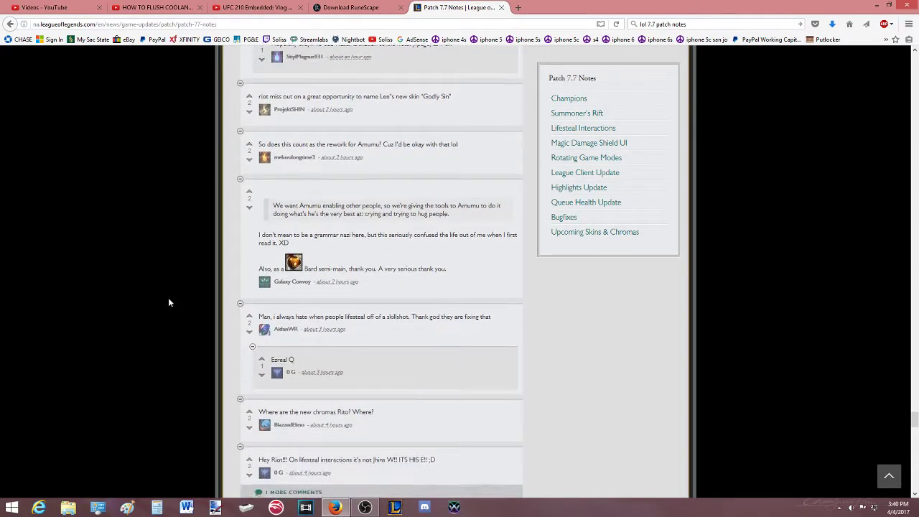
{"action": "scroll", "scroll_direction": "down", "scroll_amount": 3}
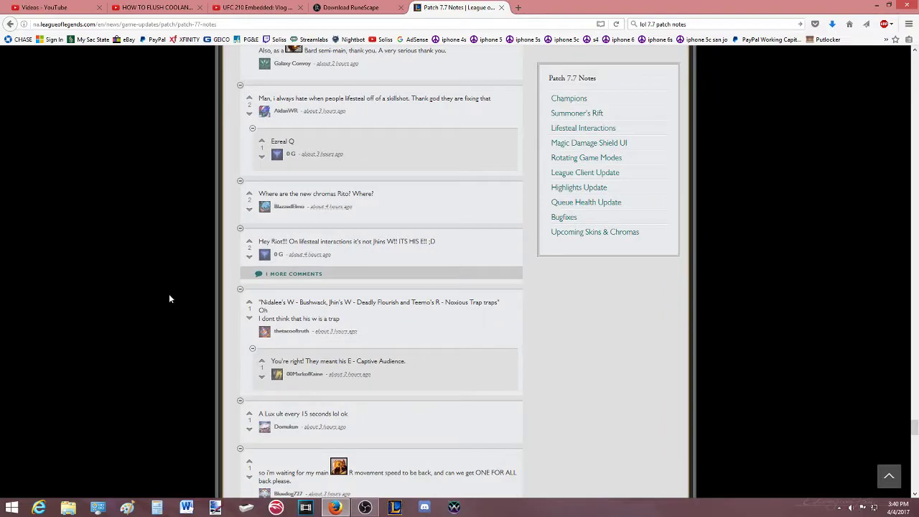
{"action": "scroll", "scroll_direction": "up", "scroll_amount": 3}
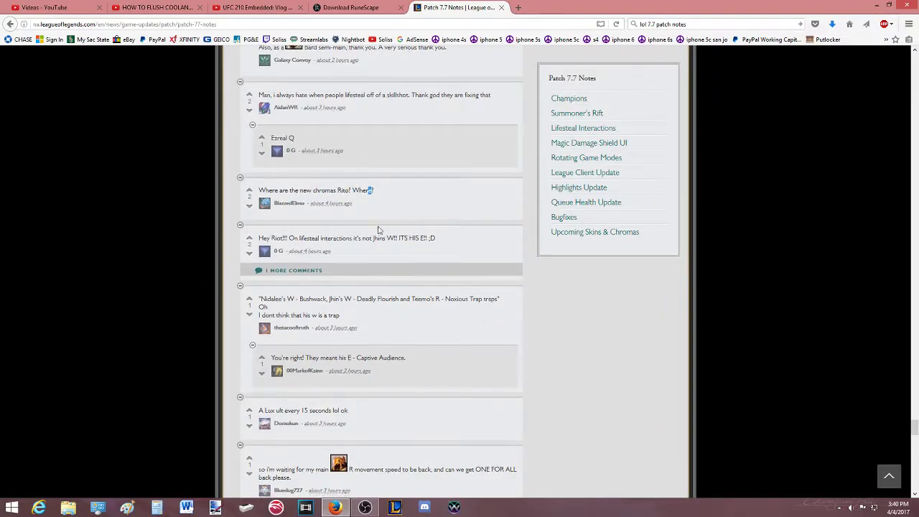
{"action": "scroll", "scroll_direction": "down", "scroll_amount": 3}
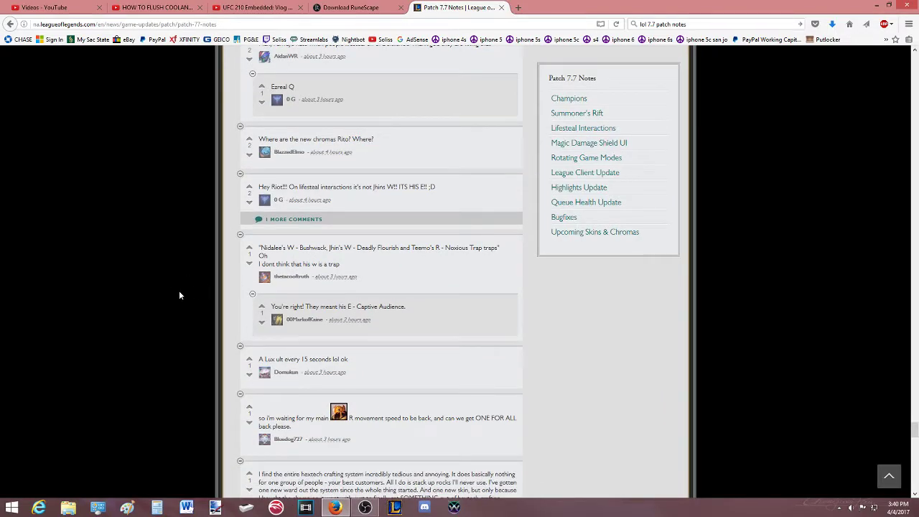
{"action": "scroll", "scroll_direction": "down", "scroll_amount": 3}
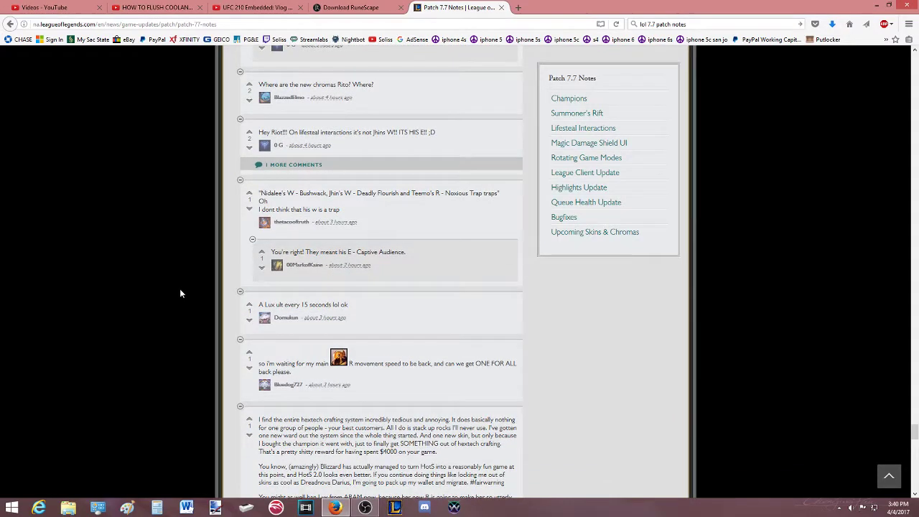
{"action": "double_click", "coordinate": [408, 132]}
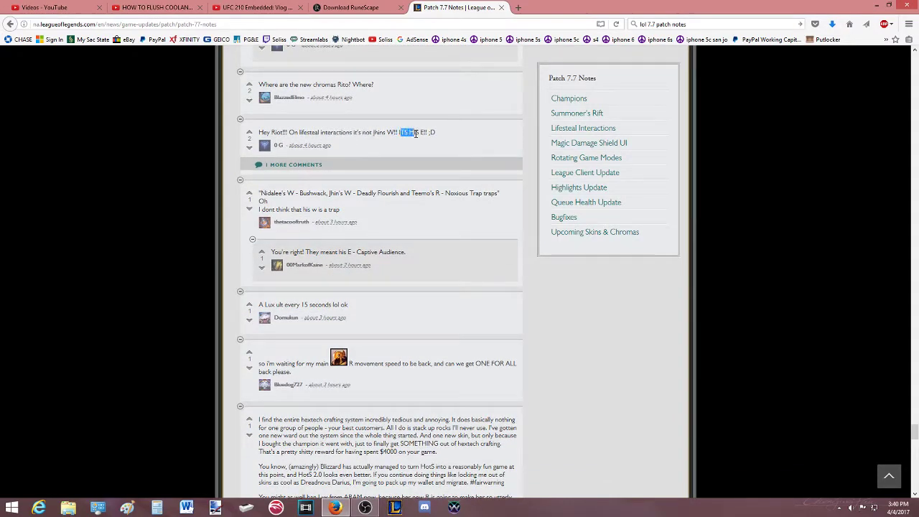
{"action": "double_click", "coordinate": [342, 132]}
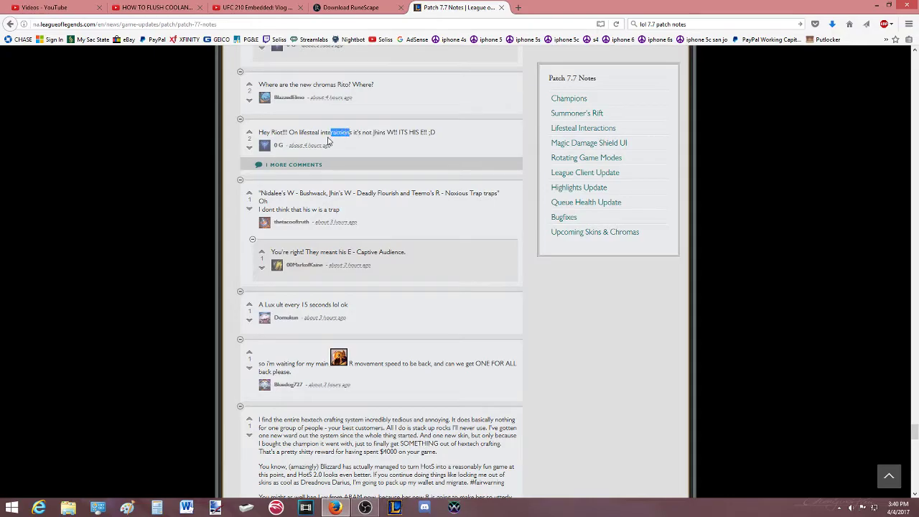
Read the last comments to the page bottom, marking the Rumble nerf remark, then switch to the RuneScape download page.
{"action": "scroll", "scroll_direction": "down", "scroll_amount": 3}
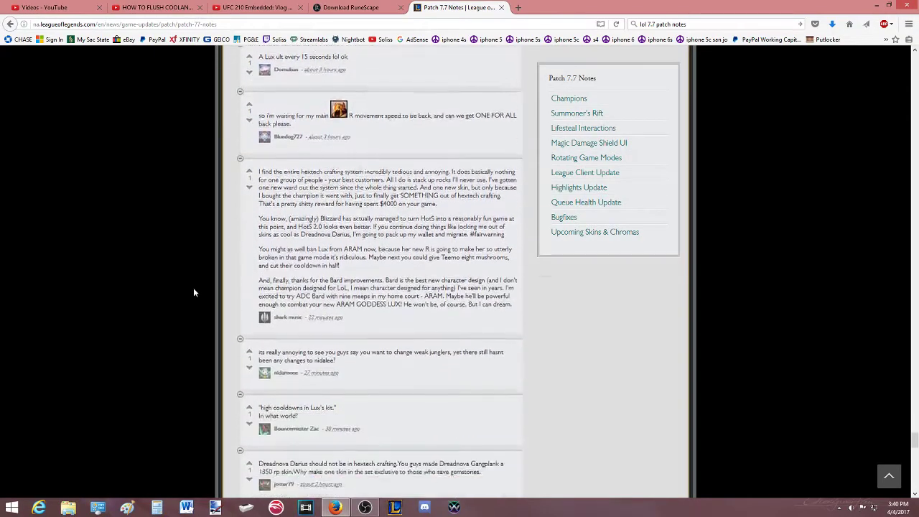
{"action": "scroll", "scroll_direction": "down", "scroll_amount": 3}
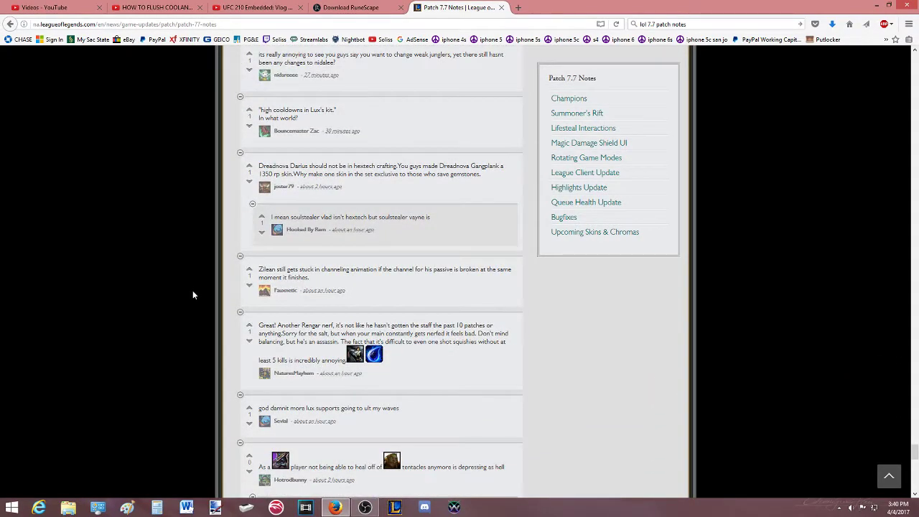
{"action": "scroll", "scroll_direction": "down", "scroll_amount": 3}
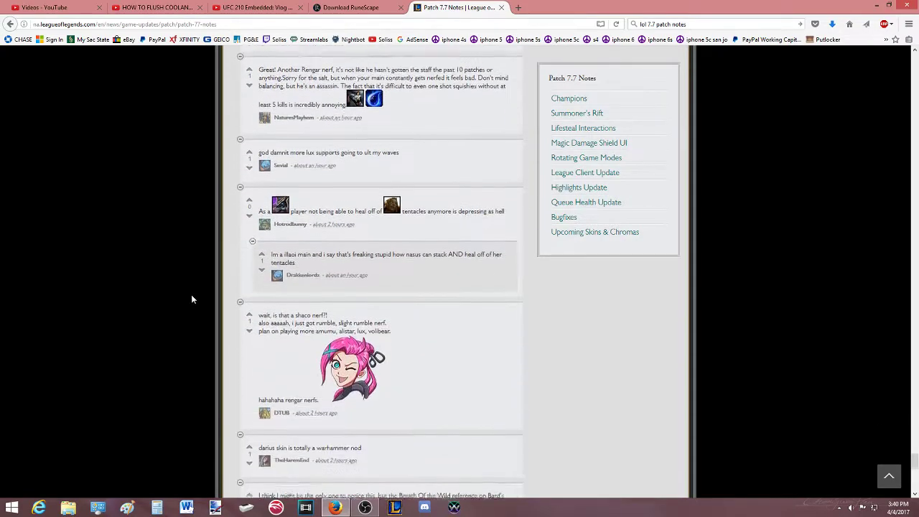
{"action": "scroll", "scroll_direction": "down", "scroll_amount": 3}
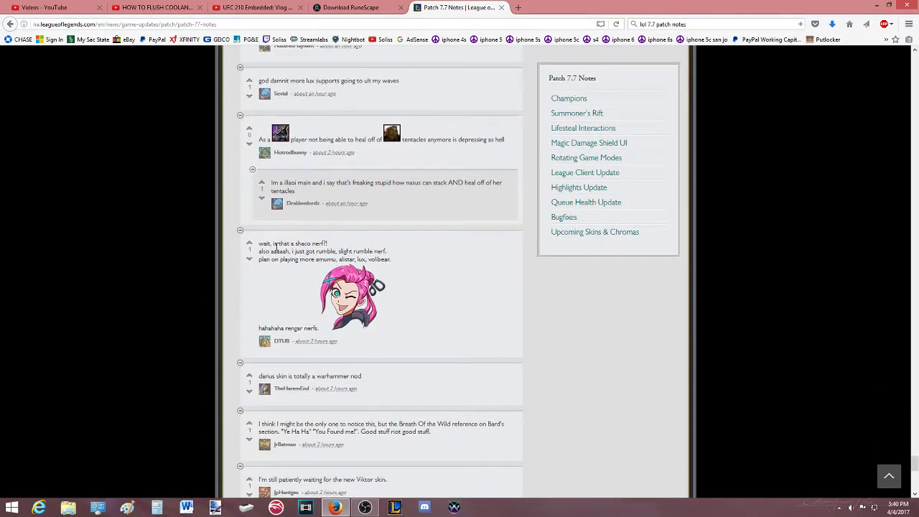
{"action": "double_click", "coordinate": [350, 250]}
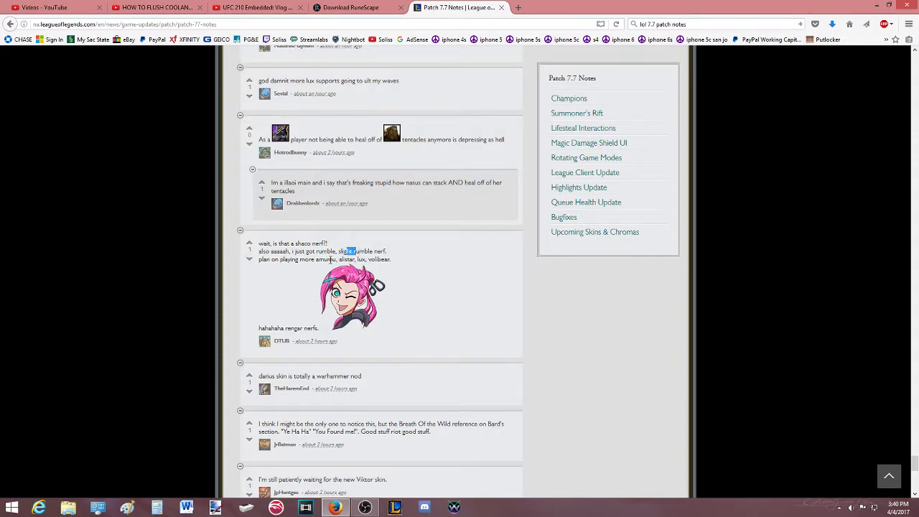
{"action": "scroll", "scroll_direction": "down", "scroll_amount": 3}
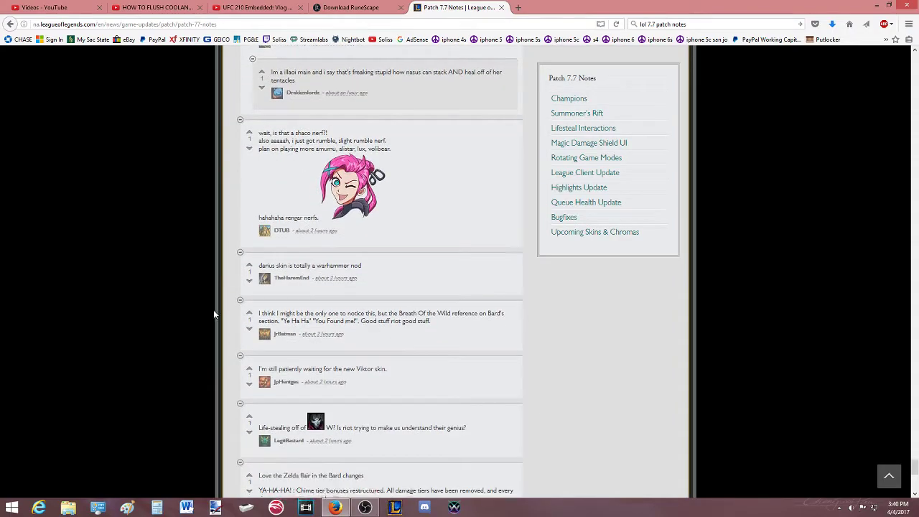
{"action": "scroll", "scroll_direction": "down", "scroll_amount": 3}
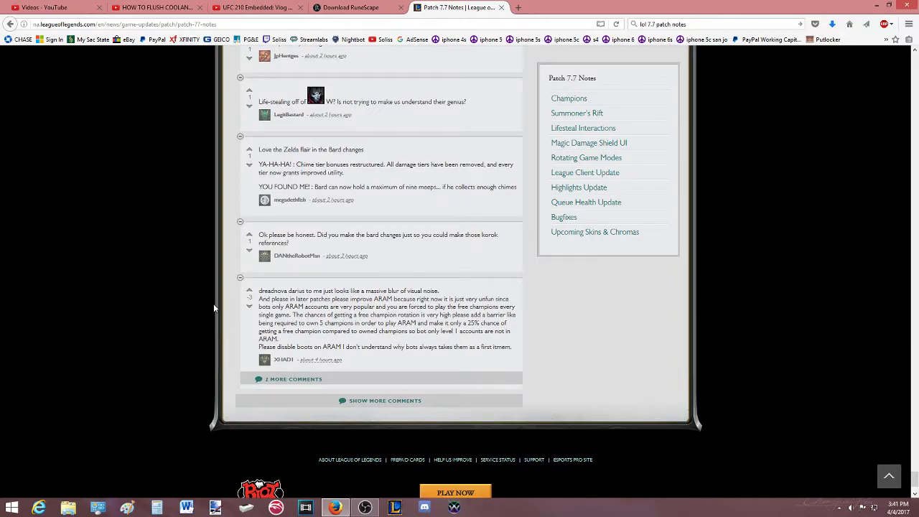
{"action": "mouse_move", "coordinate": [496, 7]}
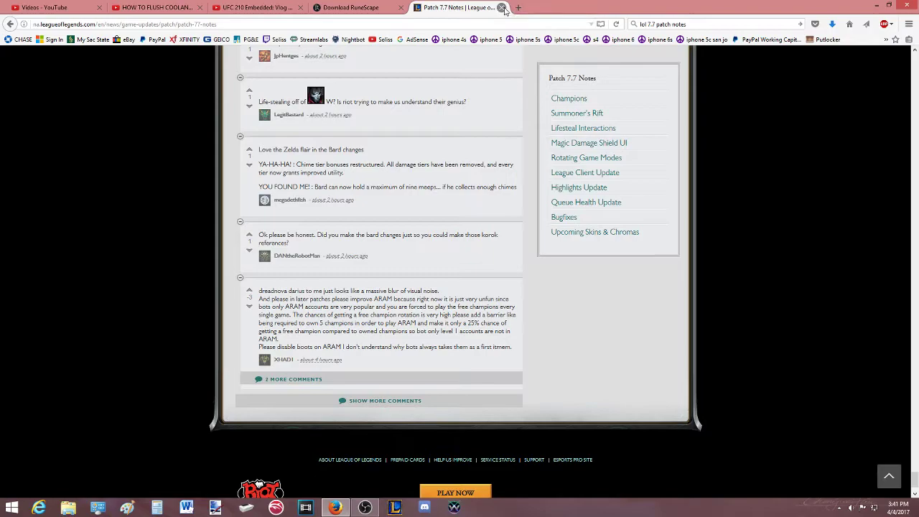
{"action": "left_click", "coordinate": [506, 7]}
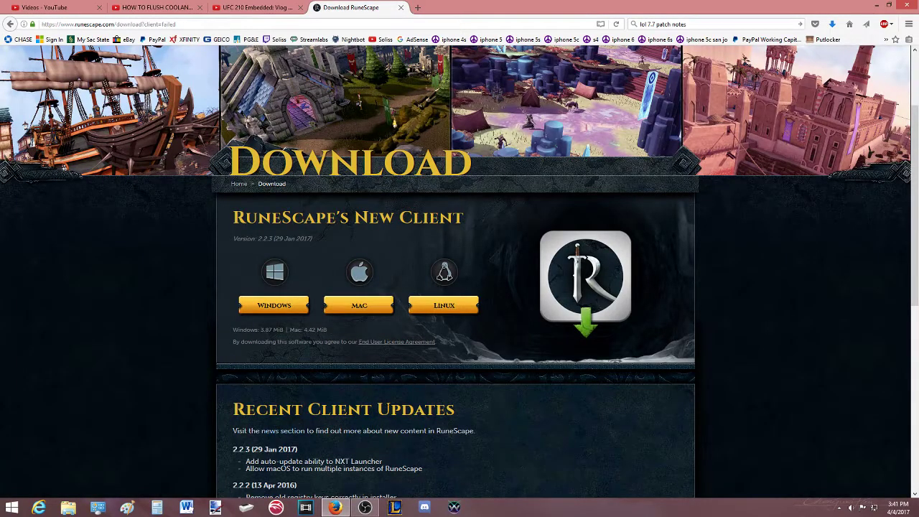